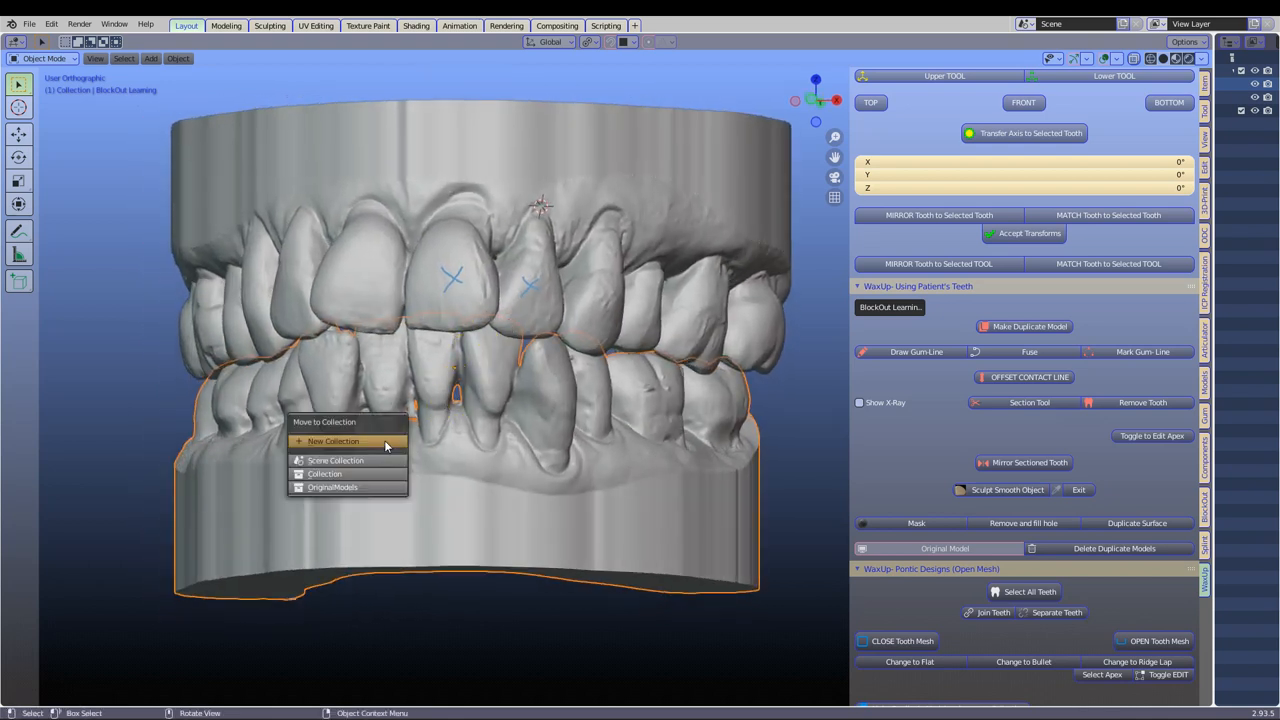
# Step: Move the BlockOut Learning model into a new 'lower' collection and hide that collection
pyautogui.click(333, 441)
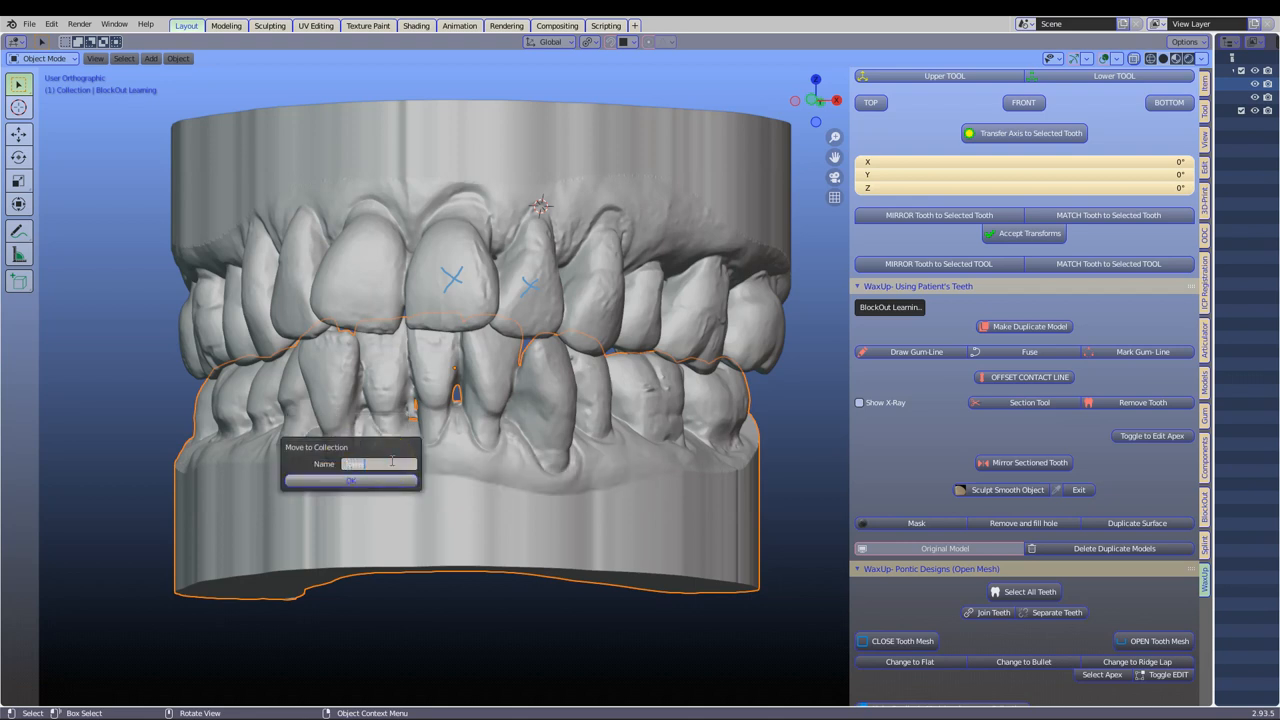
pyautogui.click(350, 480)
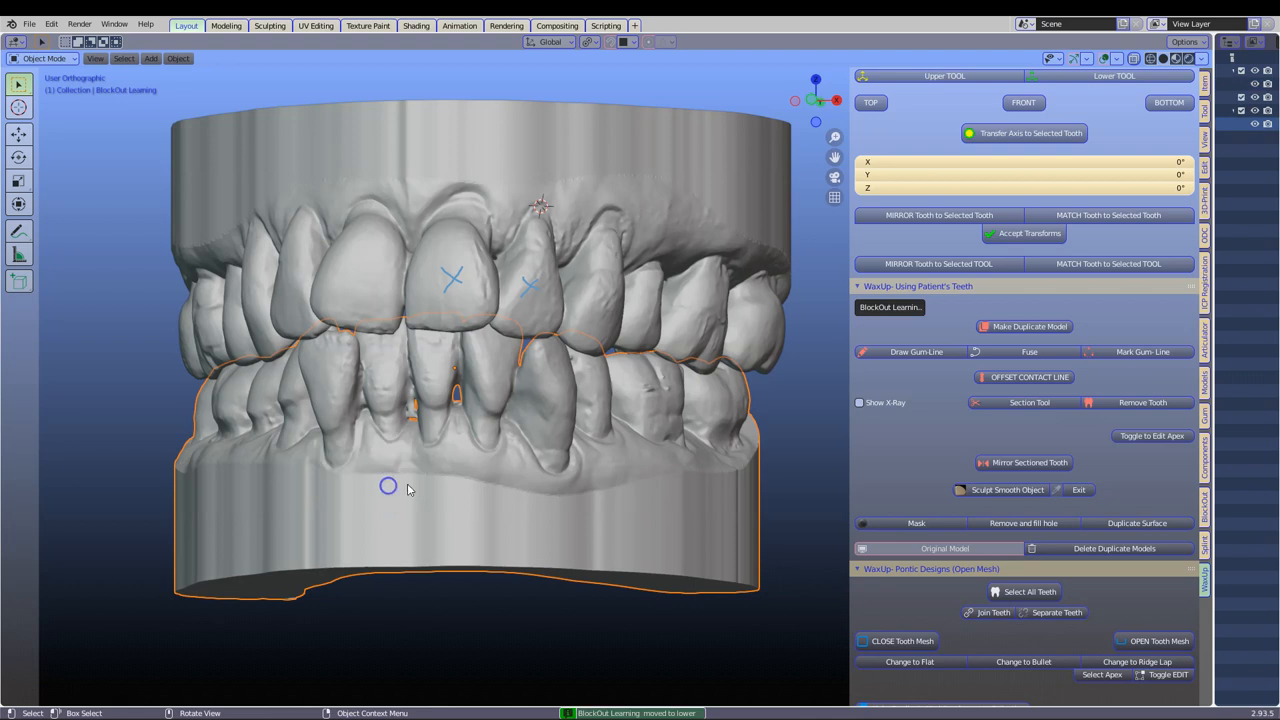
pyautogui.moveTo(1213, 290)
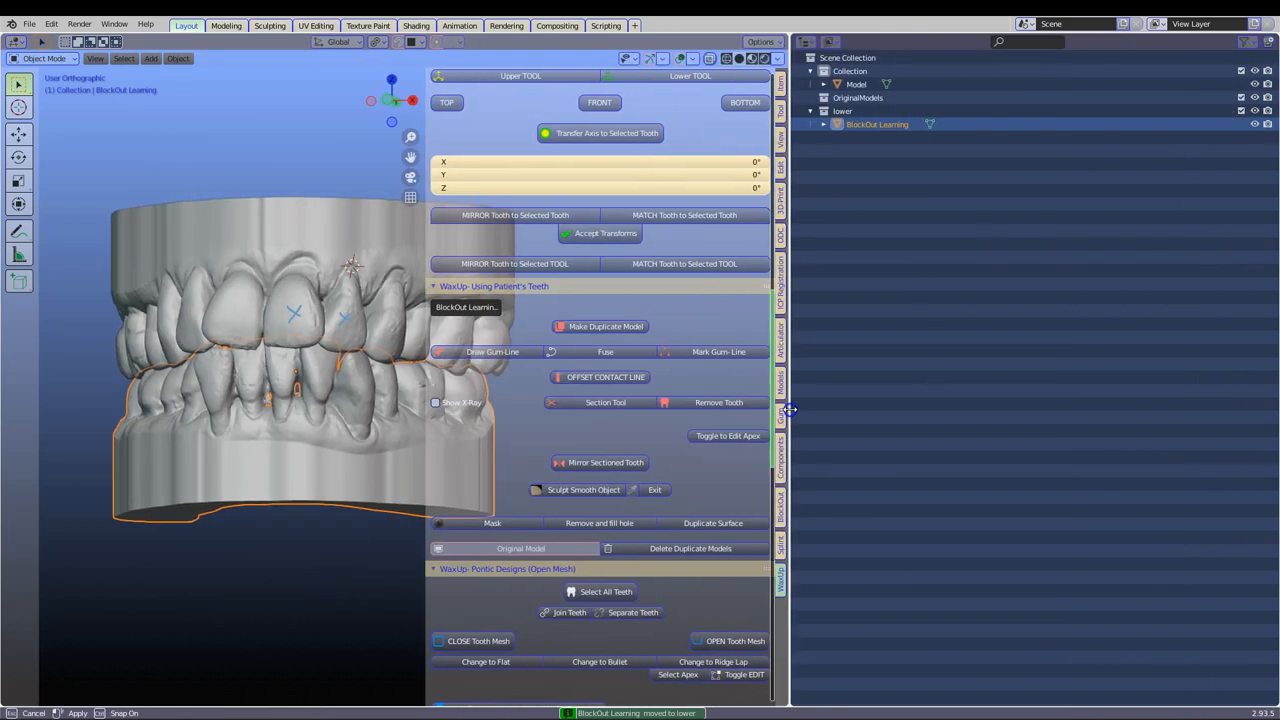
pyautogui.click(1248, 41)
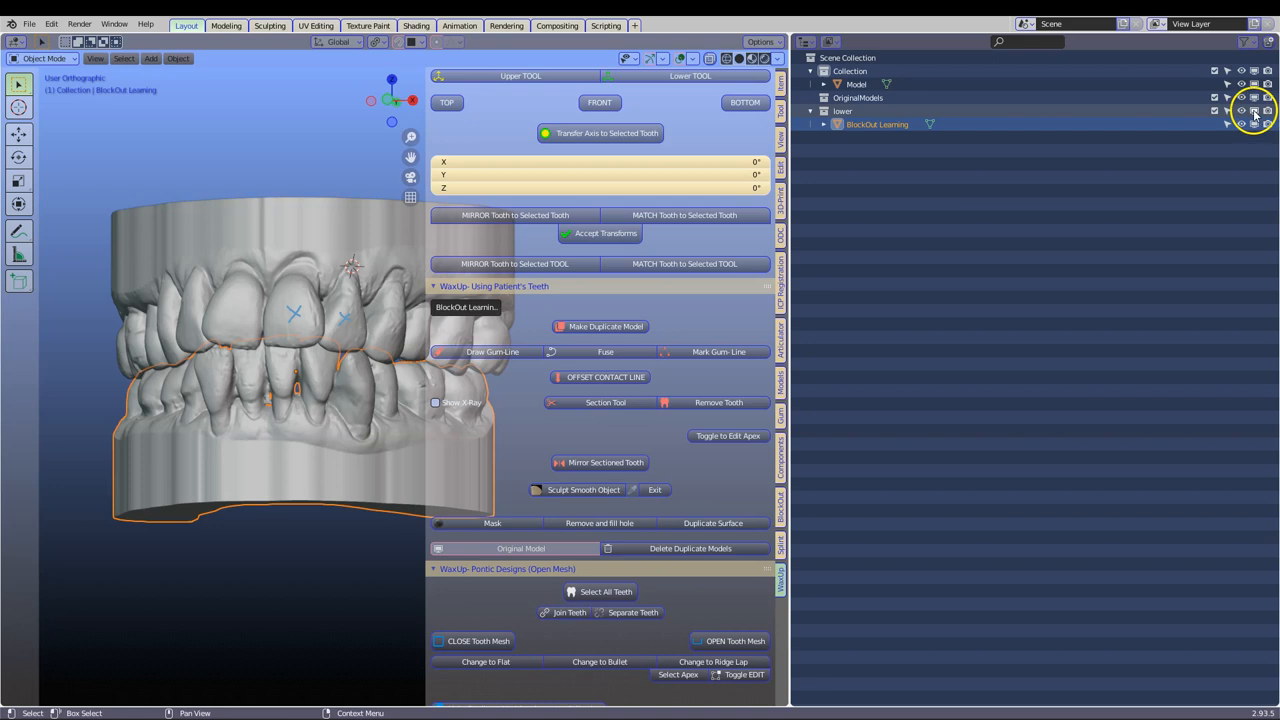
pyautogui.click(1241, 110)
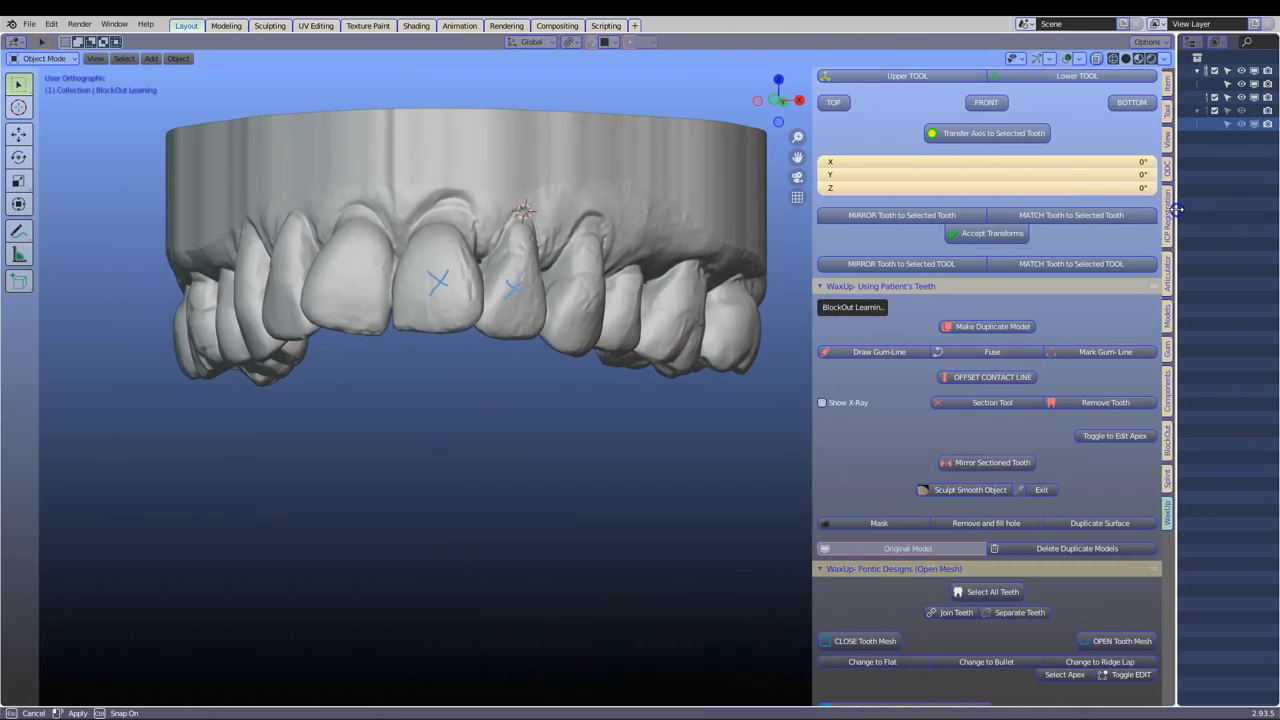
pyautogui.moveTo(450, 300); pyautogui.dragTo(390, 158)
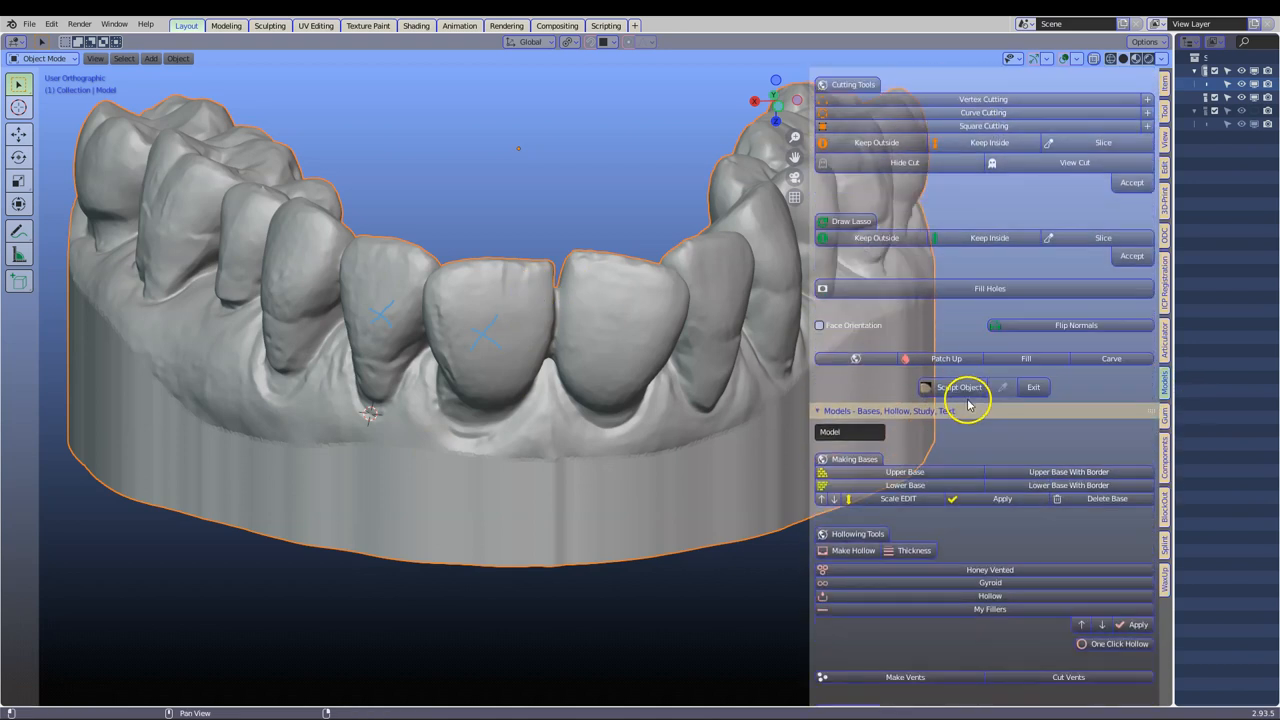
# Step: Scroll the Models sidebar down to the 'Models - Dies, Ditching, Separate' panel
pyautogui.scroll(-3)
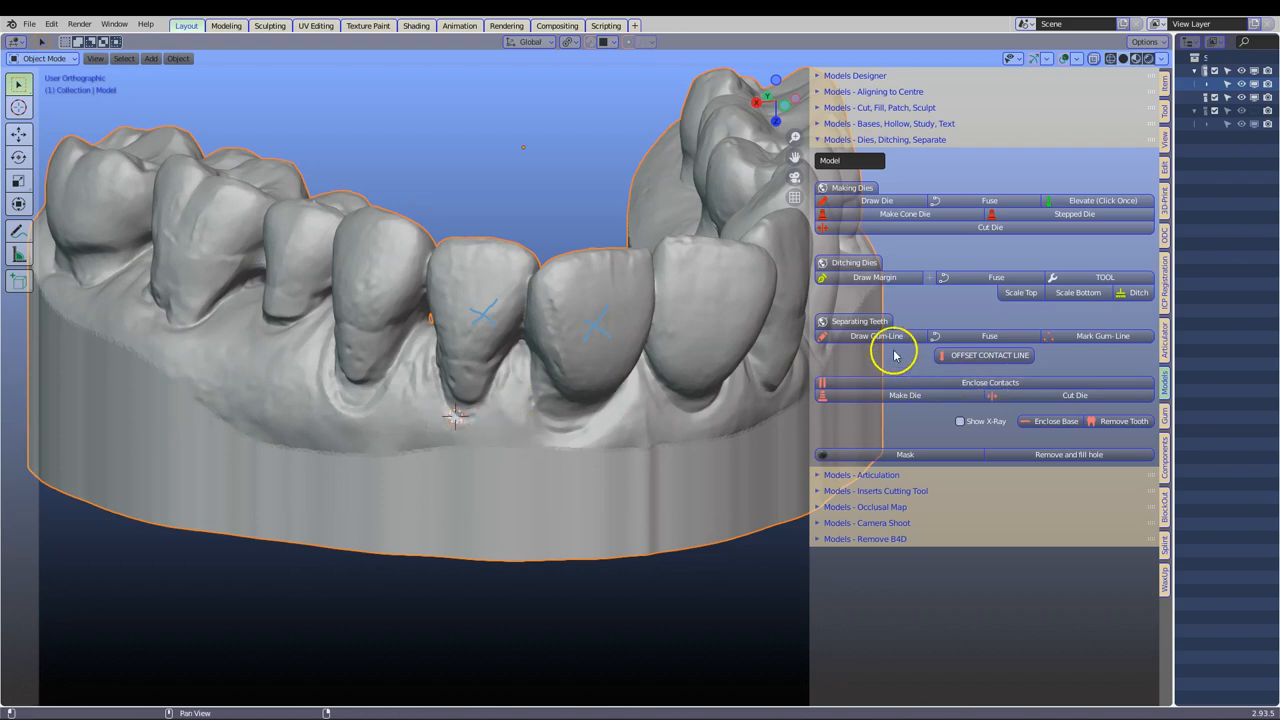
# Step: Start Draw Gum-Line and orbit to a close front view of the marked teeth
pyautogui.click(876, 336)
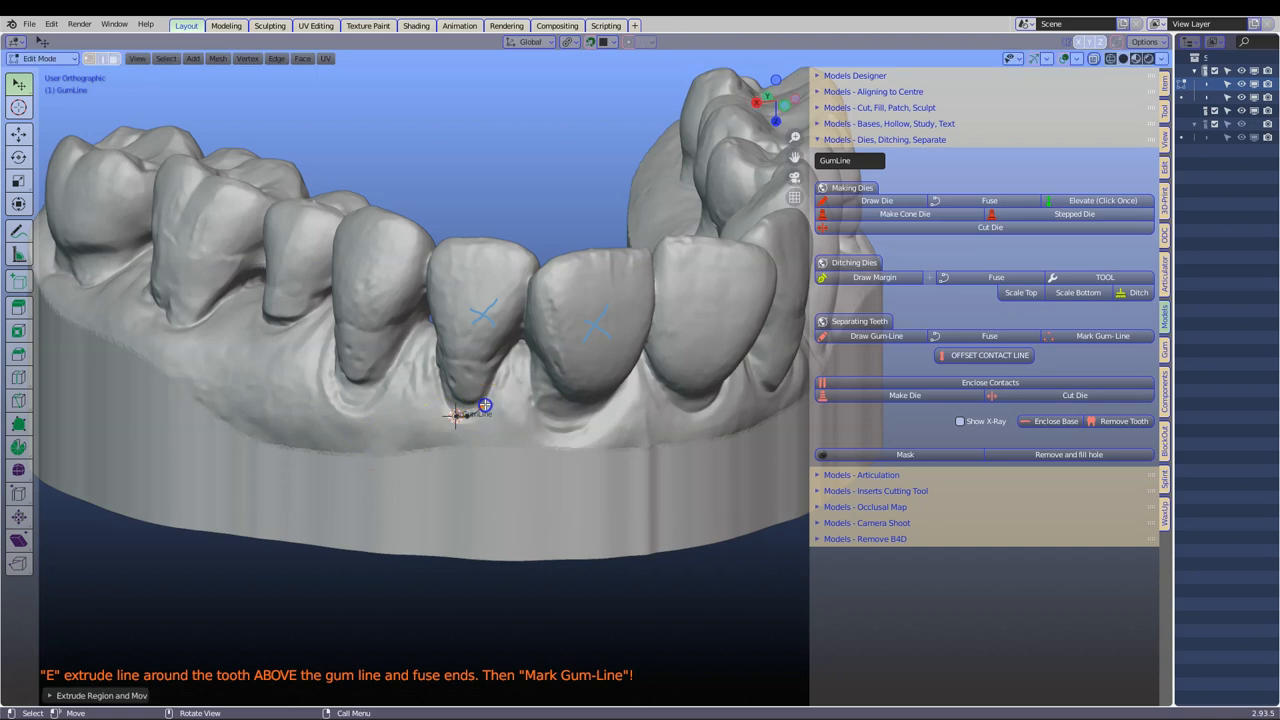
pyautogui.moveTo(485, 415); pyautogui.dragTo(540, 420)
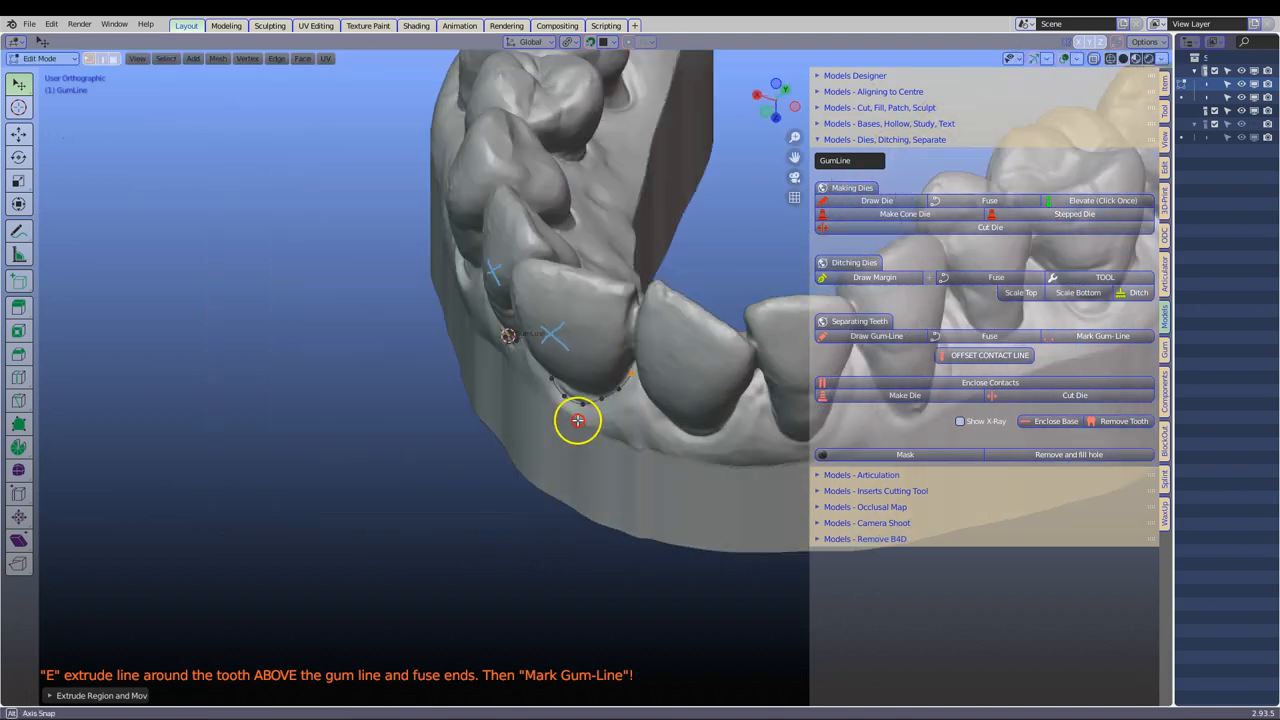
pyautogui.moveTo(577, 420); pyautogui.dragTo(675, 388)
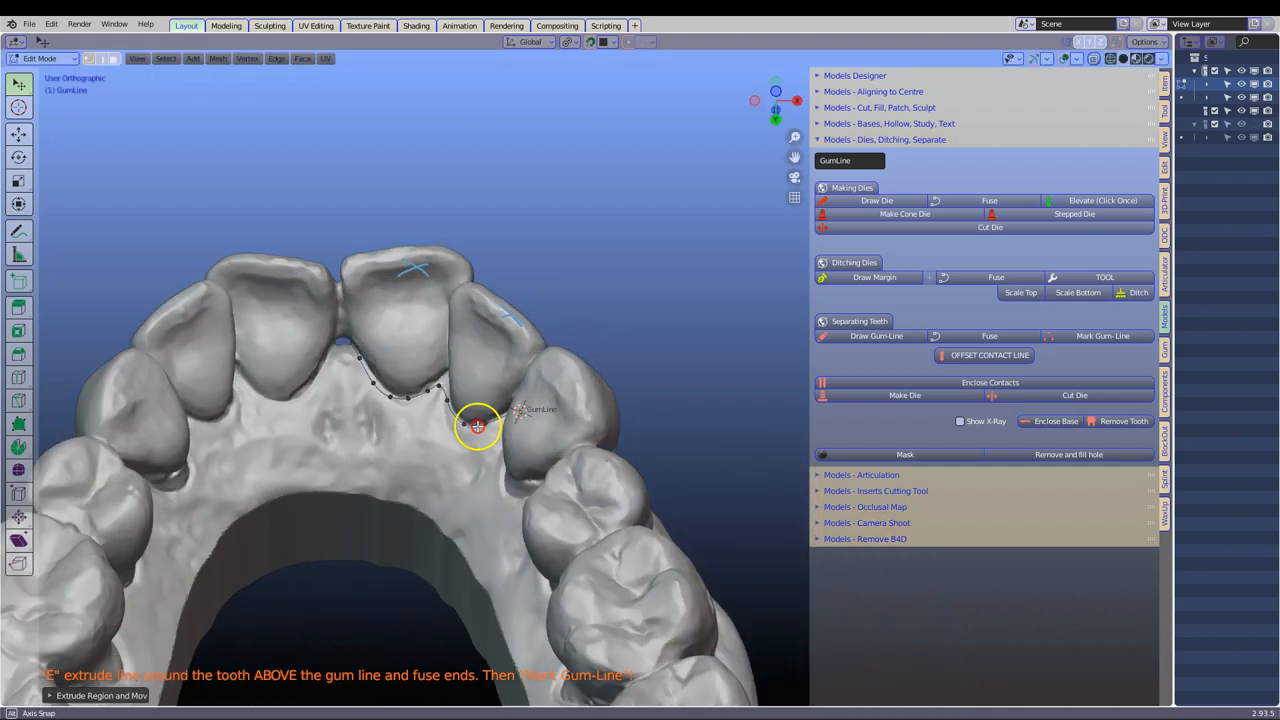
pyautogui.moveTo(477, 427); pyautogui.dragTo(483, 455)
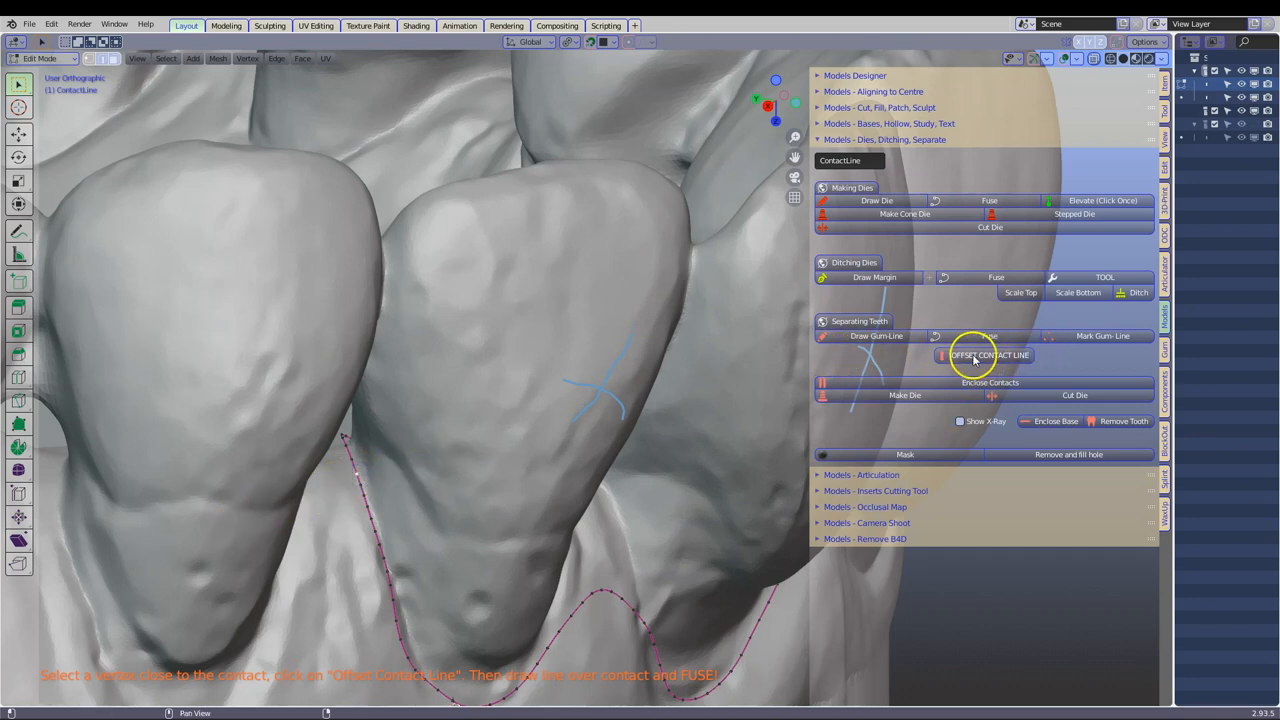
# Step: Run offset contact lines up over both contacts of the marked teeth
pyautogui.click(989, 355)
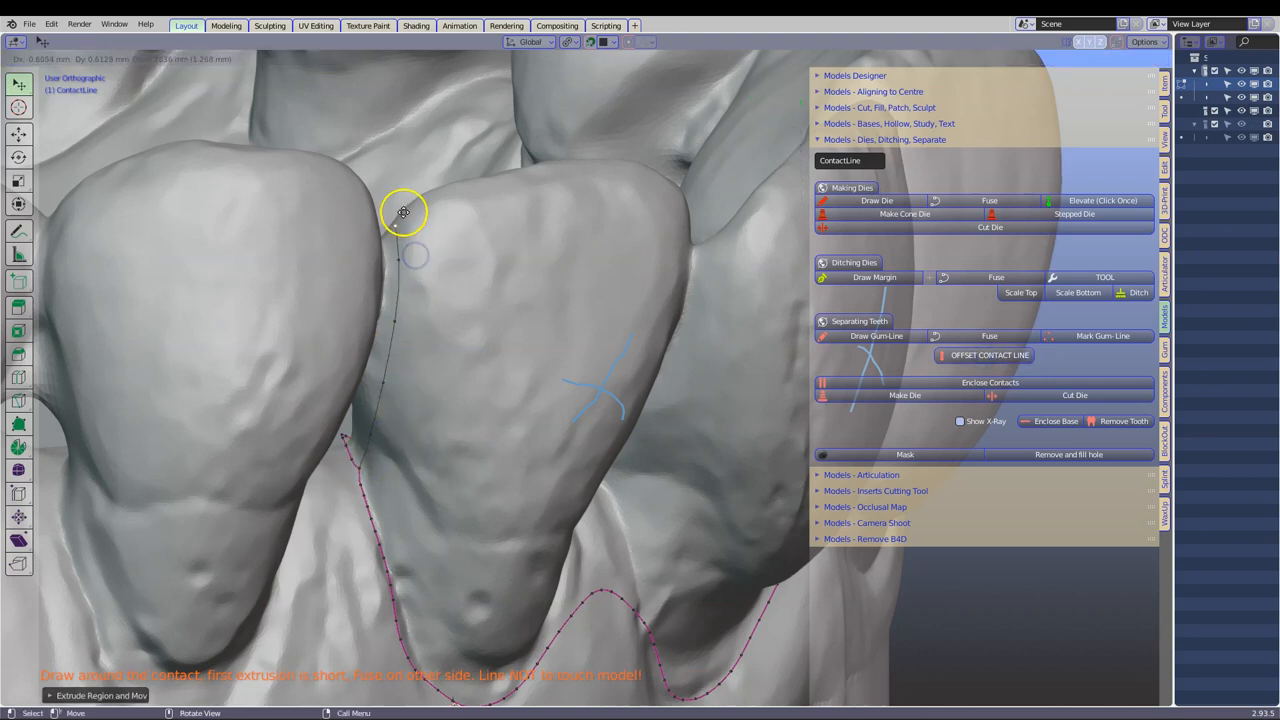
pyautogui.moveTo(404, 211); pyautogui.dragTo(430, 256)
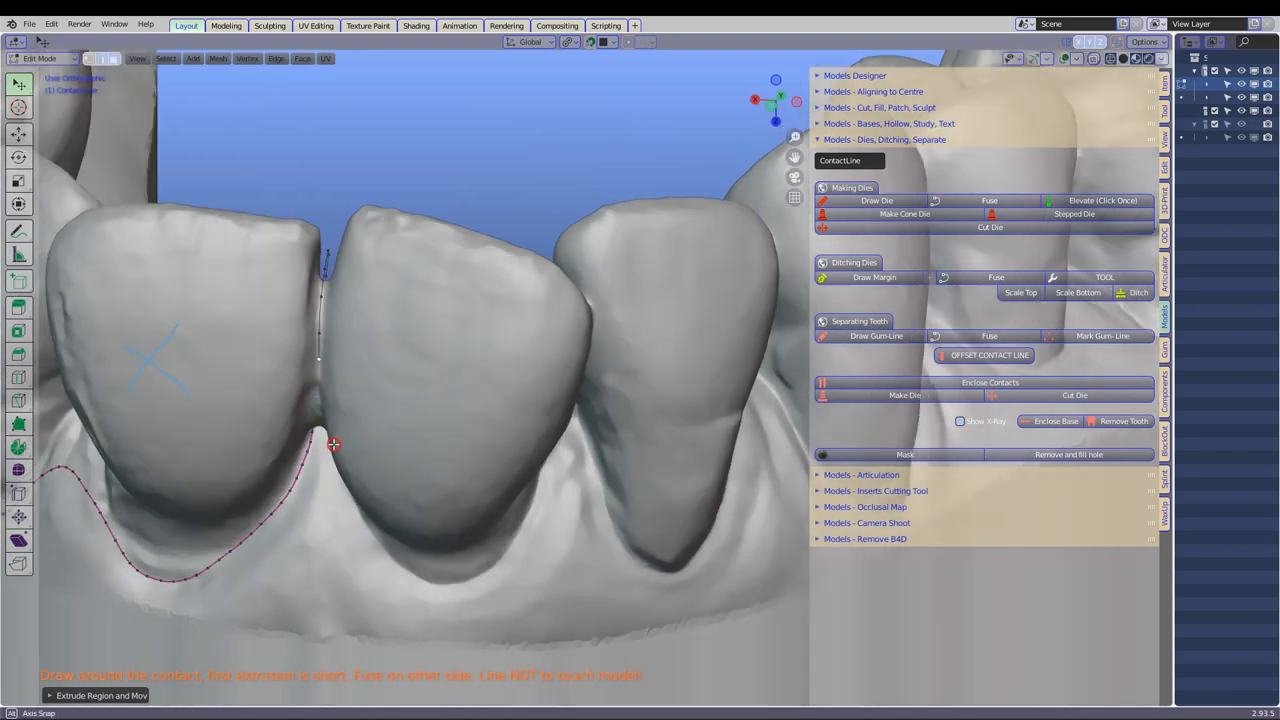
pyautogui.moveTo(333, 445); pyautogui.dragTo(308, 460)
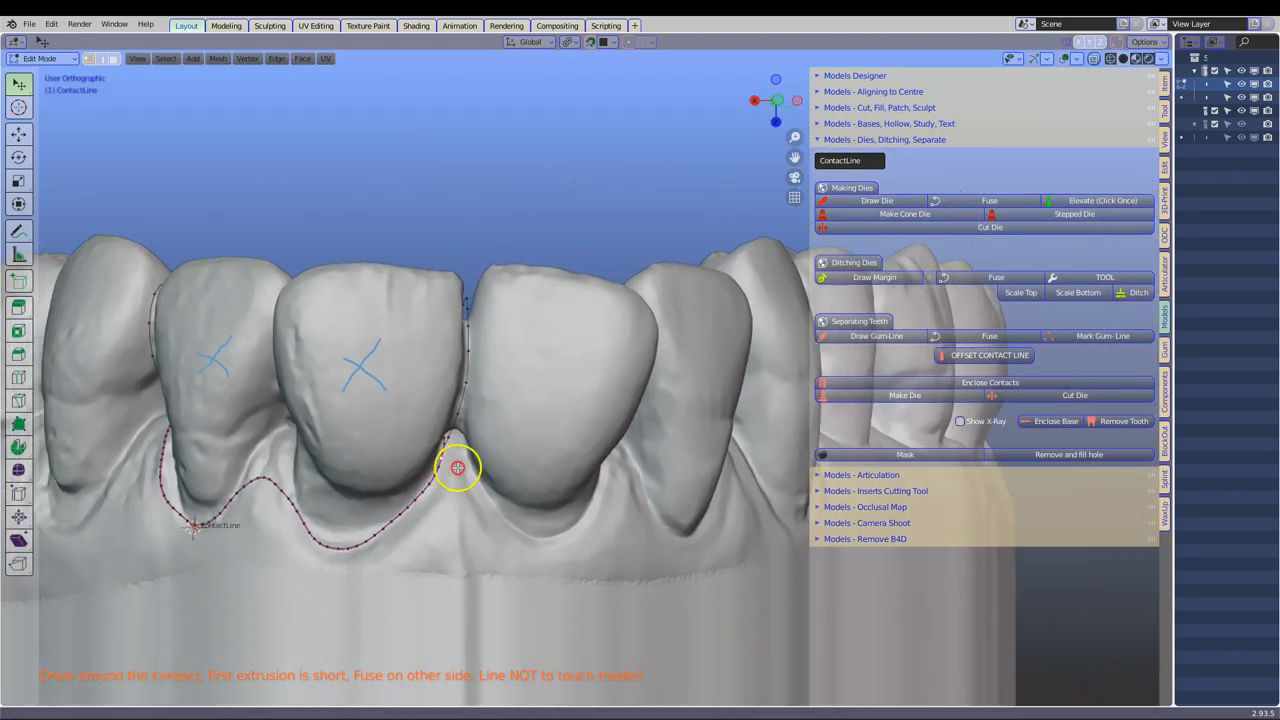
pyautogui.moveTo(457, 467); pyautogui.dragTo(278, 345)
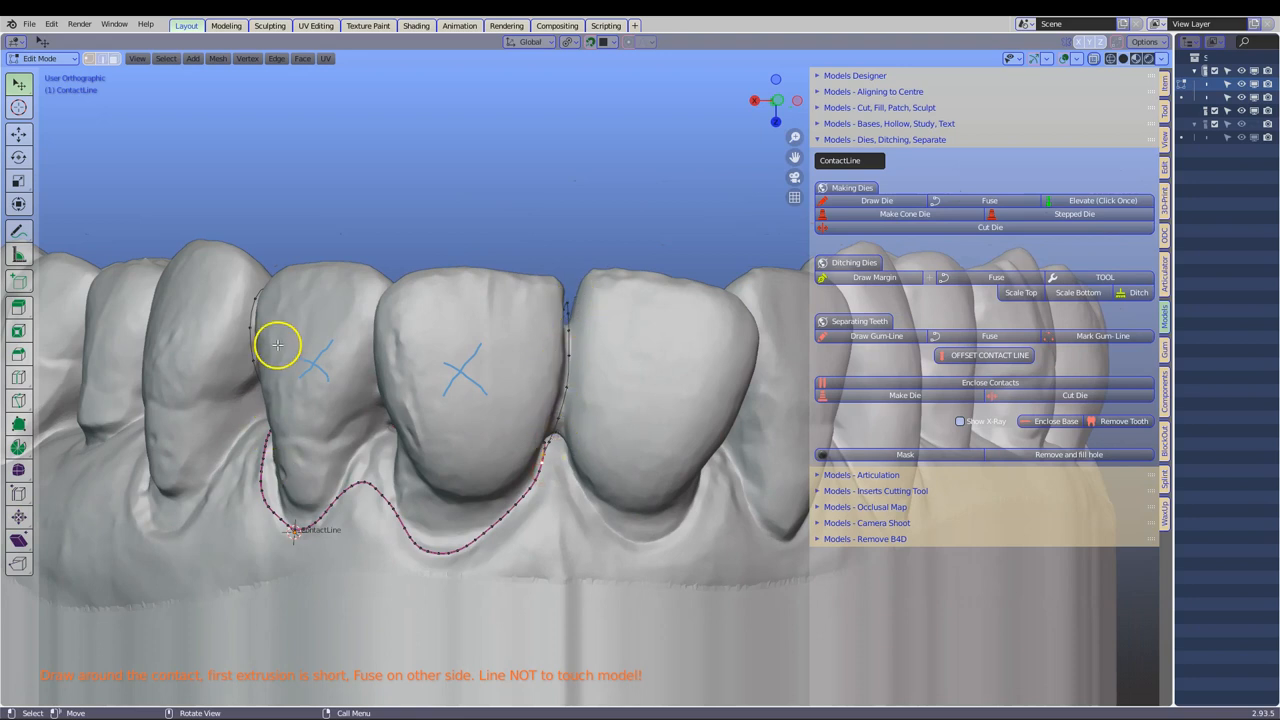
pyautogui.moveTo(897, 377)
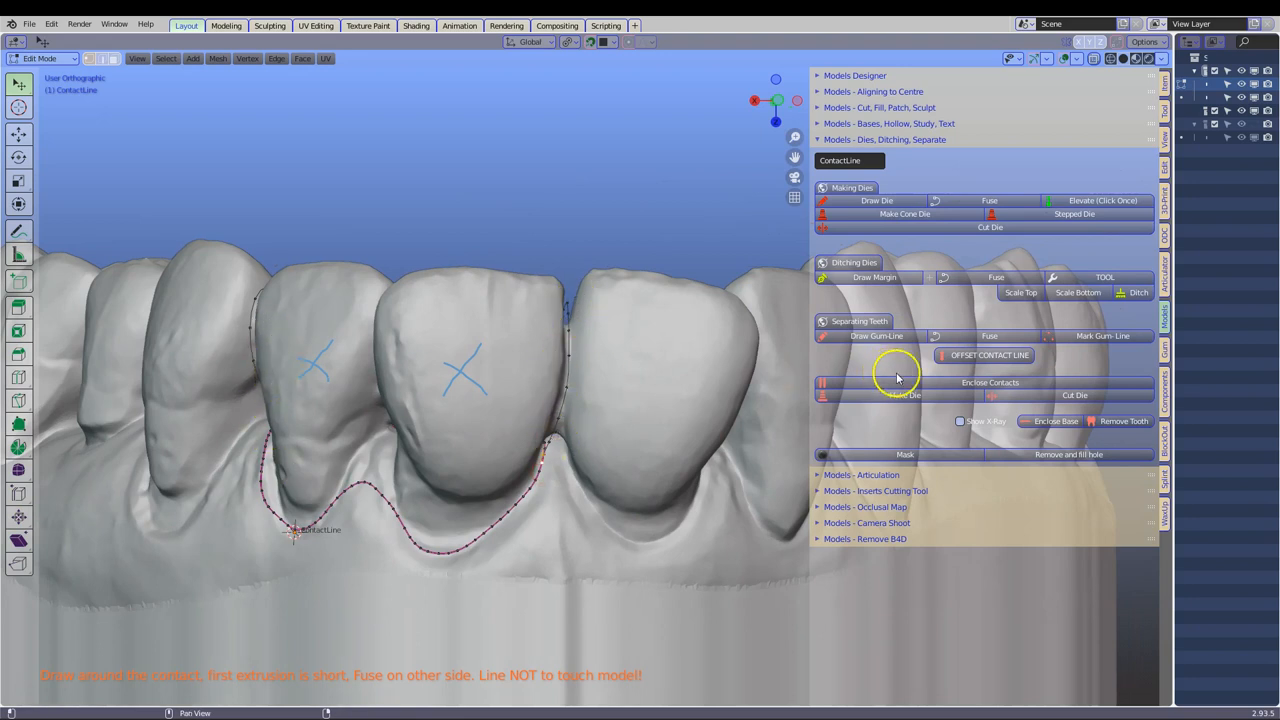
# Step: Enclose the contacts into a cutting shape and pull its socket down into the gum
pyautogui.click(990, 382)
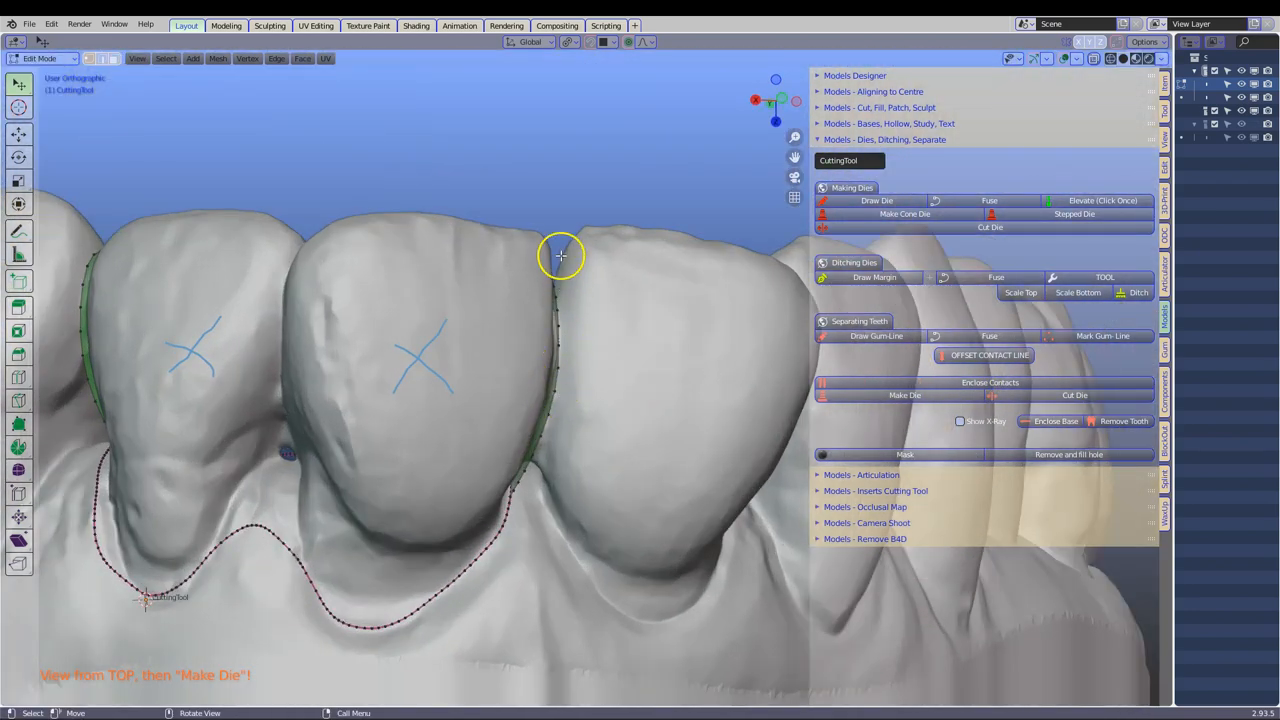
pyautogui.moveTo(560, 255); pyautogui.dragTo(471, 347)
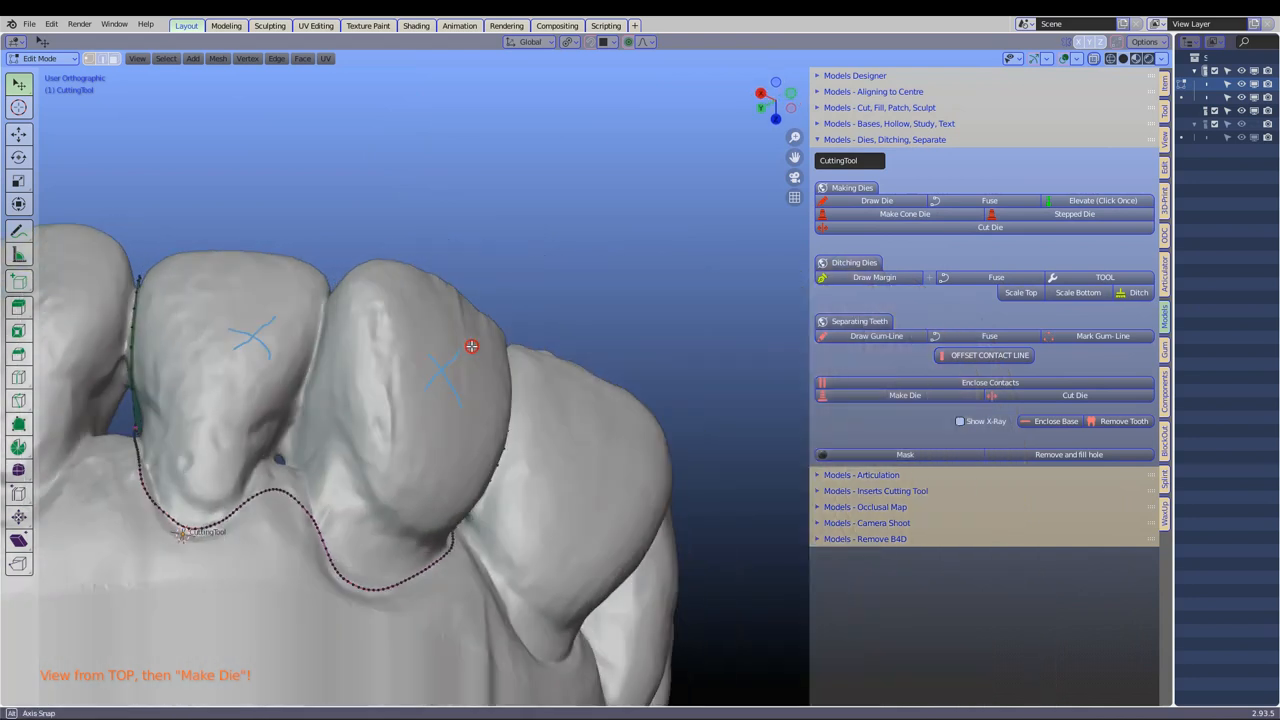
pyautogui.moveTo(471, 347); pyautogui.dragTo(568, 430)
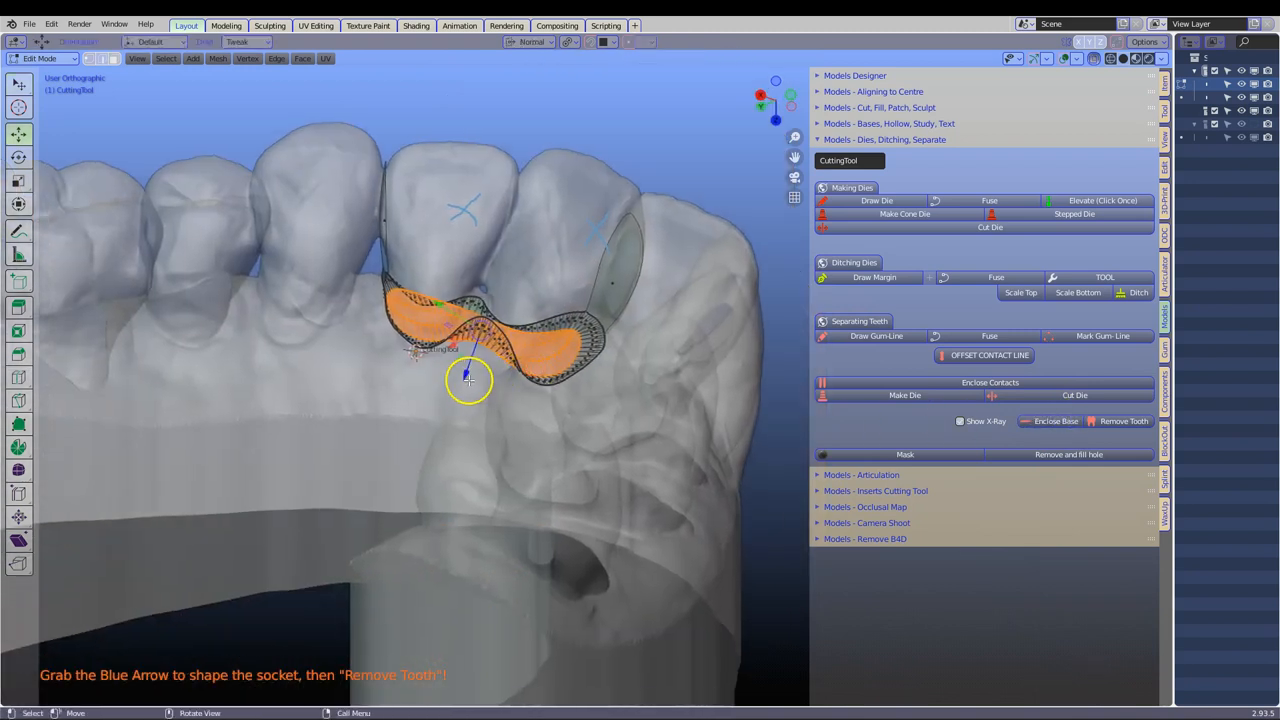
pyautogui.moveTo(468, 380); pyautogui.dragTo(465, 392)
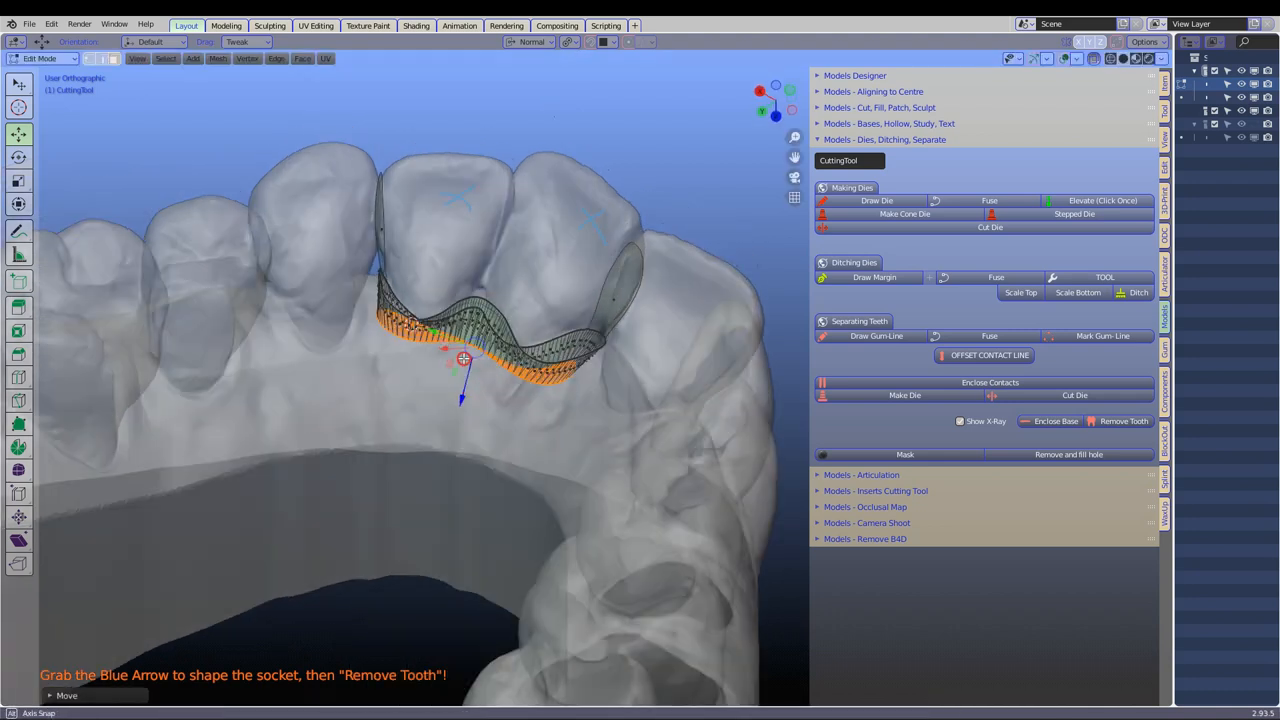
pyautogui.moveTo(463, 358); pyautogui.dragTo(455, 386)
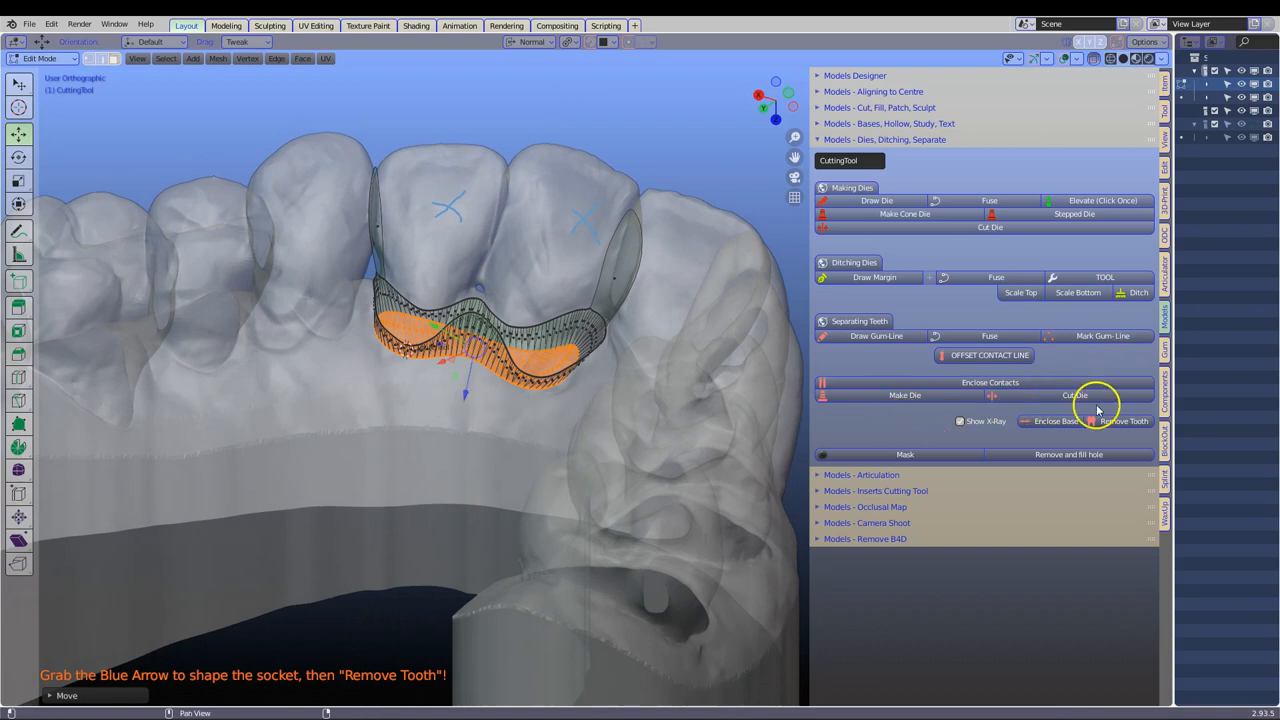
pyautogui.moveTo(855, 383)
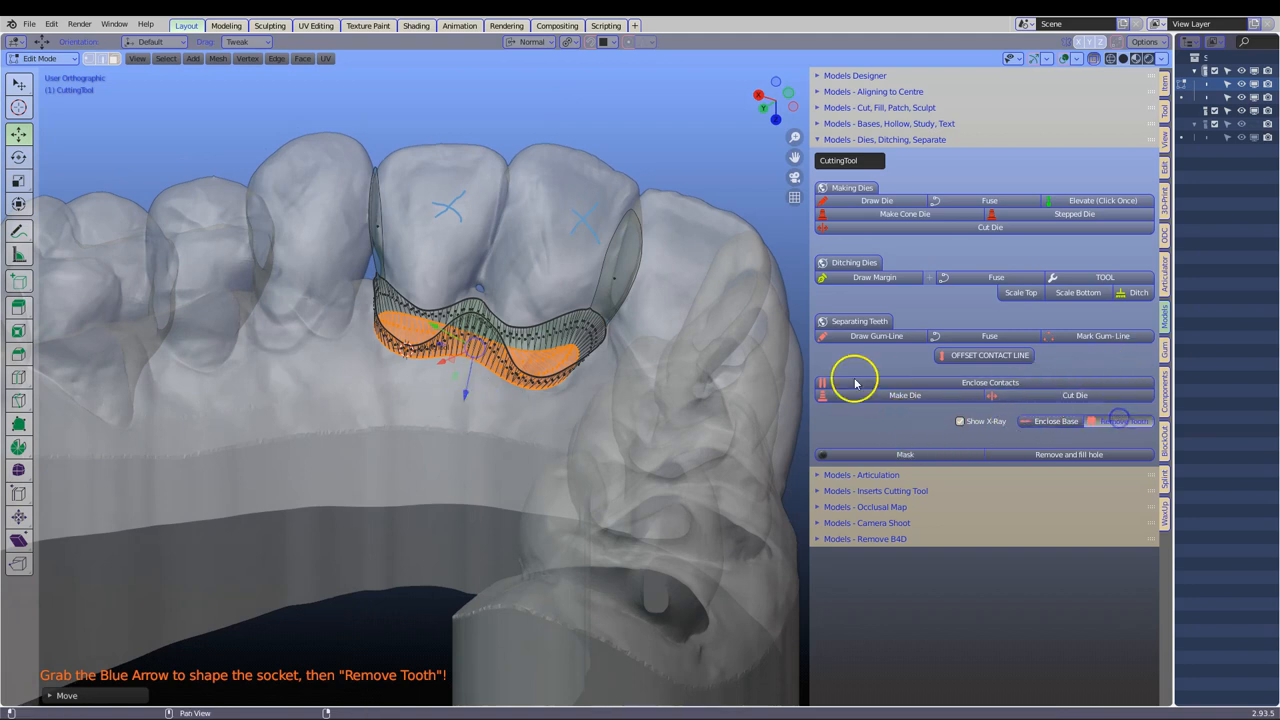
pyautogui.moveTo(440, 180)
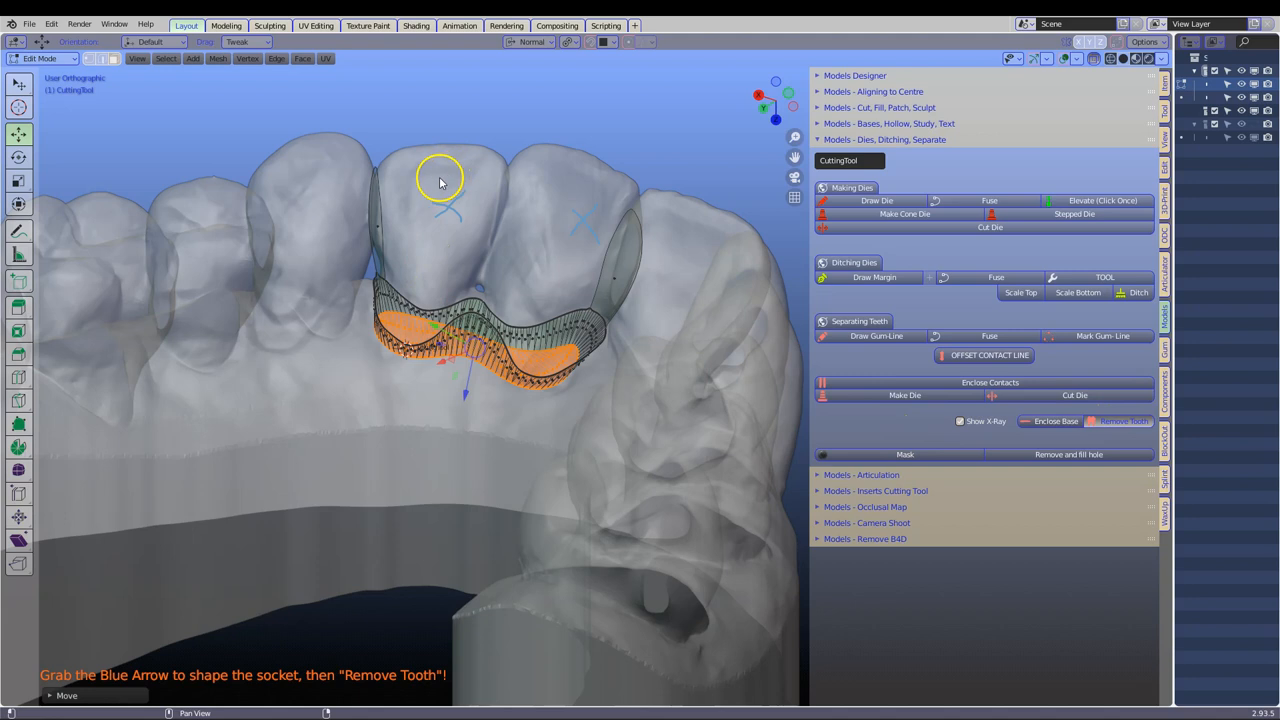
# Step: Separate the two marked teeth into their own Die object and expand the cut tools
pyautogui.click(1124, 421)
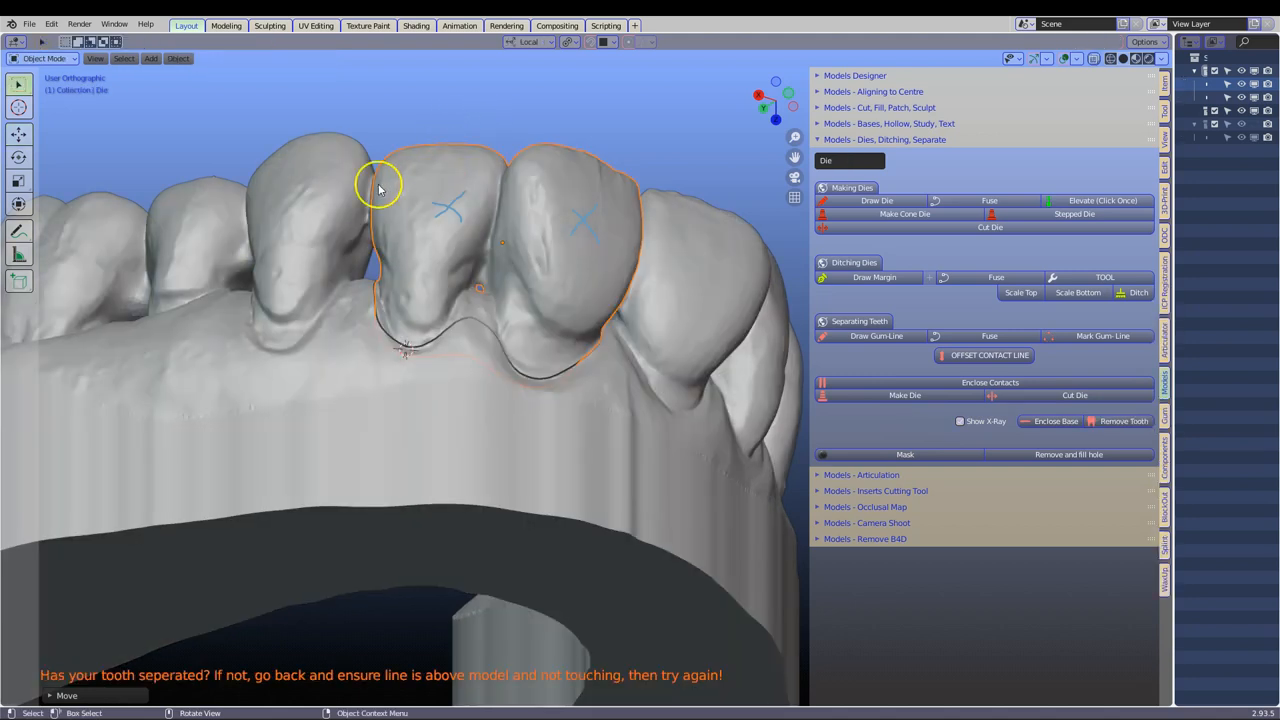
pyautogui.moveTo(550, 203)
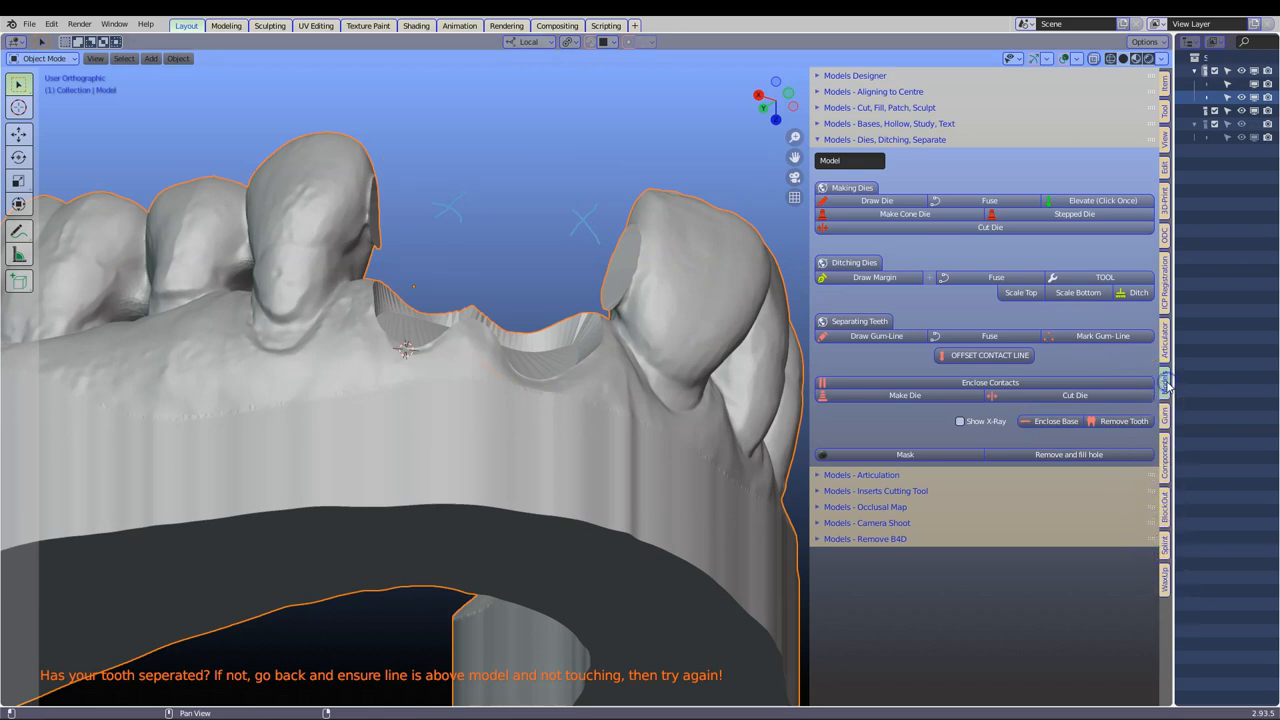
pyautogui.moveTo(1065, 454)
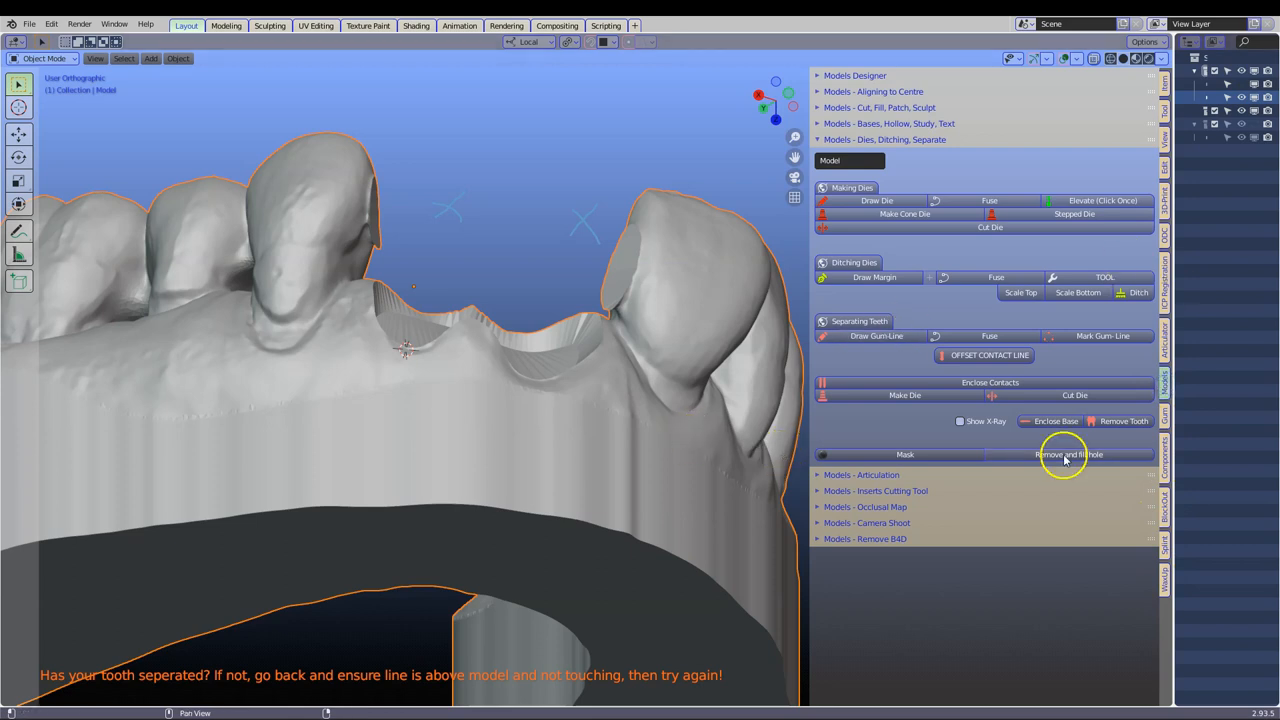
pyautogui.moveTo(818, 126)
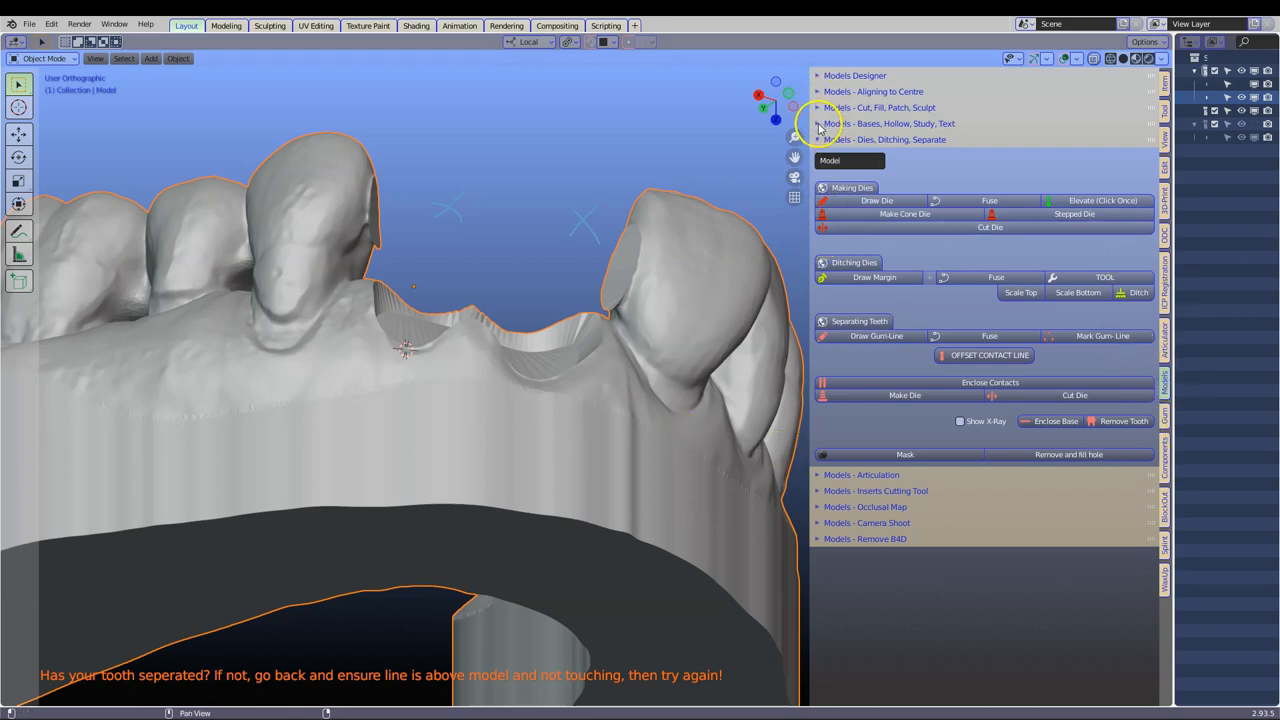
pyautogui.click(818, 107)
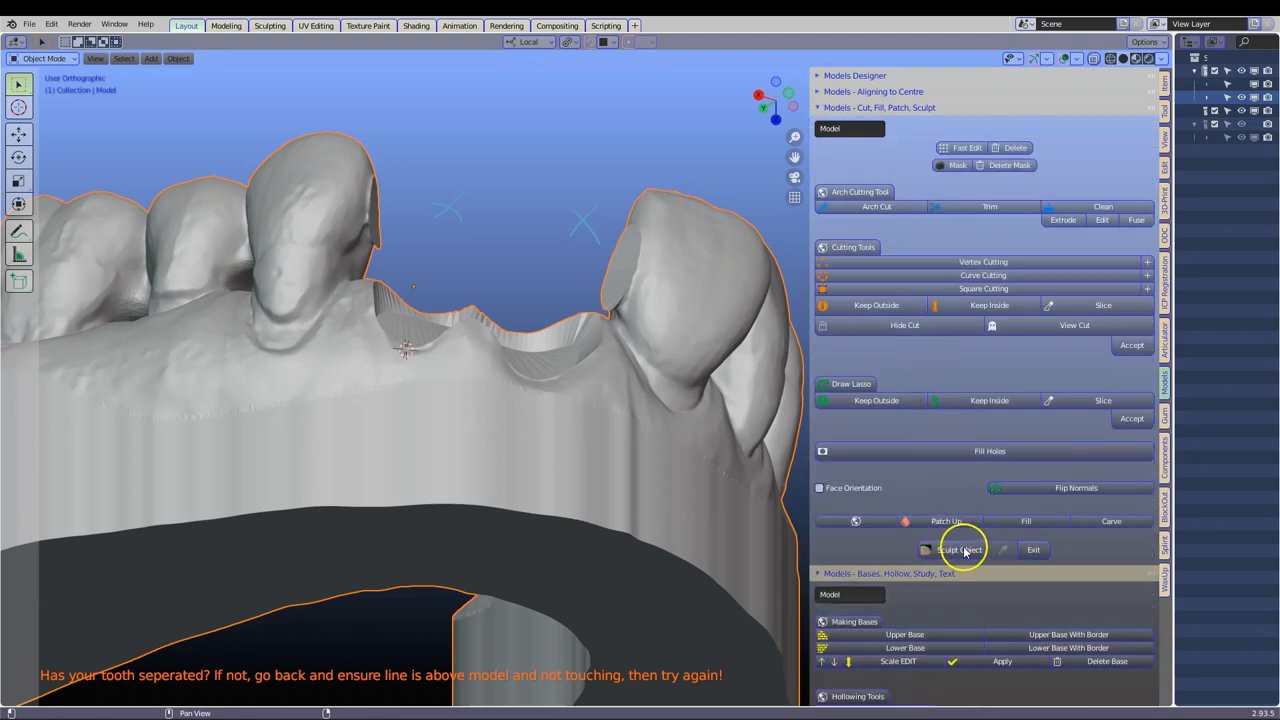
# Step: Smooth the cut area and groove below the removed teeth, then exit sculpting
pyautogui.click(958, 549)
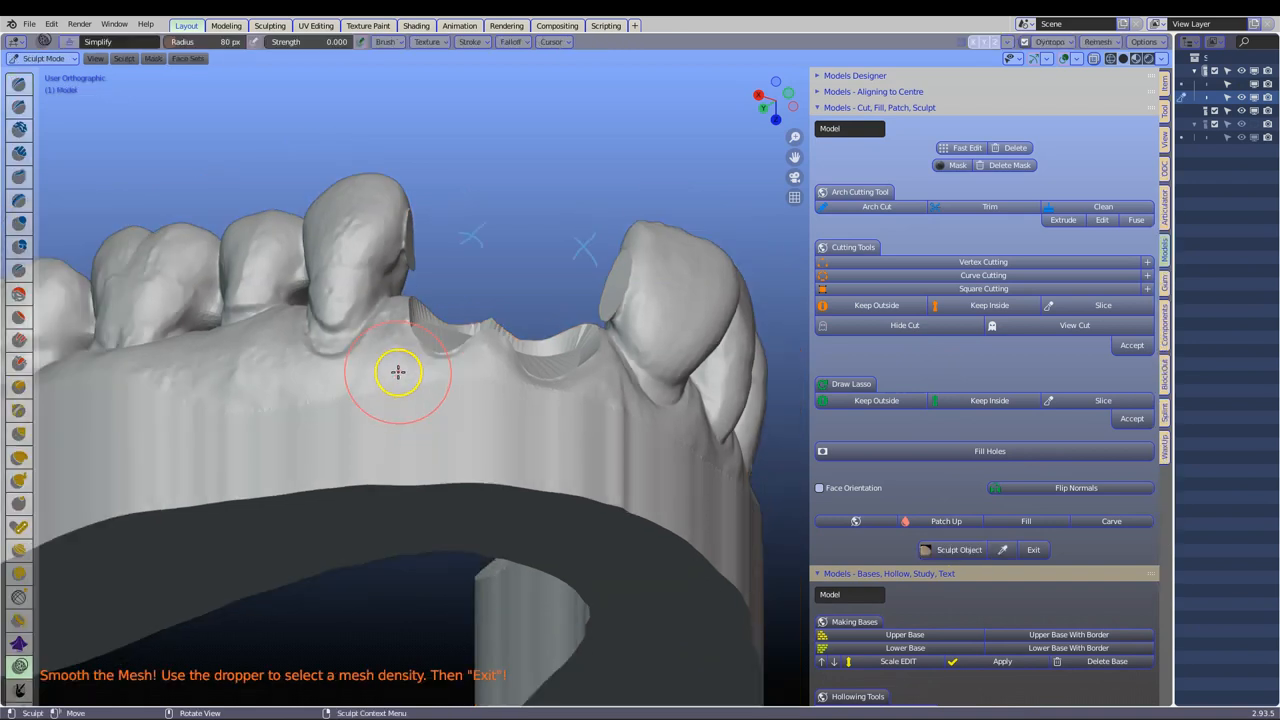
pyautogui.moveTo(400, 370); pyautogui.dragTo(520, 320)
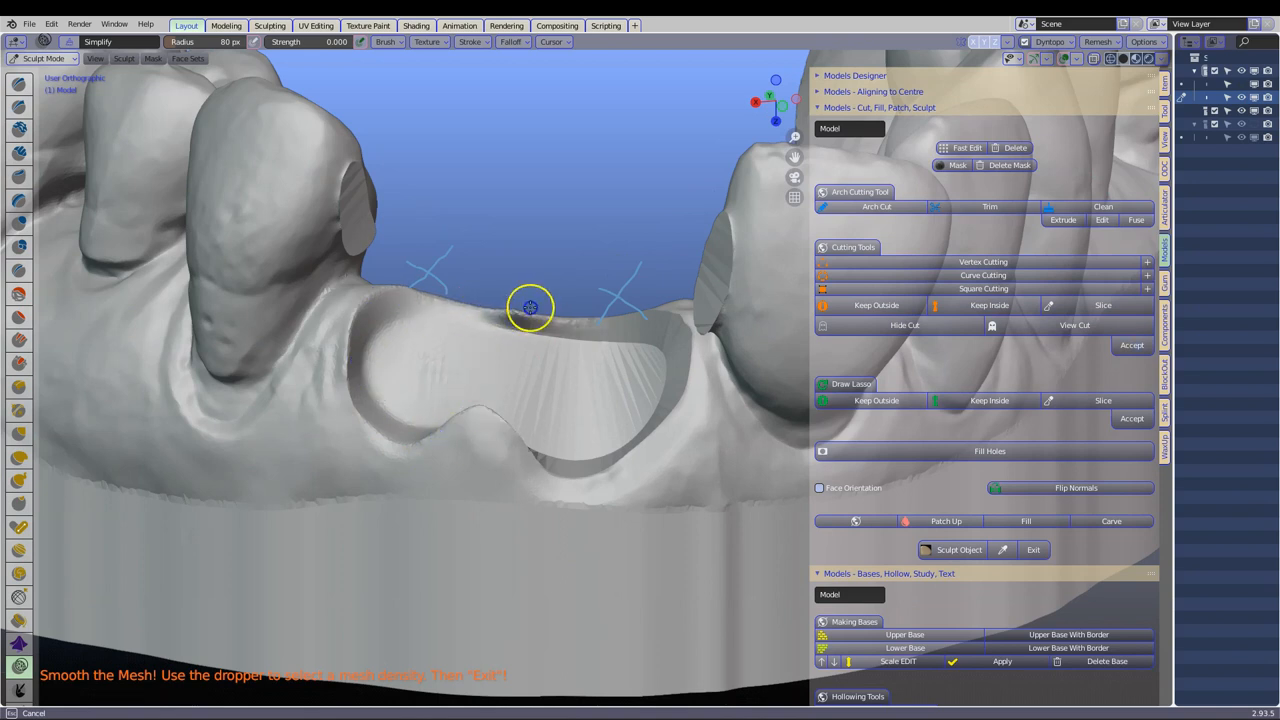
pyautogui.moveTo(530, 307); pyautogui.dragTo(673, 350)
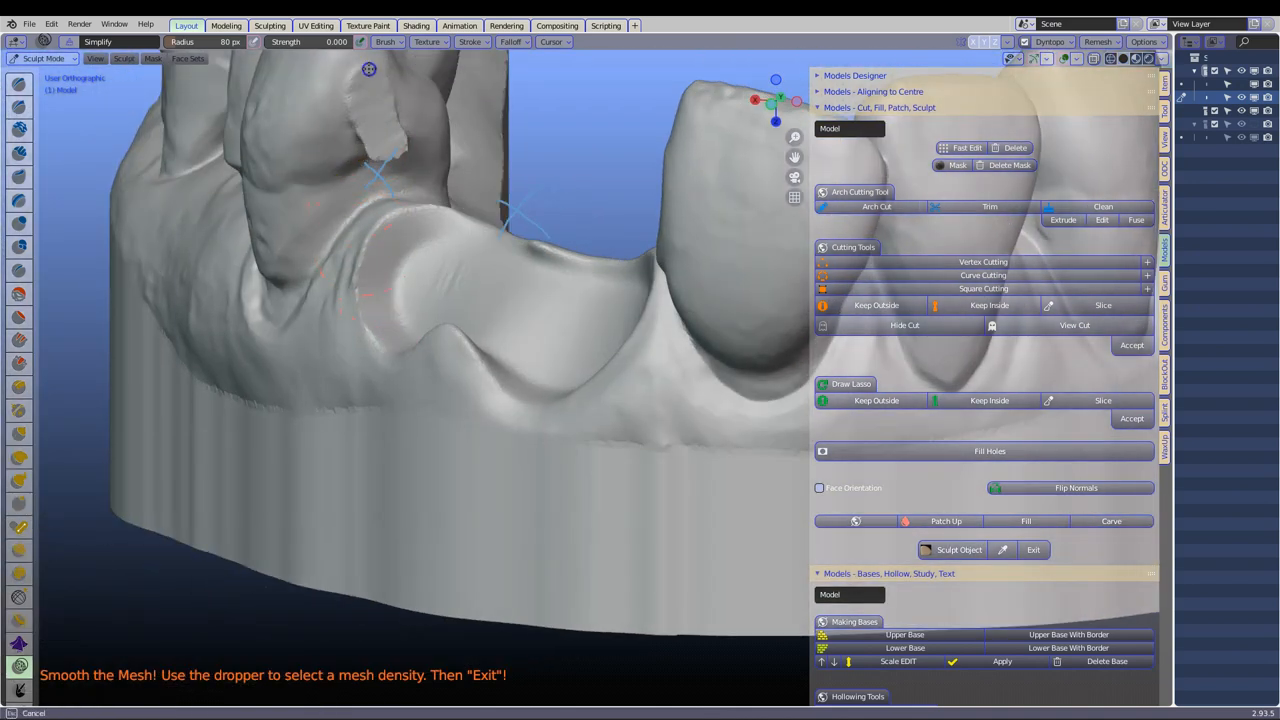
pyautogui.moveTo(376, 130)
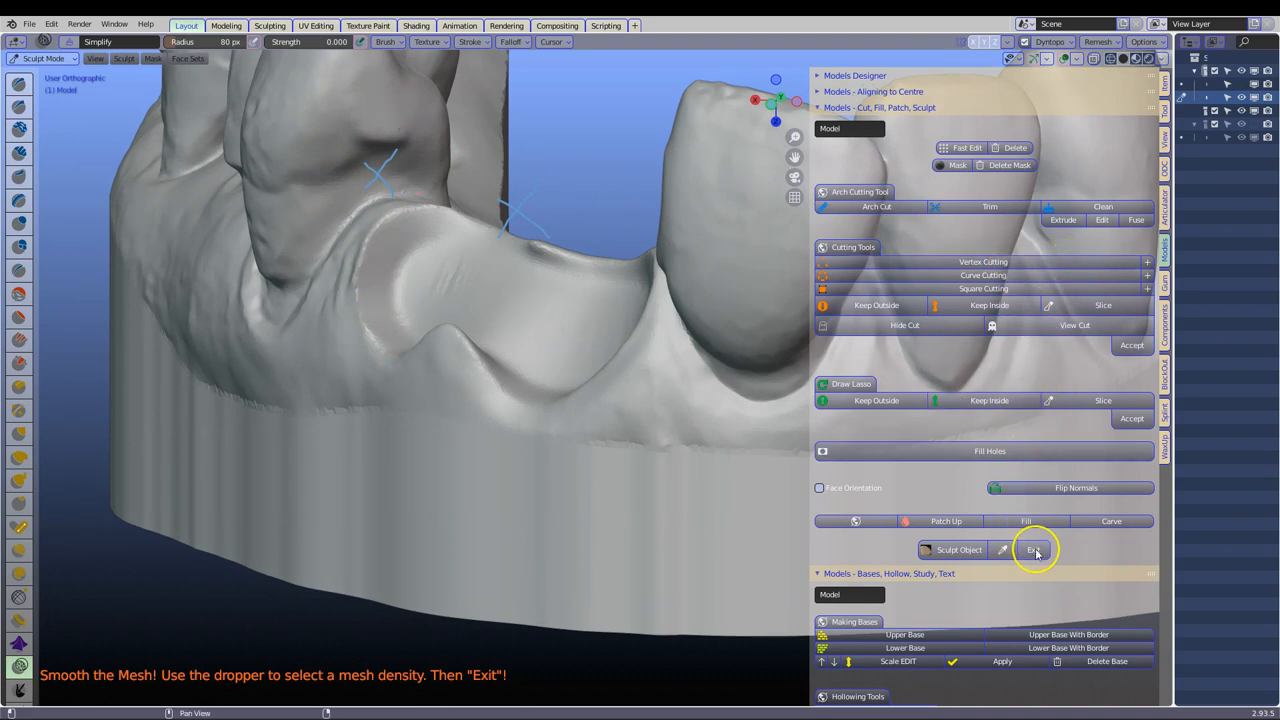
pyautogui.click(1034, 549)
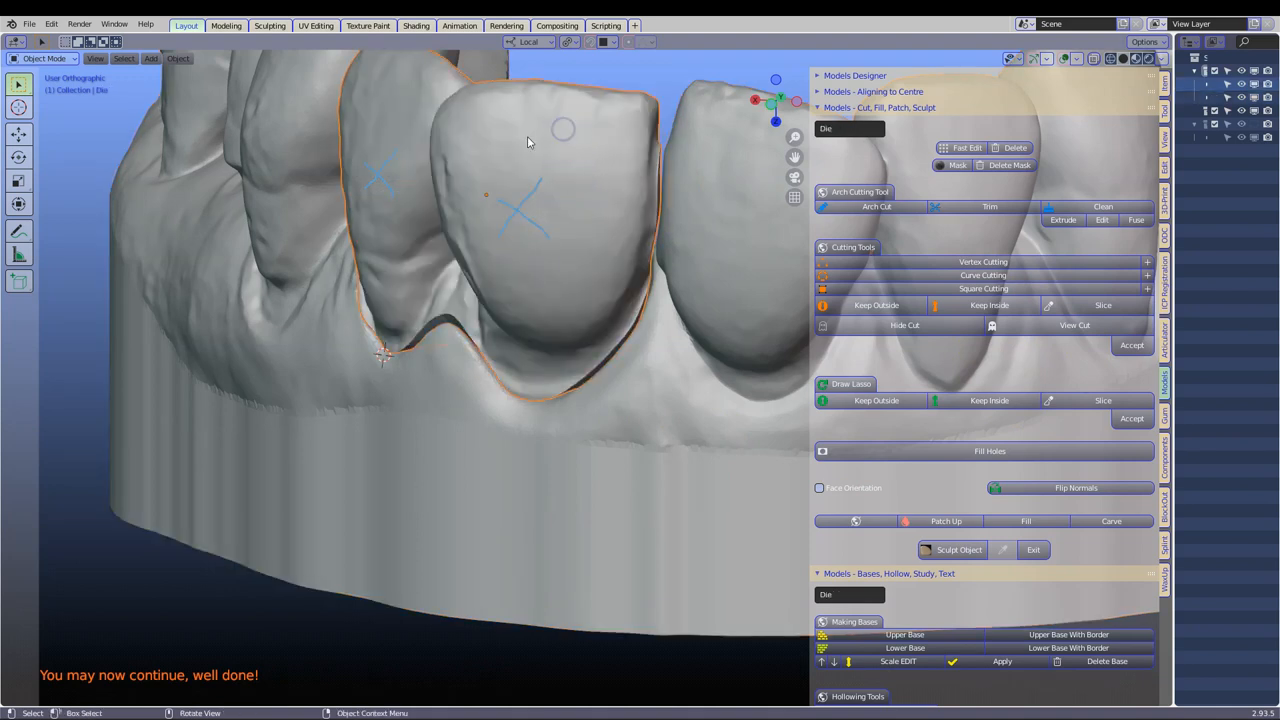
pyautogui.moveTo(560, 152)
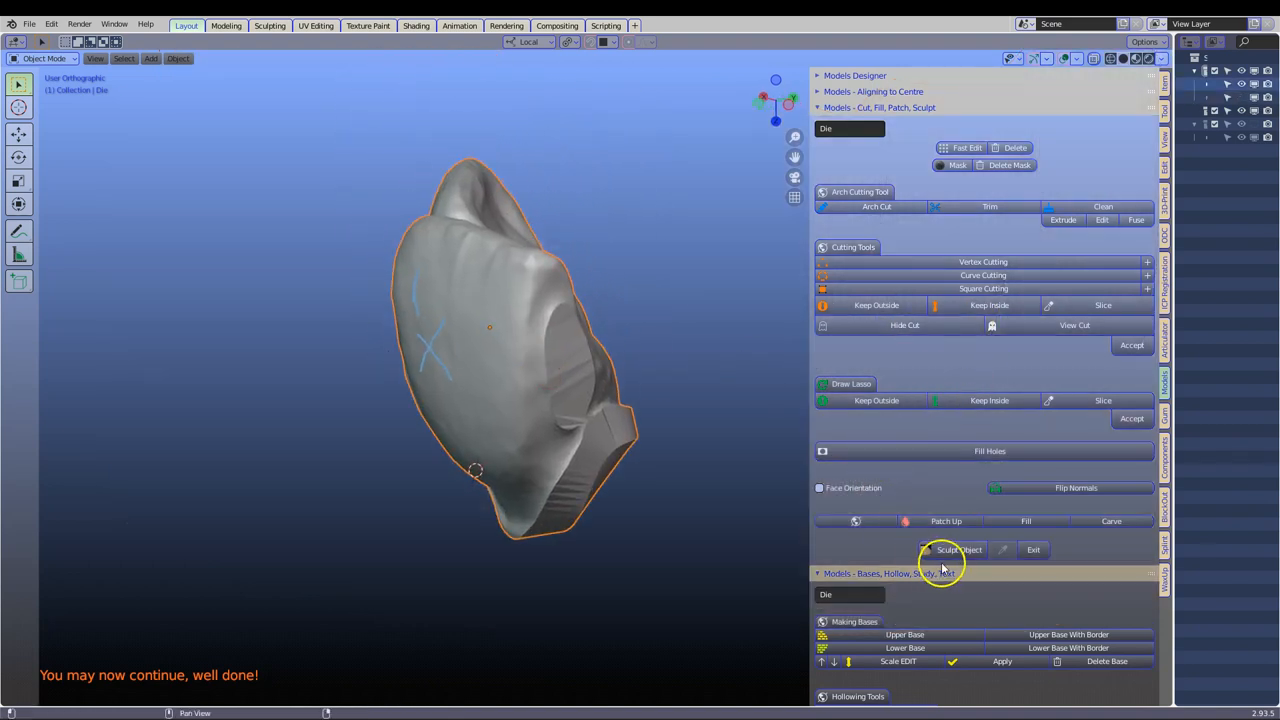
# Step: Smooth the die's fitting side, inter-tooth groove and outer side, then exit sculpting
pyautogui.click(958, 549)
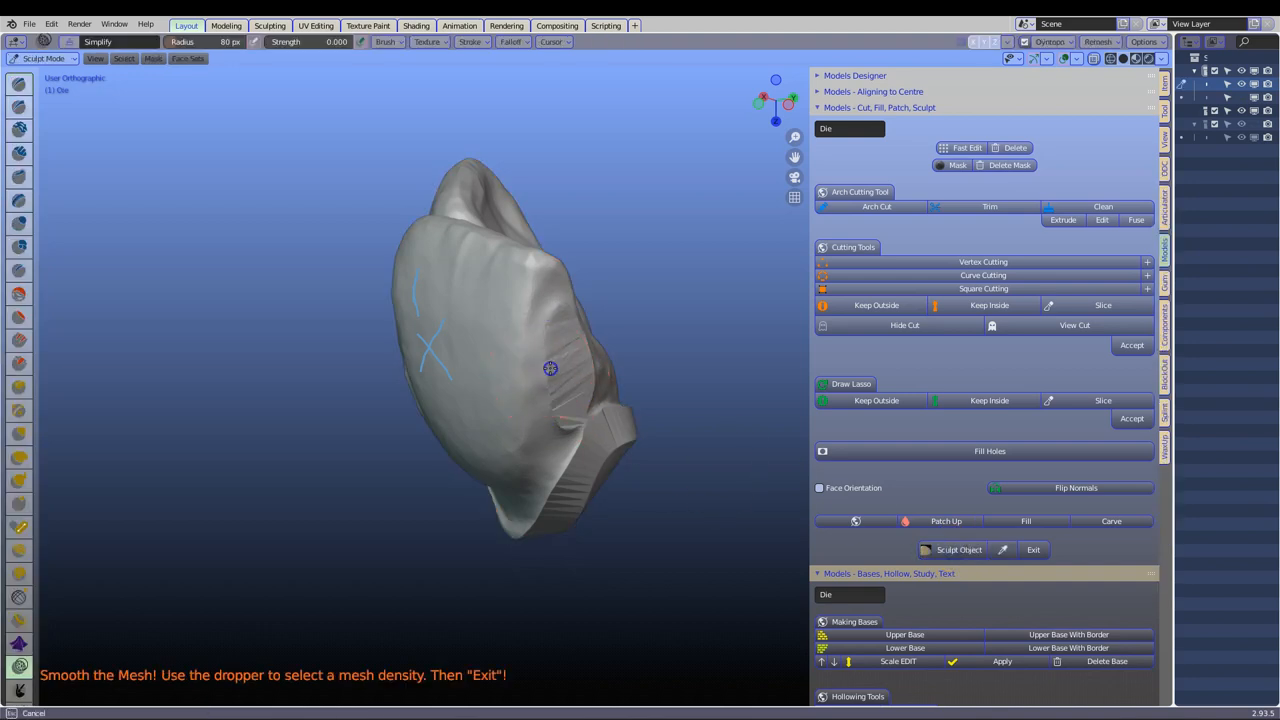
pyautogui.moveTo(550, 368); pyautogui.dragTo(590, 505)
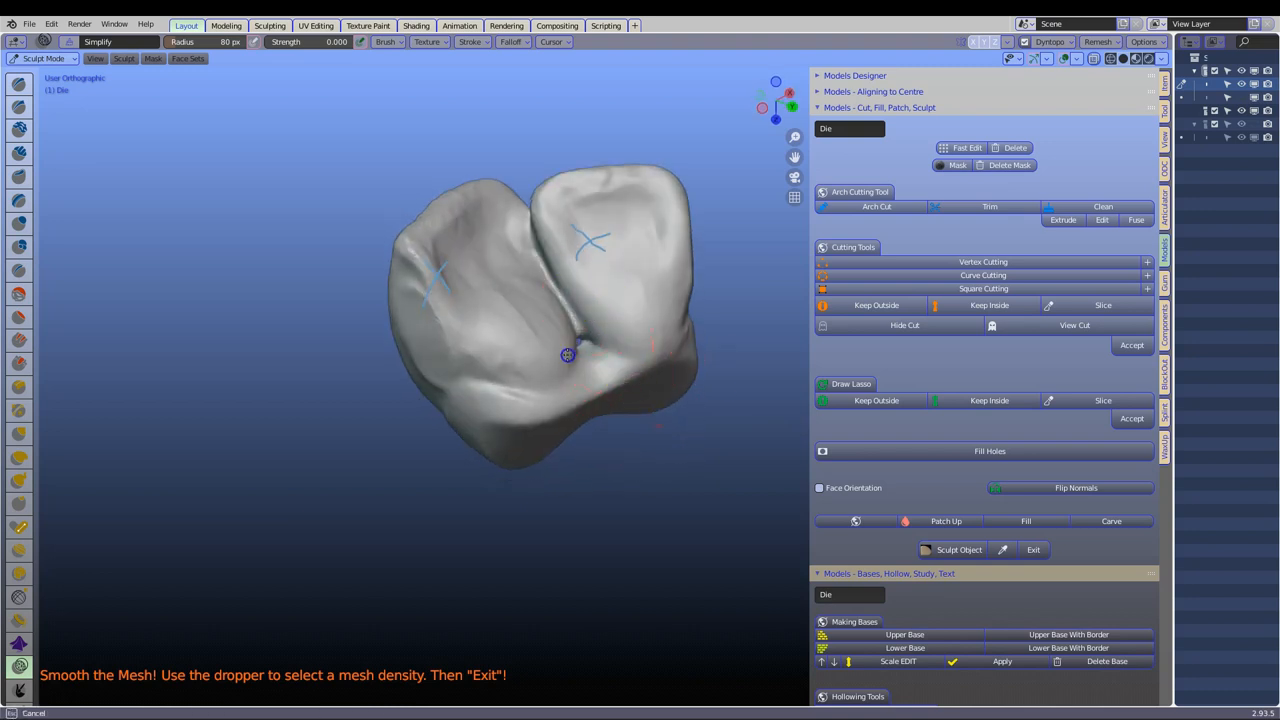
pyautogui.moveTo(567, 355); pyautogui.dragTo(497, 358)
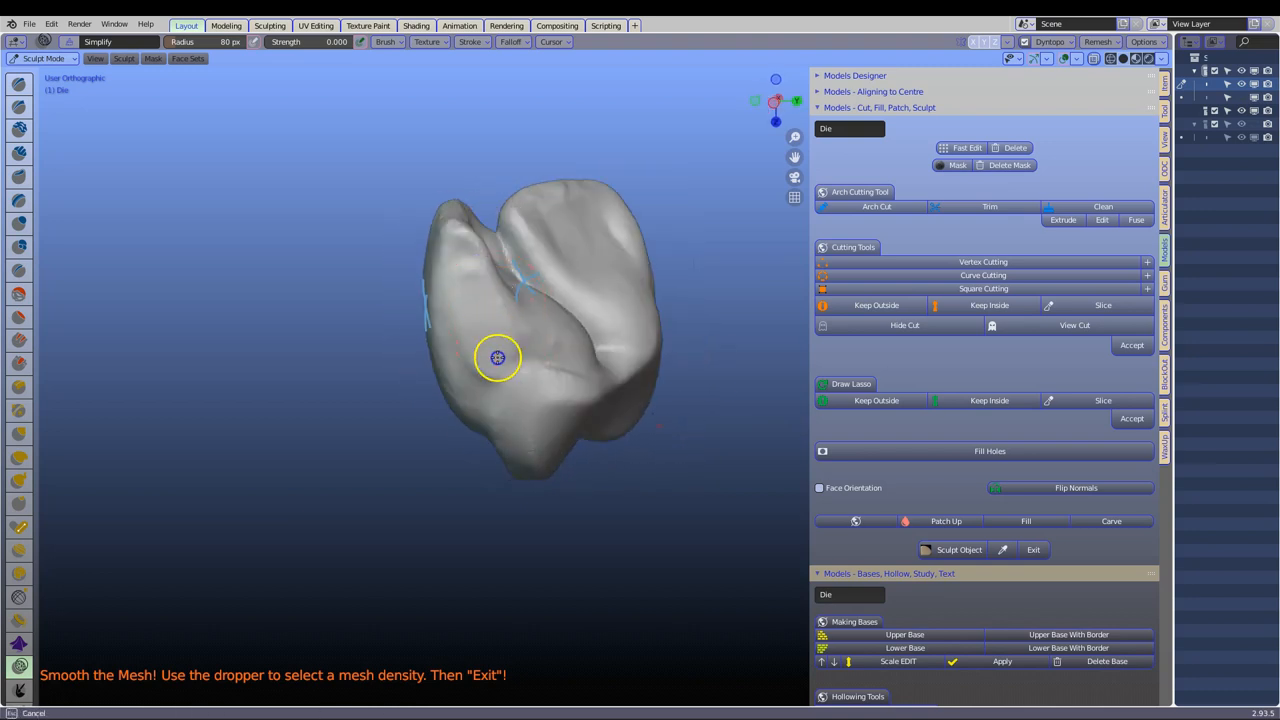
pyautogui.moveTo(497, 357); pyautogui.dragTo(463, 334)
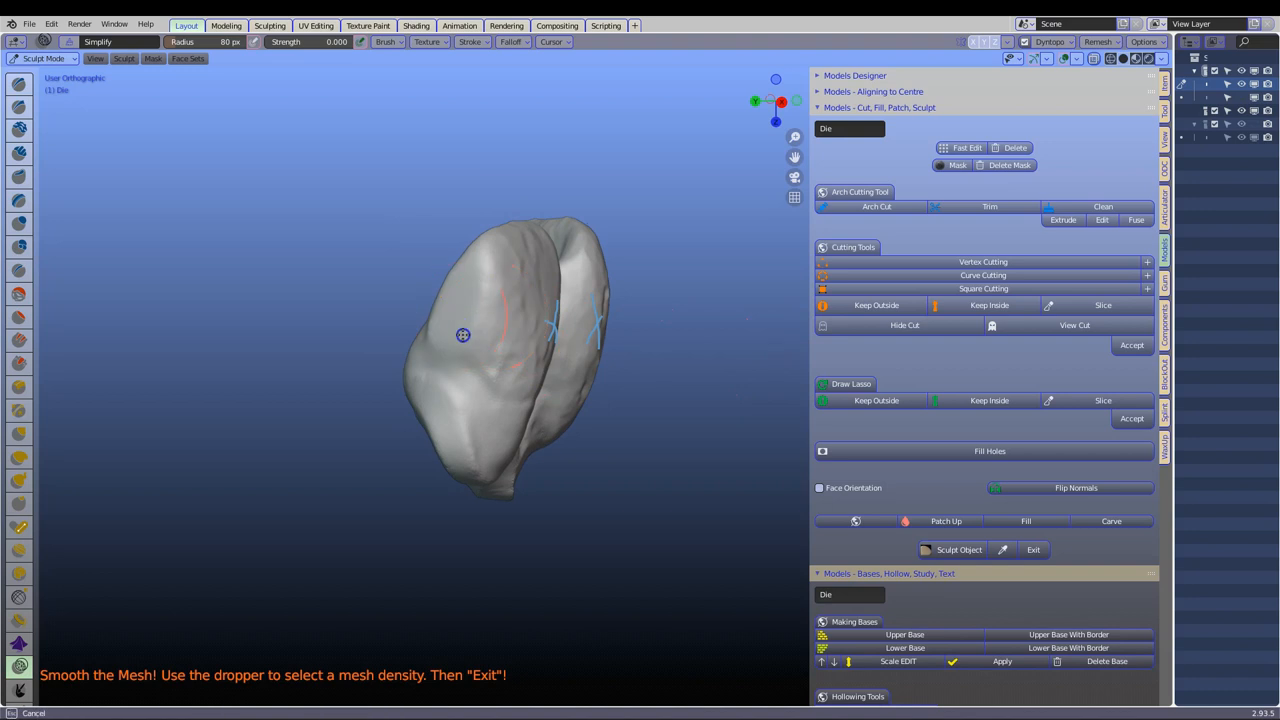
pyautogui.click(1033, 549)
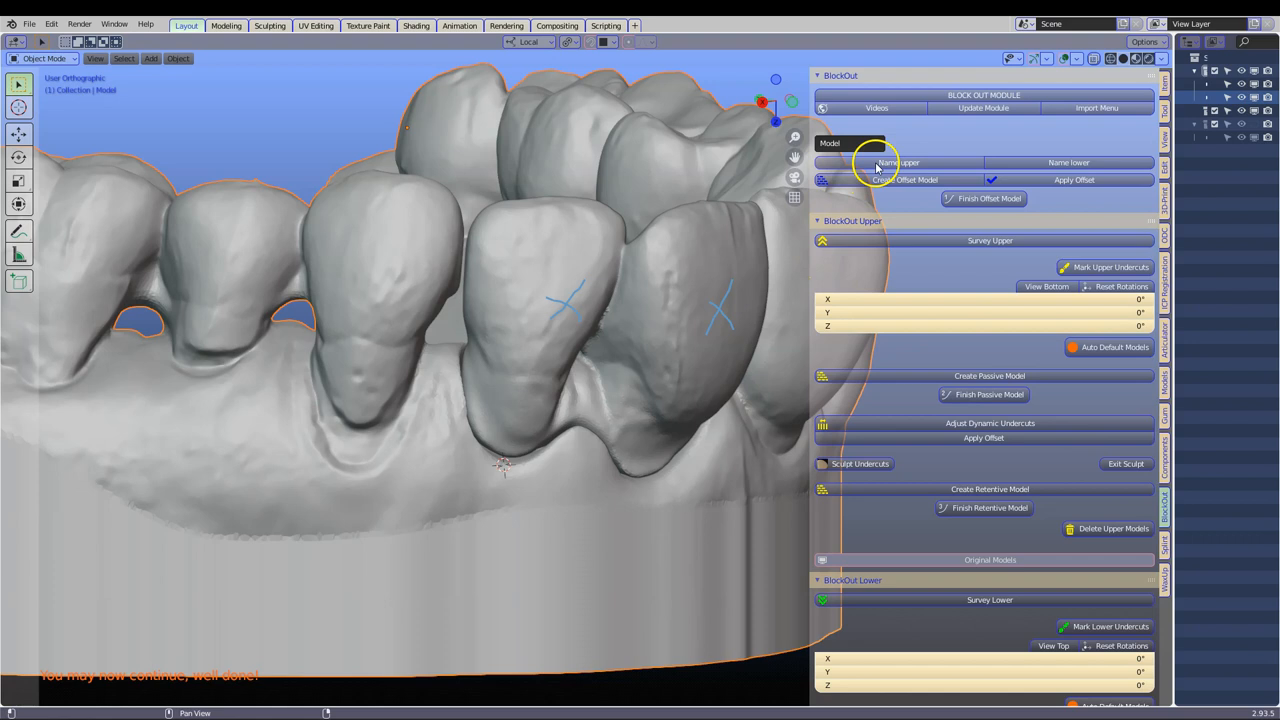
# Step: Name the upper arch, then create and apply its offset model
pyautogui.click(897, 162)
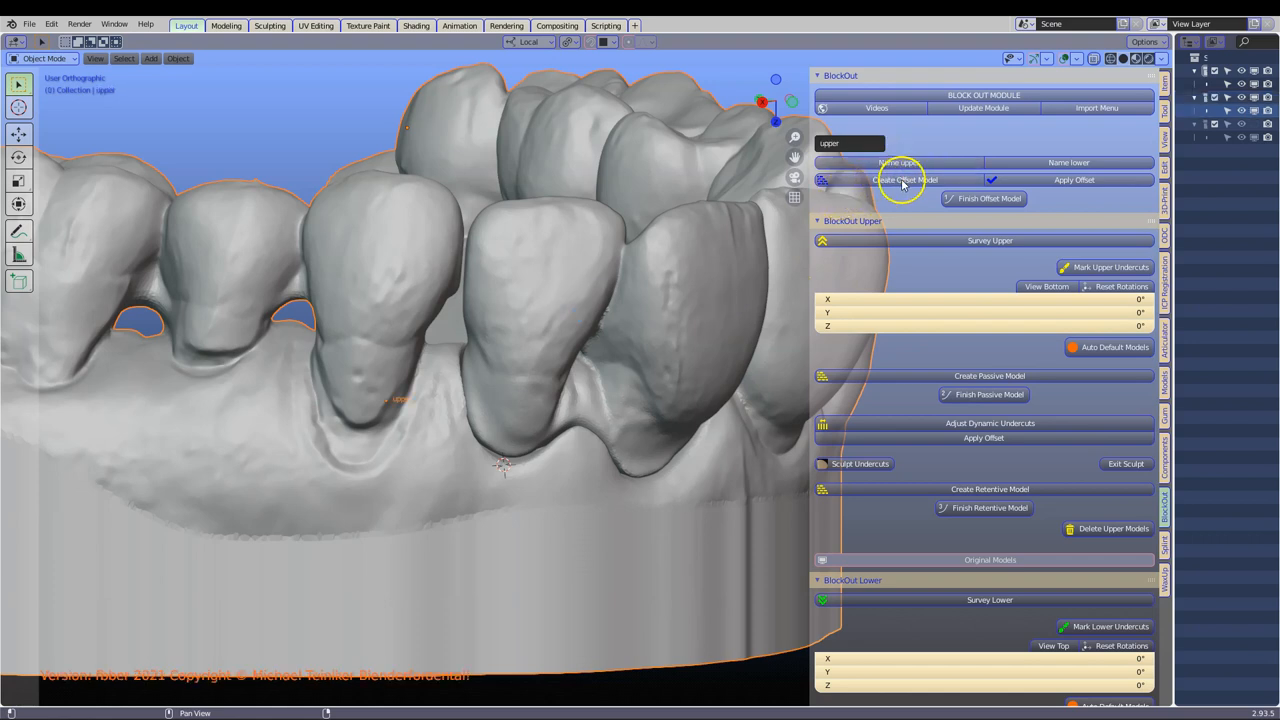
pyautogui.moveTo(895, 180)
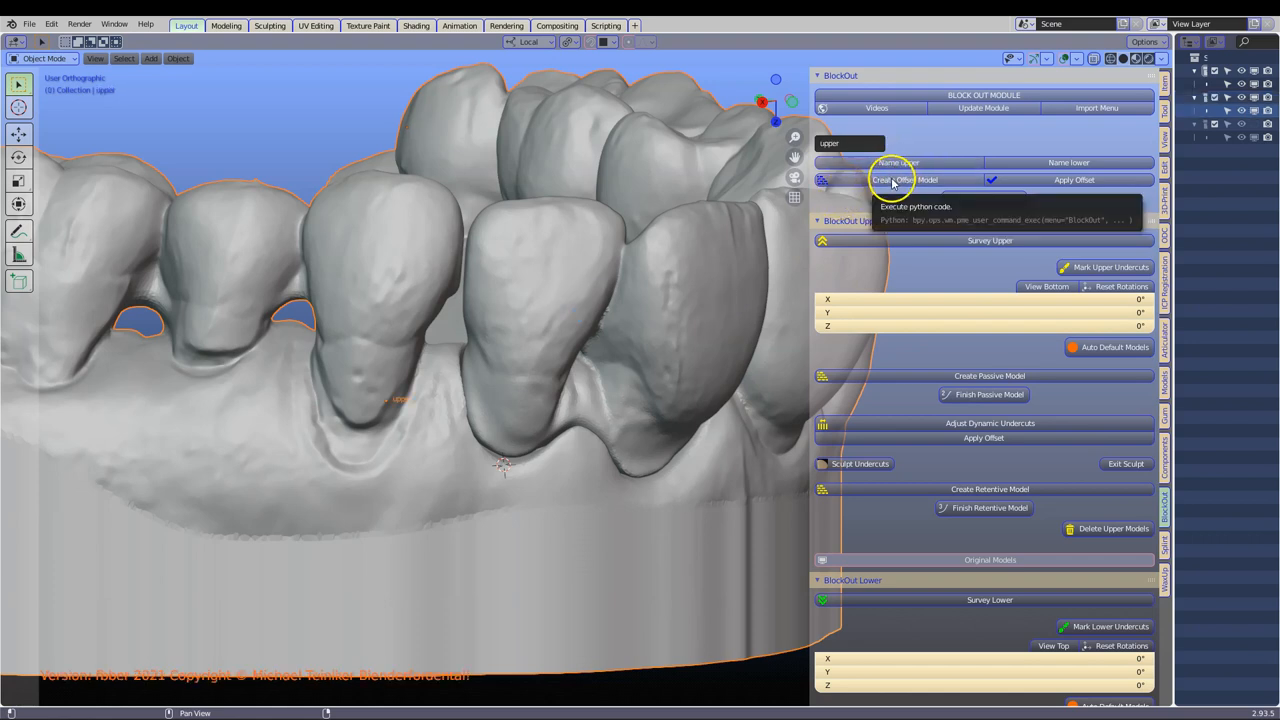
pyautogui.click(904, 180)
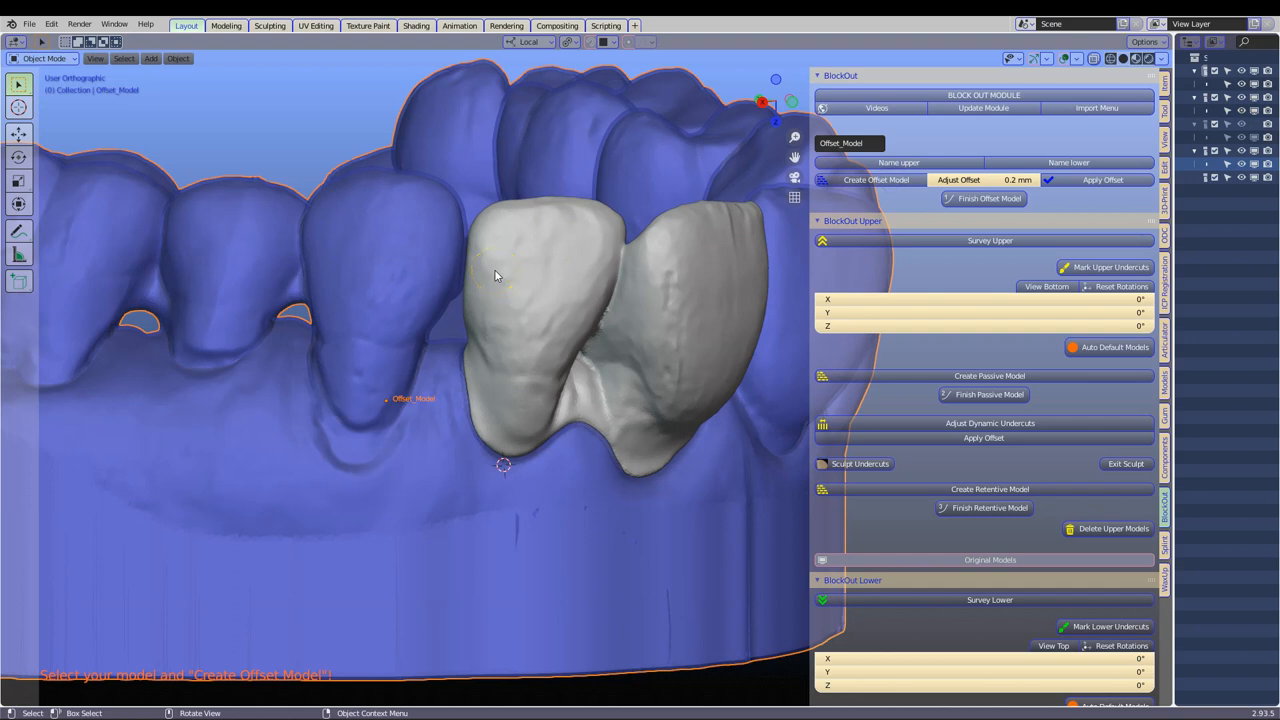
pyautogui.moveTo(563, 271)
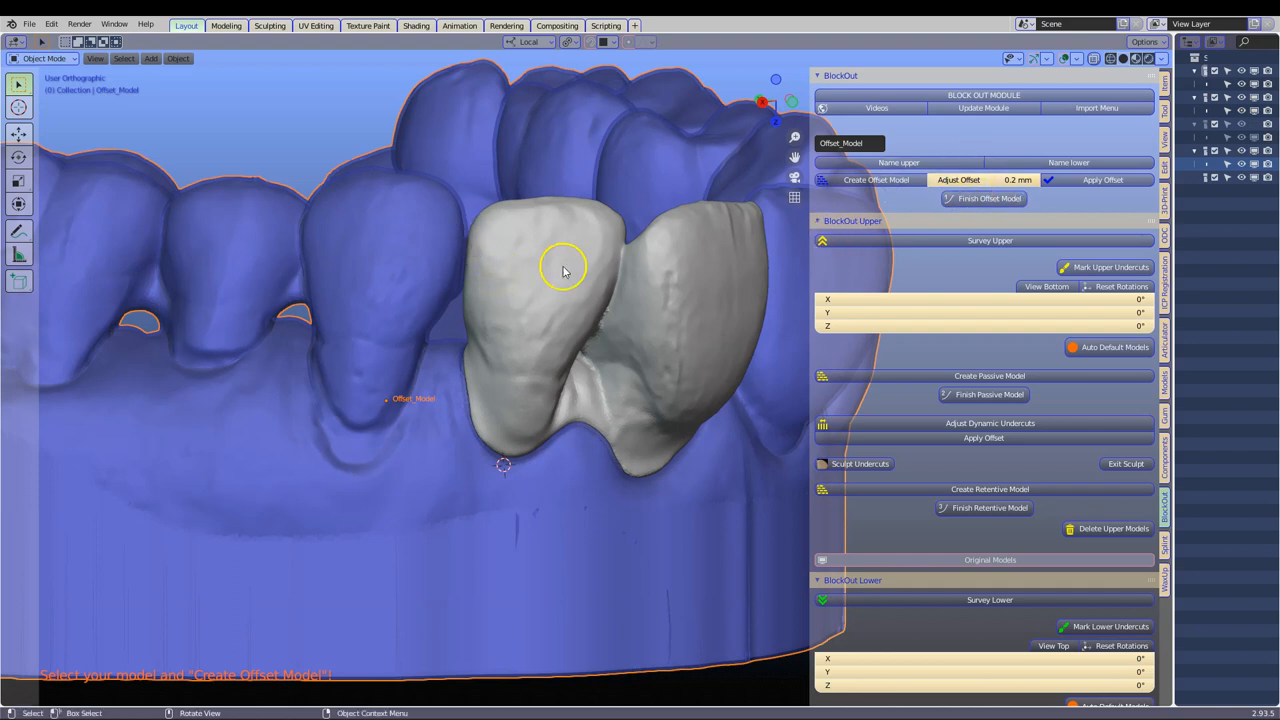
pyautogui.moveTo(548, 273)
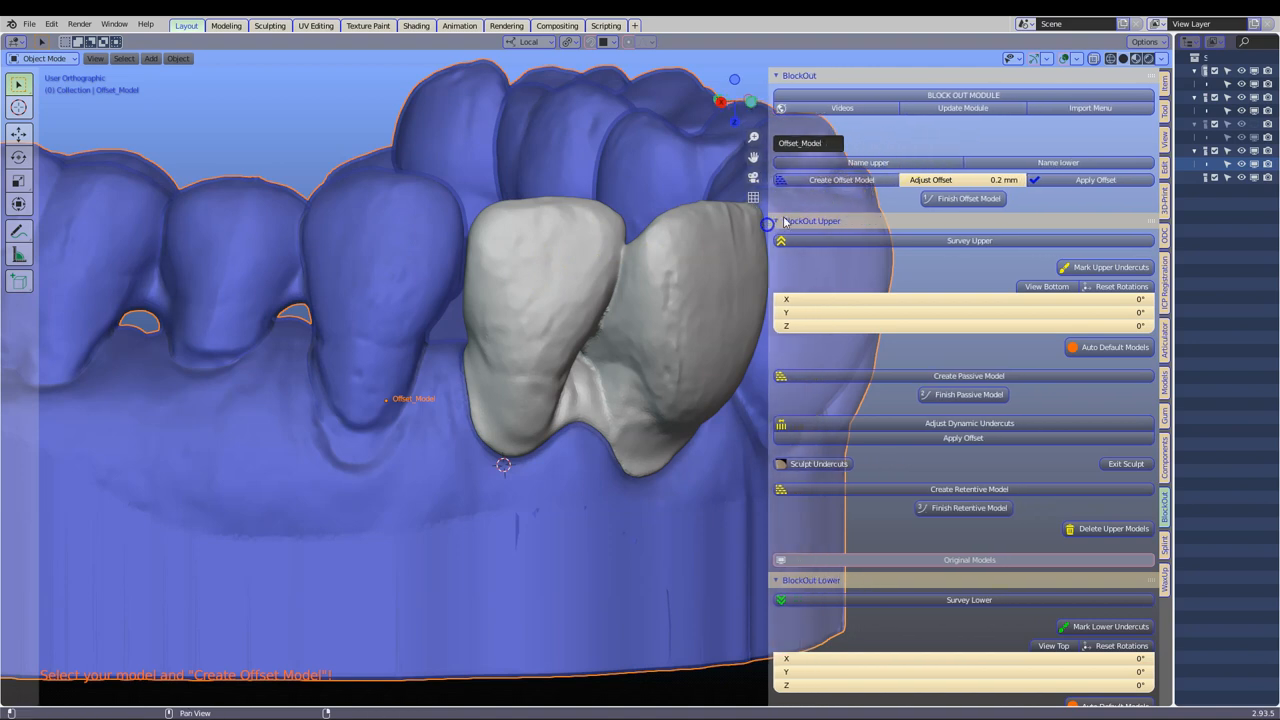
pyautogui.click(963, 179)
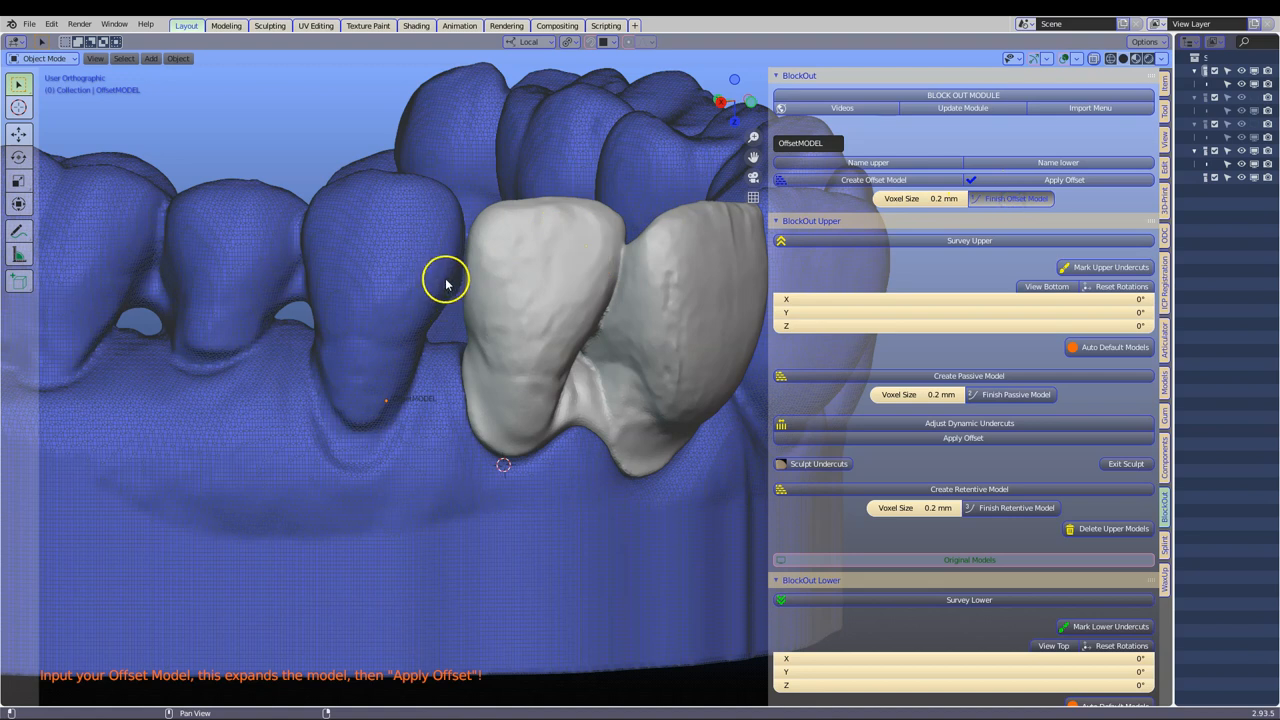
pyautogui.moveTo(483, 275)
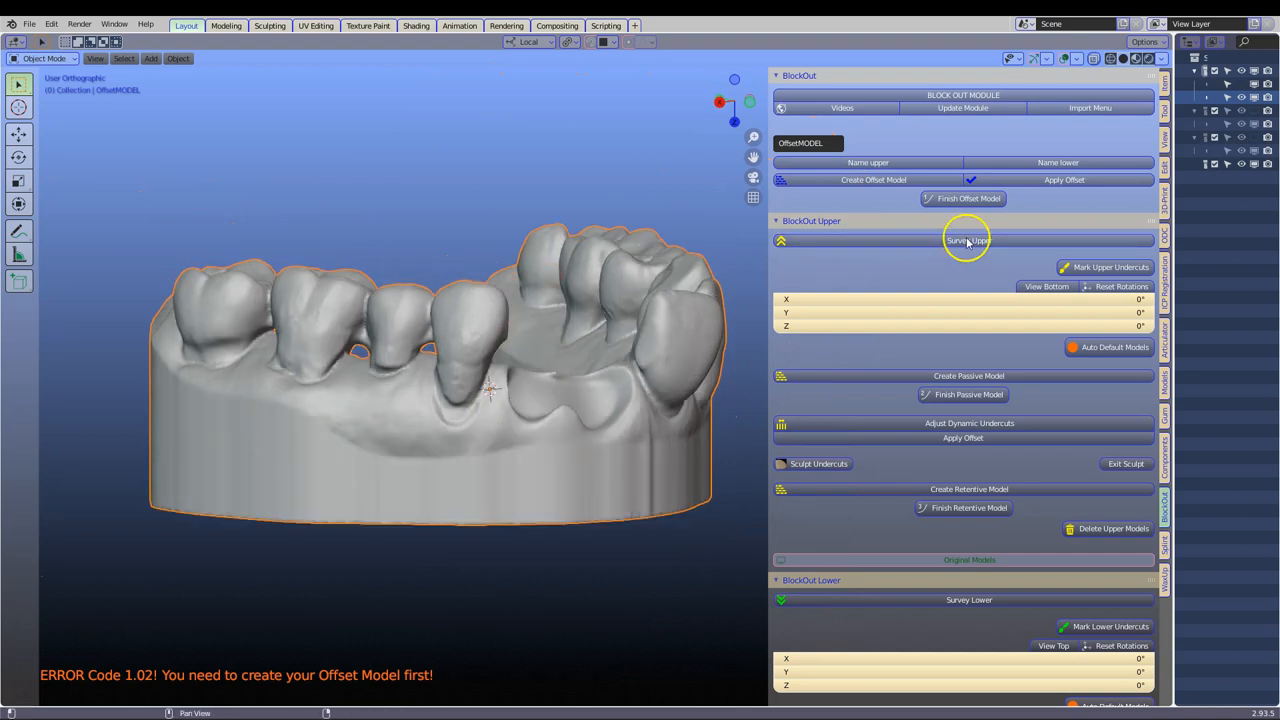
# Step: Create a survey copy of the upper arch and tilt it to the insertion angle
pyautogui.click(968, 240)
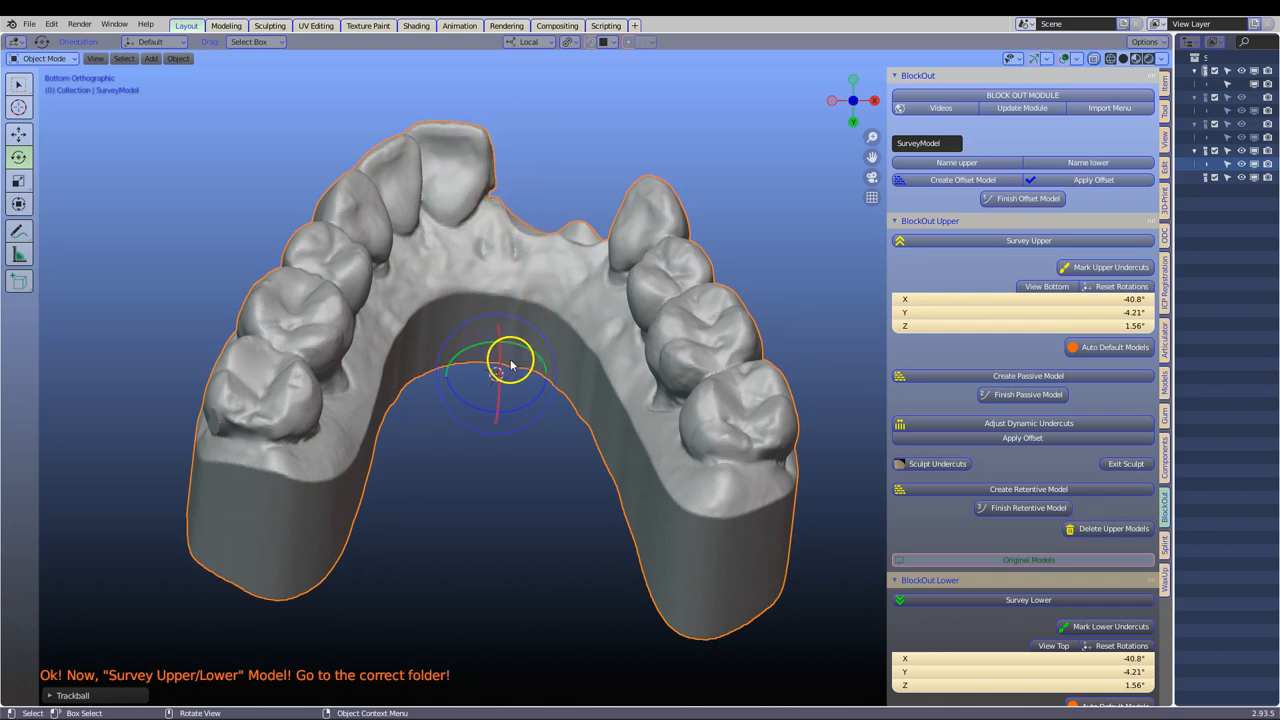
pyautogui.moveTo(510, 360); pyautogui.dragTo(510, 430)
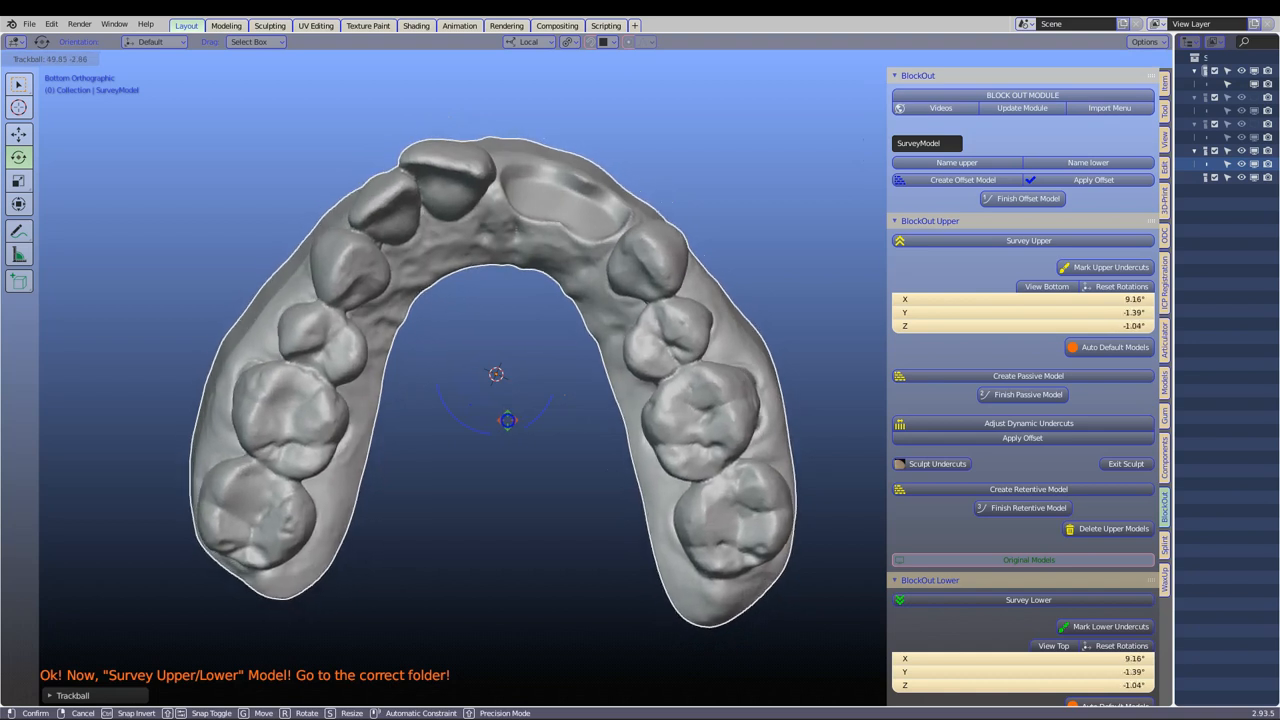
pyautogui.click(573, 177)
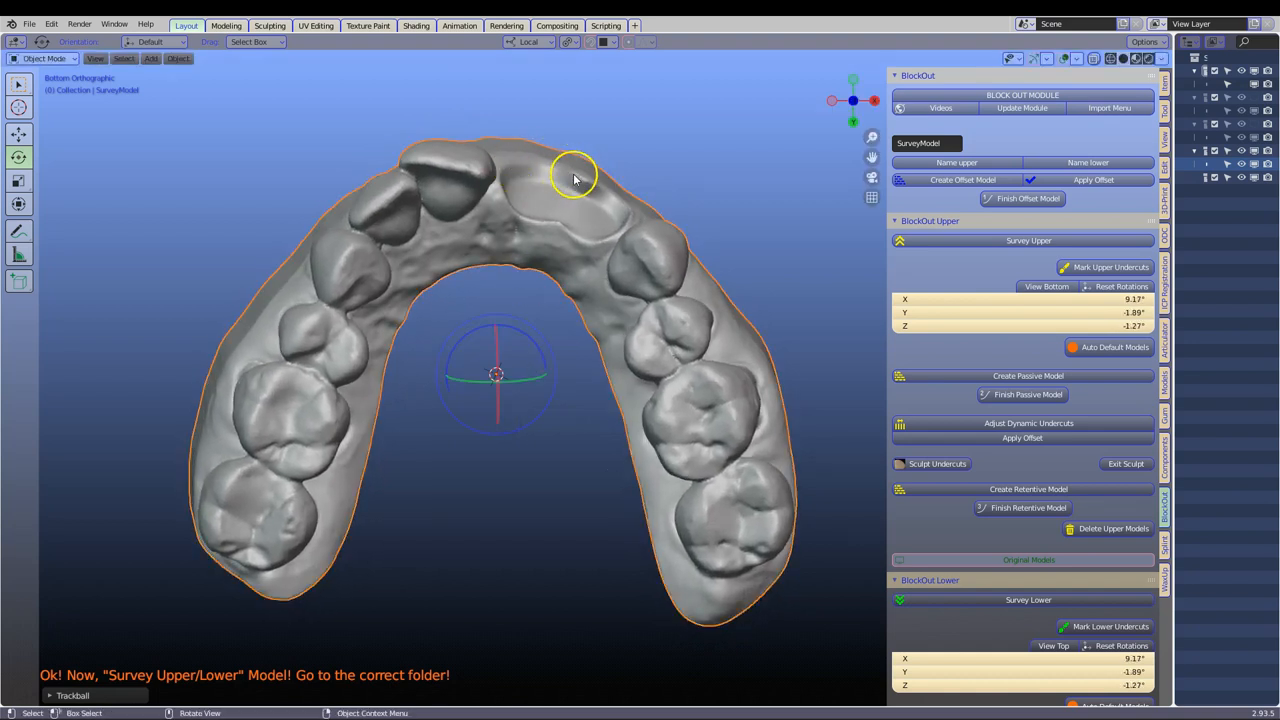
pyautogui.moveTo(625, 182)
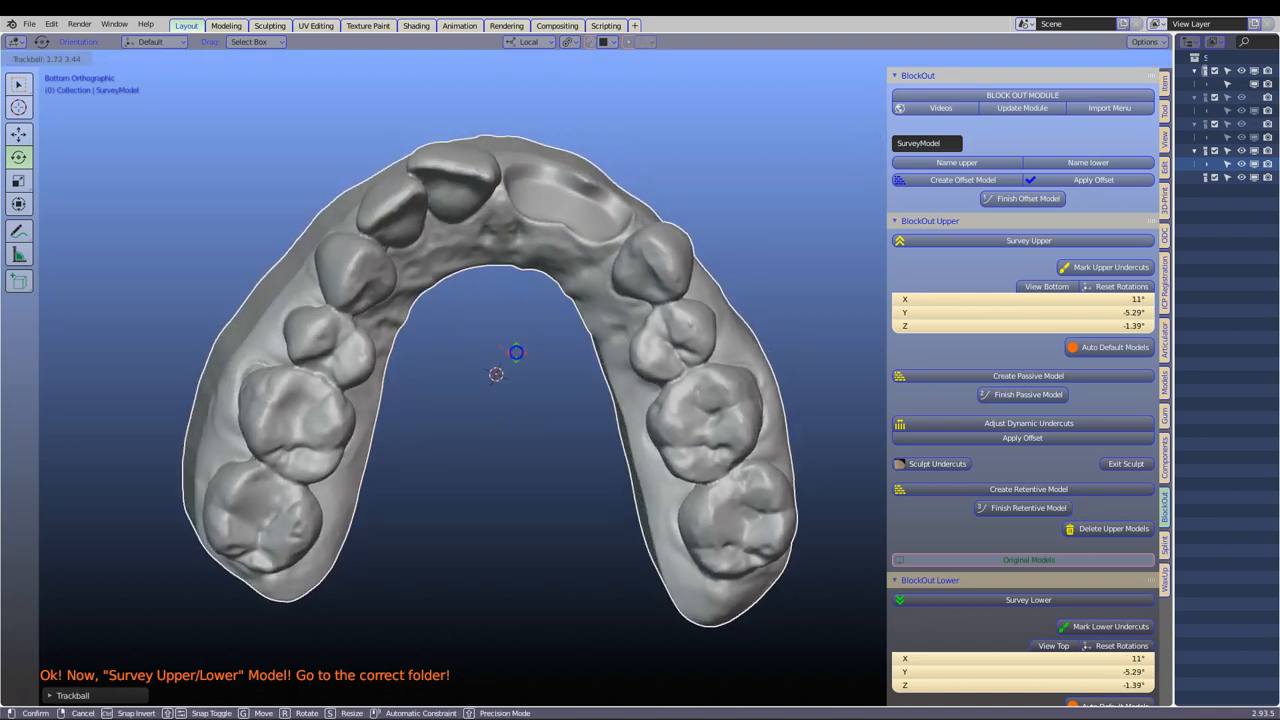
pyautogui.click(630, 220)
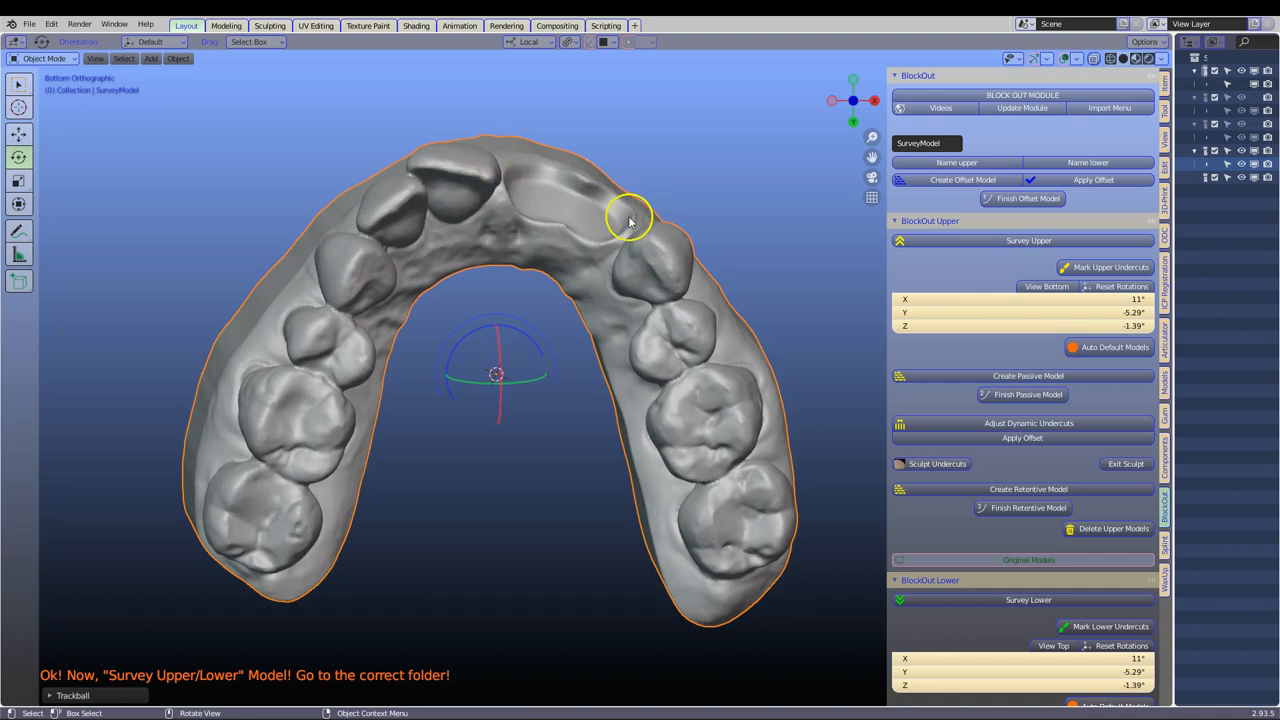
pyautogui.moveTo(622, 247)
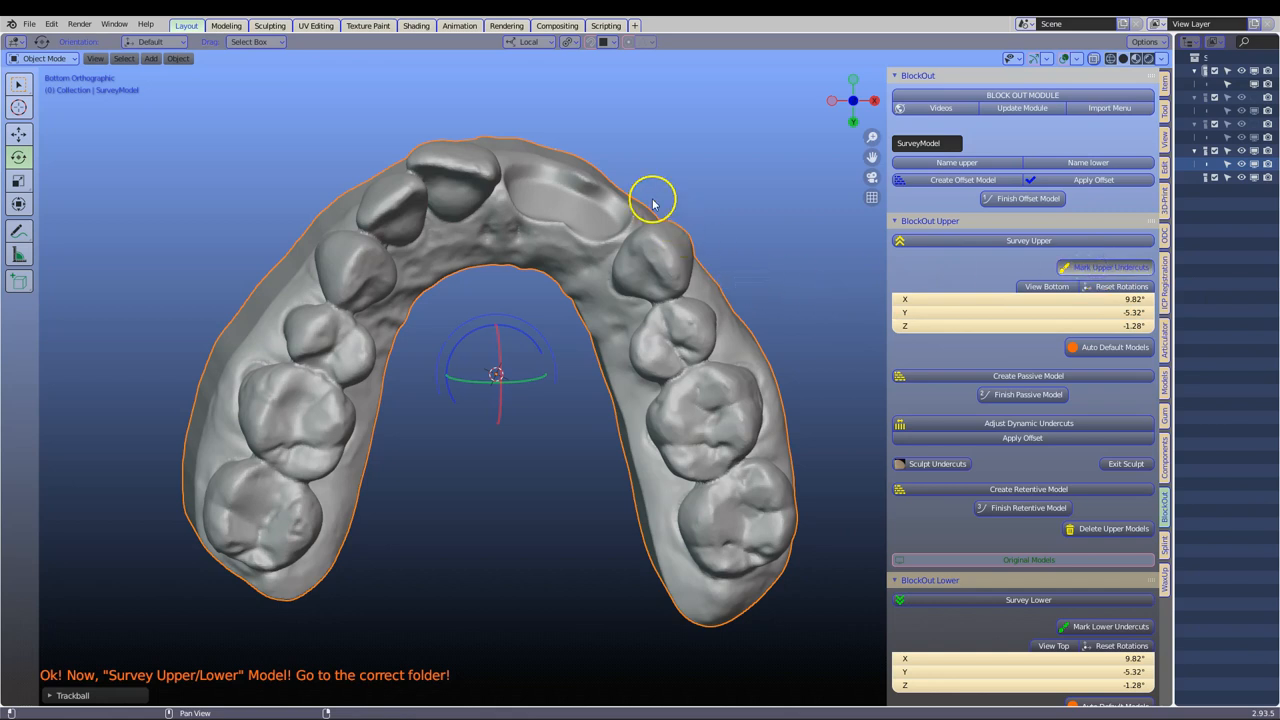
pyautogui.moveTo(653, 197); pyautogui.dragTo(640, 345)
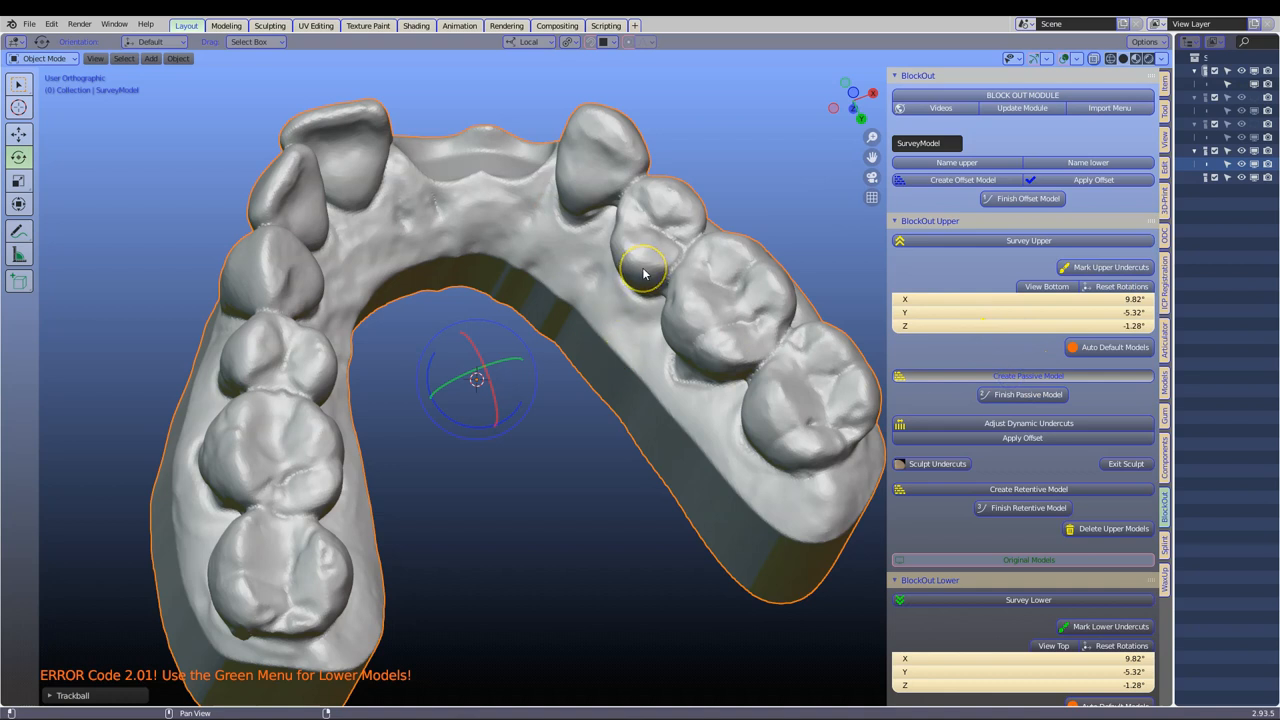
pyautogui.moveTo(631, 196)
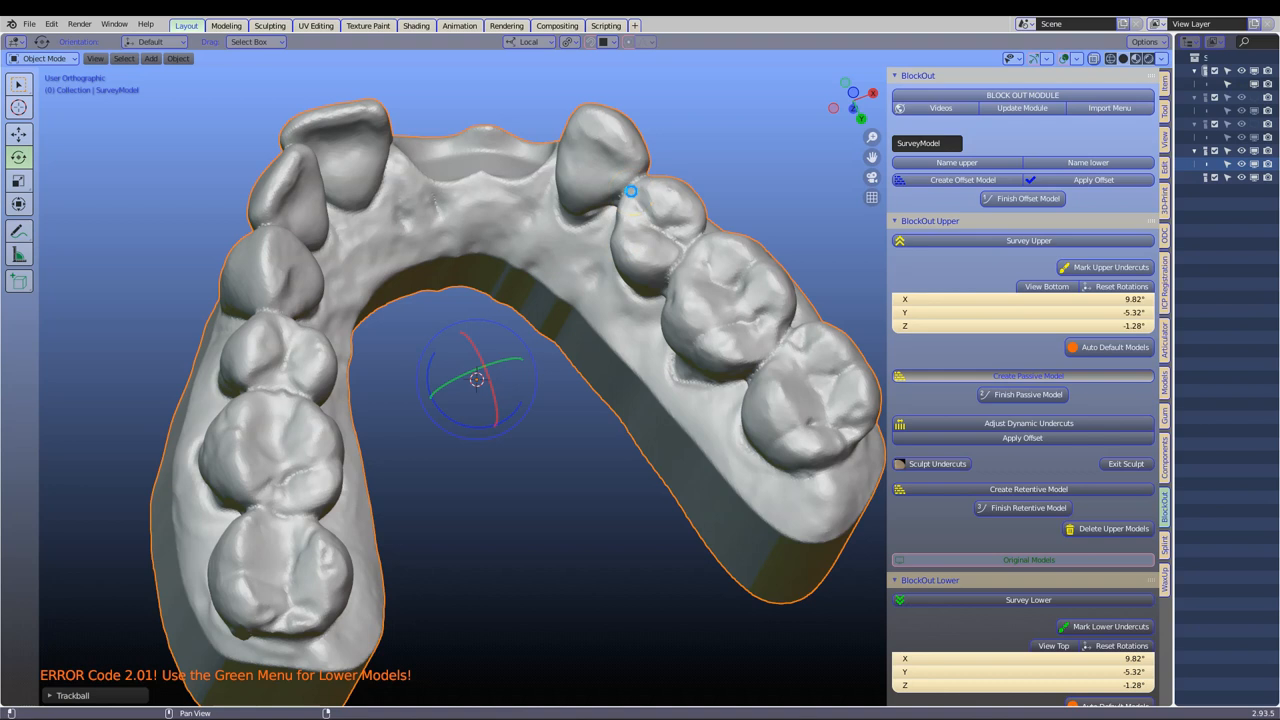
# Step: Run Create Passive Model in BlockOut Upper on the surveyed arch
pyautogui.click(1028, 375)
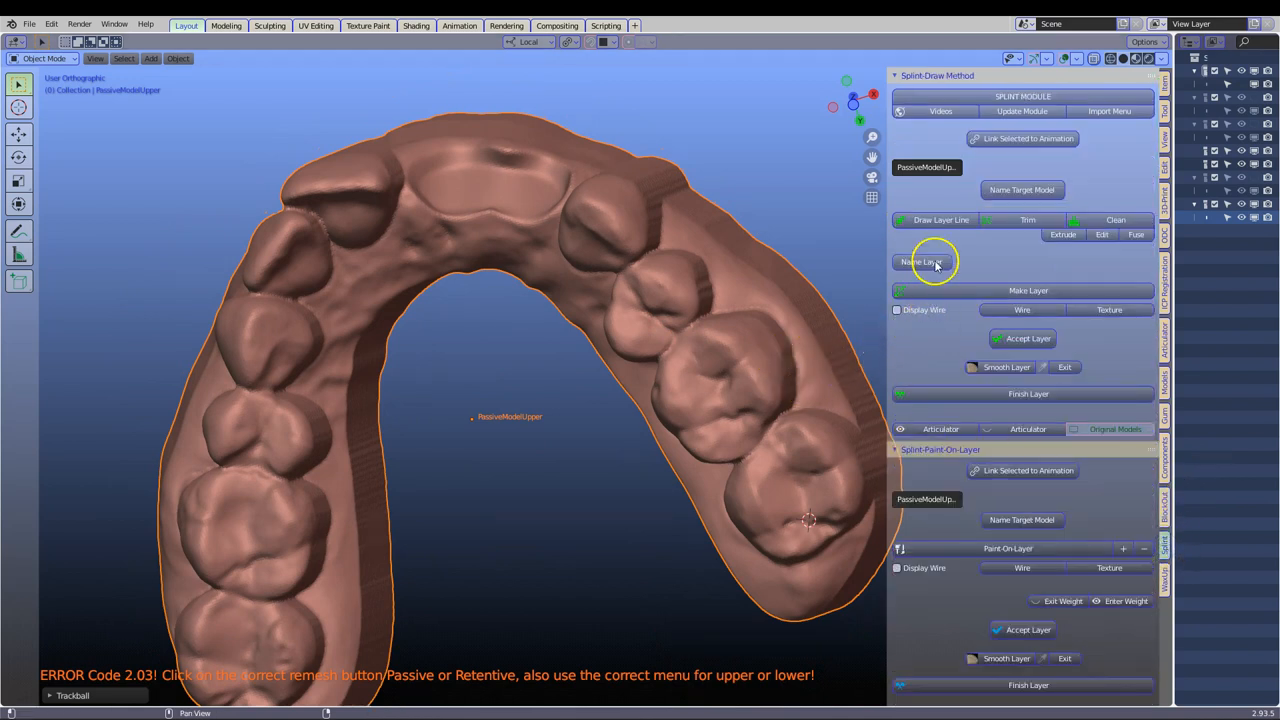
pyautogui.click(1022, 138)
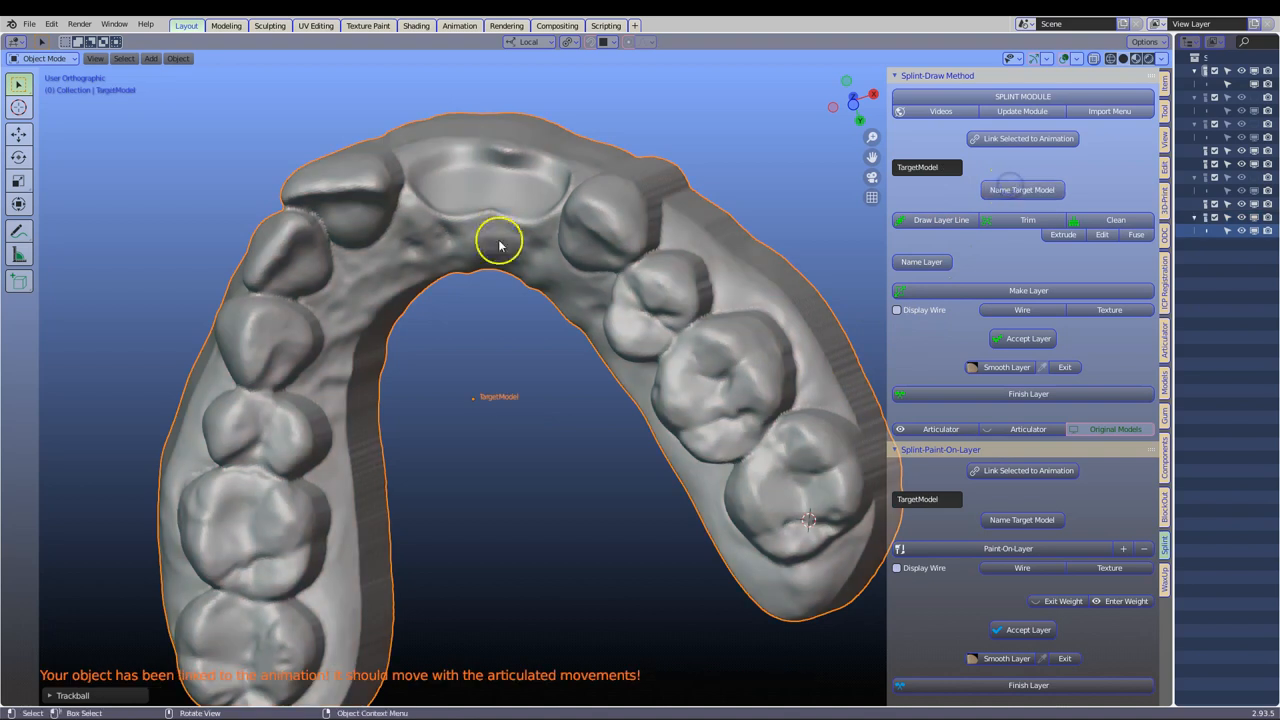
pyautogui.moveTo(500, 245); pyautogui.dragTo(265, 385)
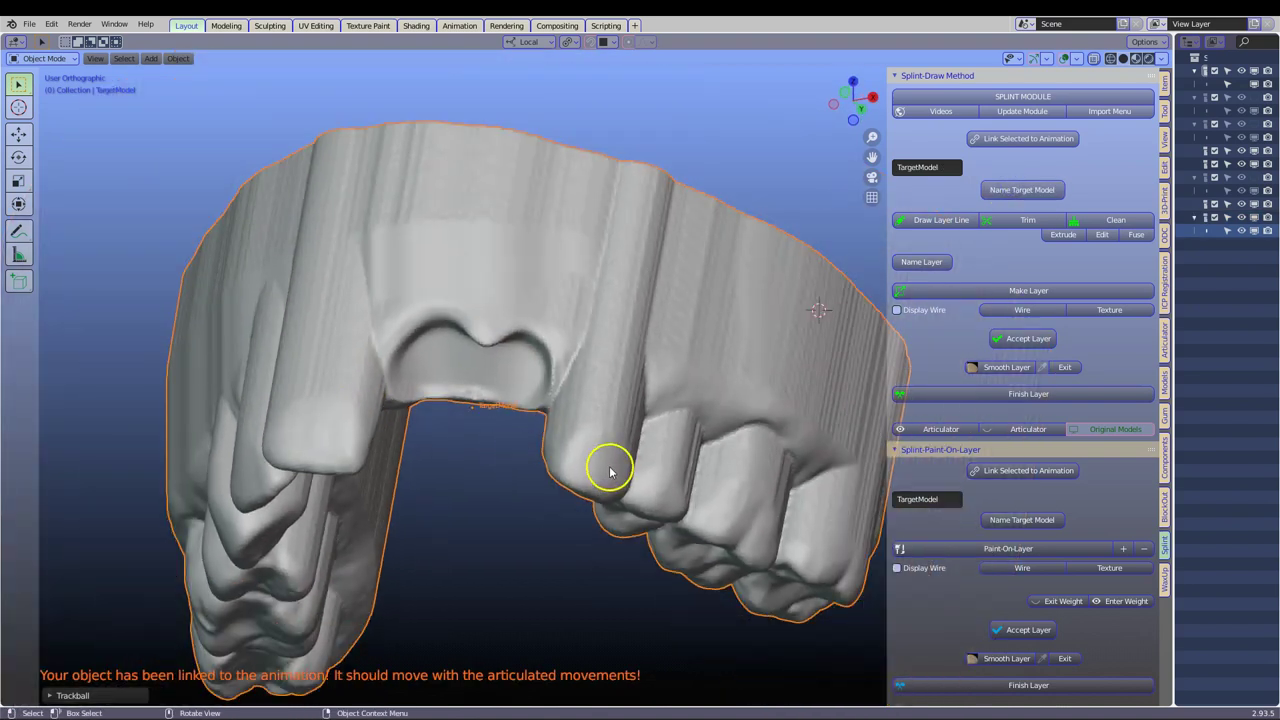
pyautogui.moveTo(610, 470); pyautogui.dragTo(910, 280)
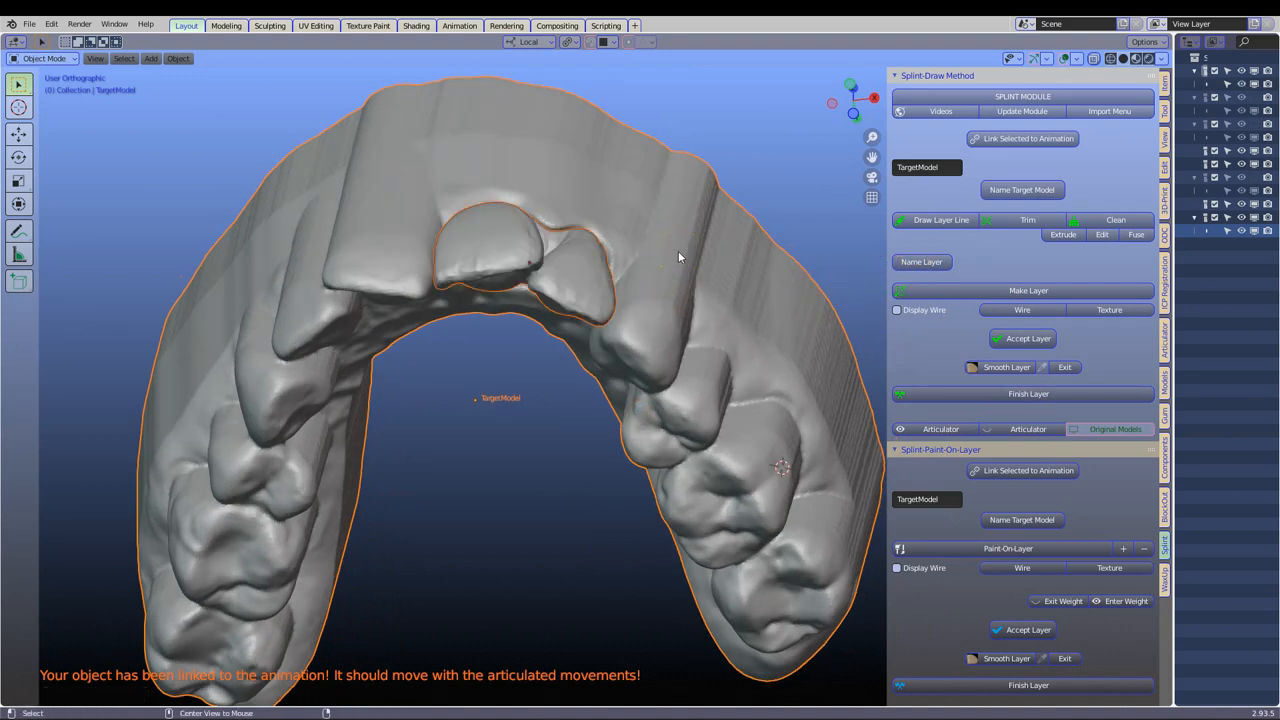
pyautogui.moveTo(680, 258); pyautogui.dragTo(547, 218)
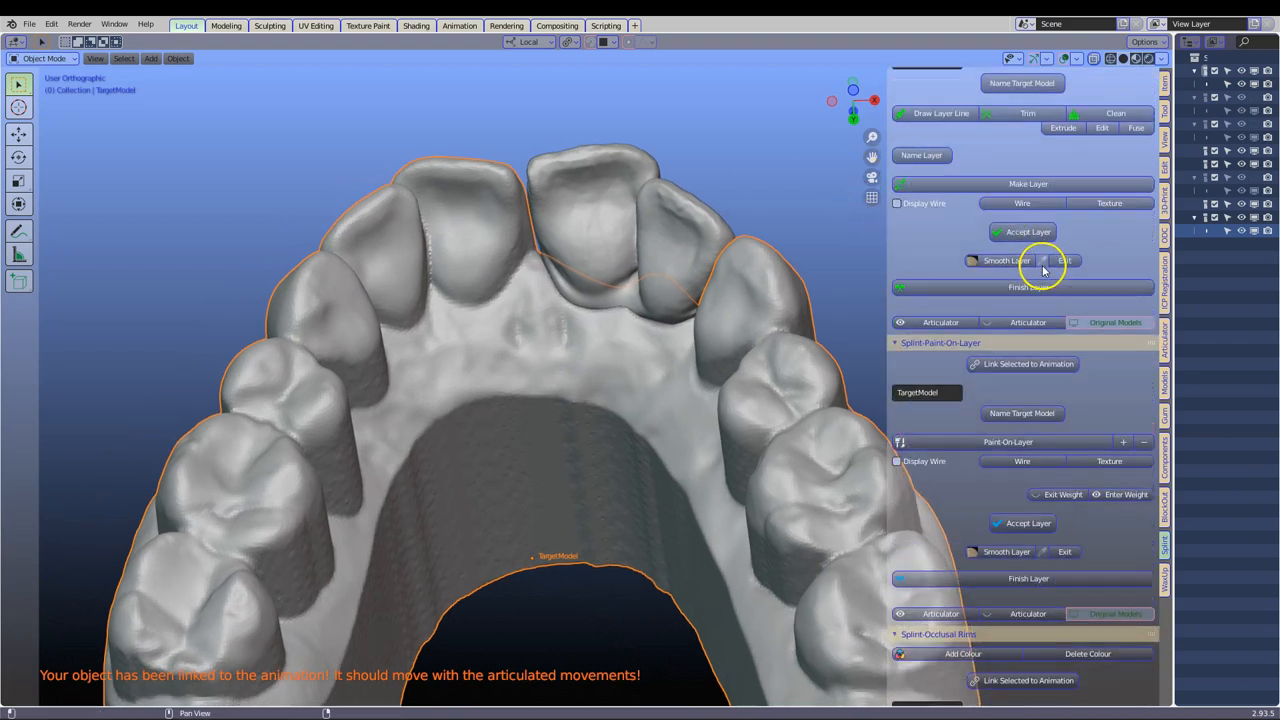
# Step: Set a 1.2 mm layer thickness and paint wings on both abutment teeth's backs
pyautogui.scroll(-3)
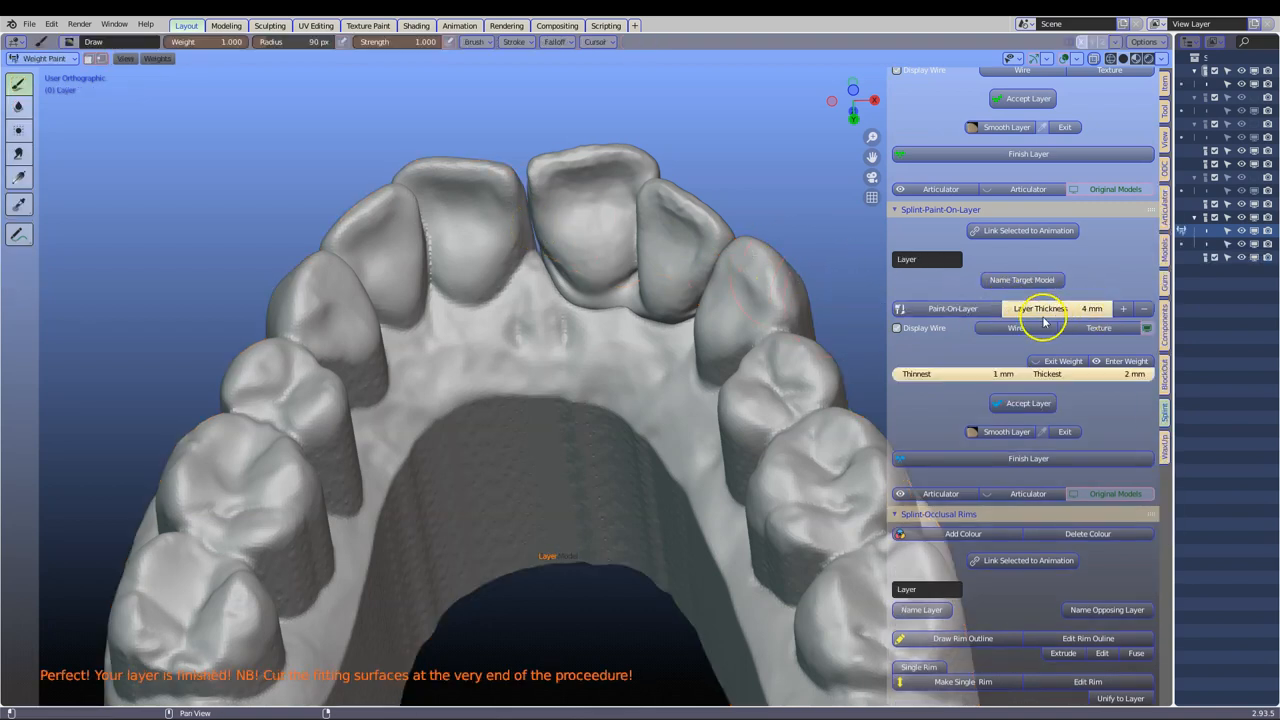
pyautogui.moveTo(1108, 272)
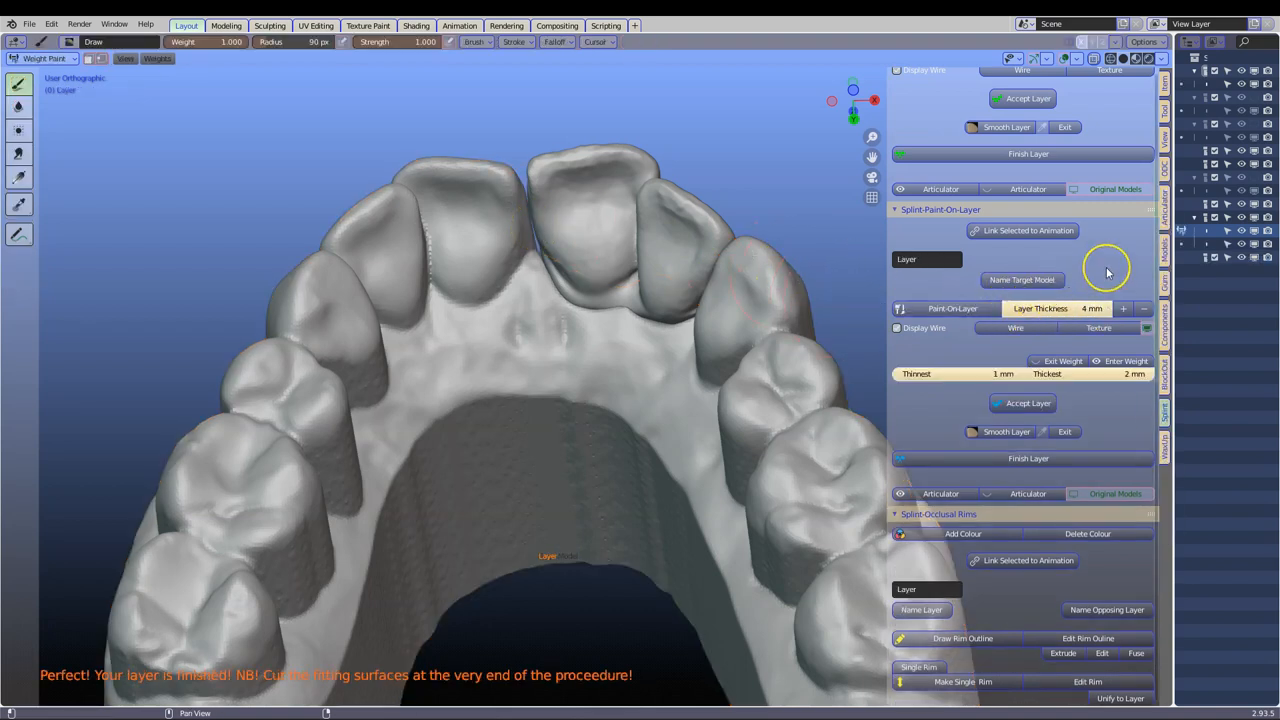
pyautogui.moveTo(1068, 325)
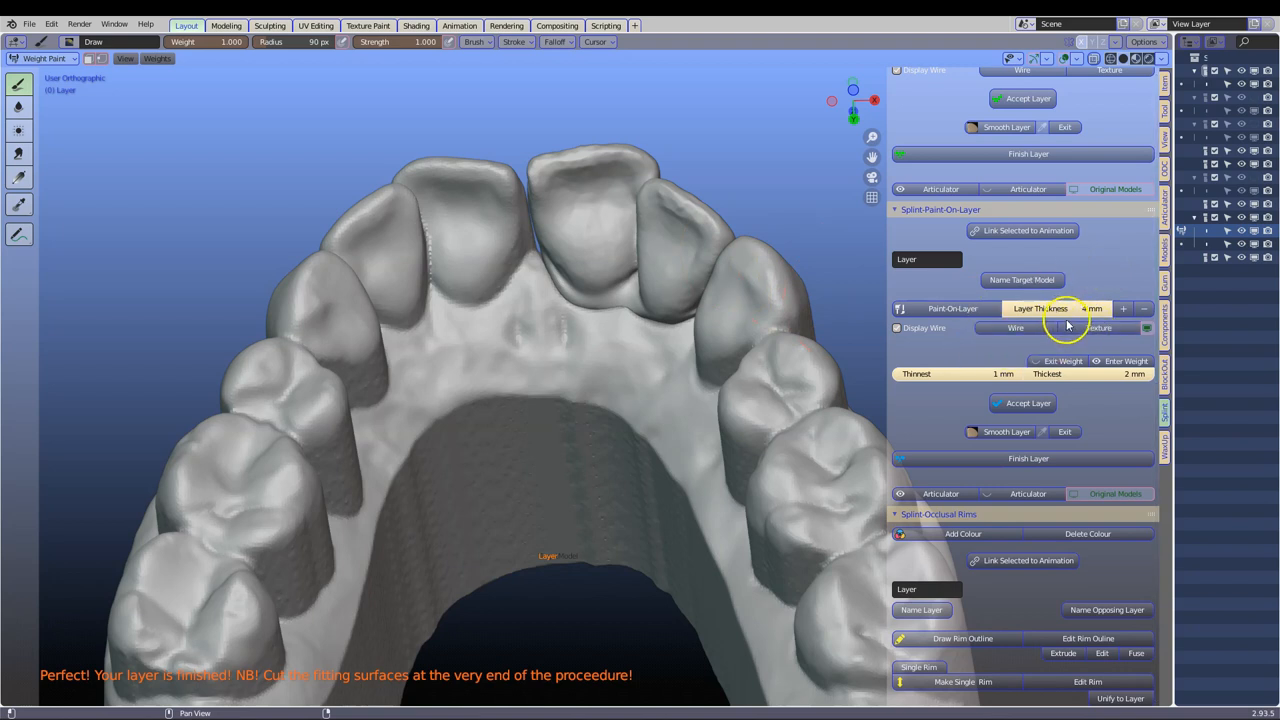
pyautogui.click(1040, 308)
pyautogui.write('1.2')
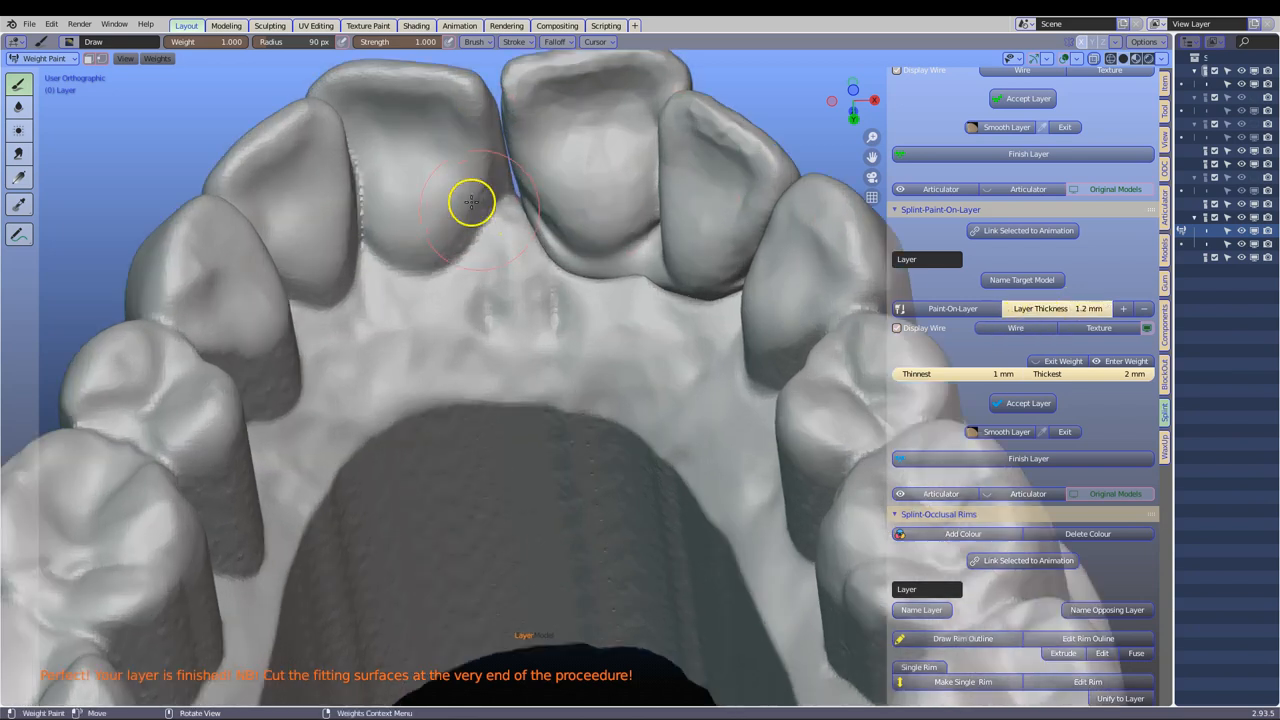
pyautogui.click(418, 162)
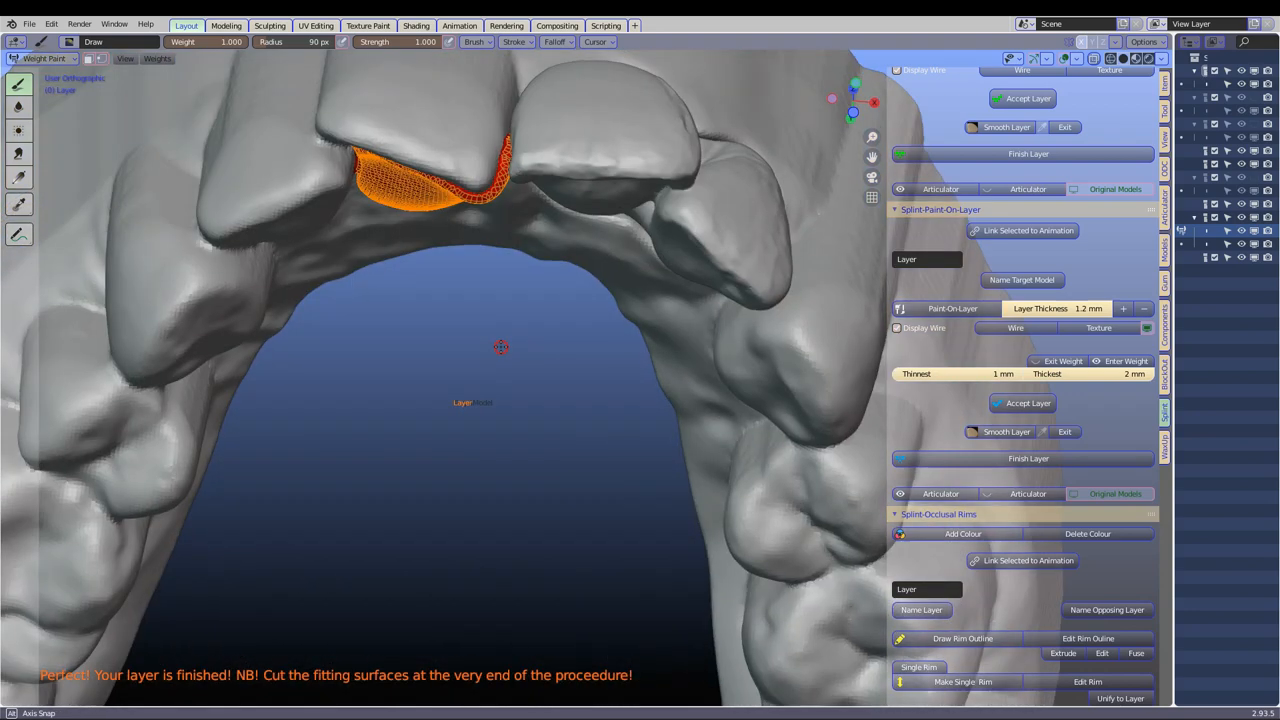
pyautogui.moveTo(500, 350); pyautogui.dragTo(505, 258)
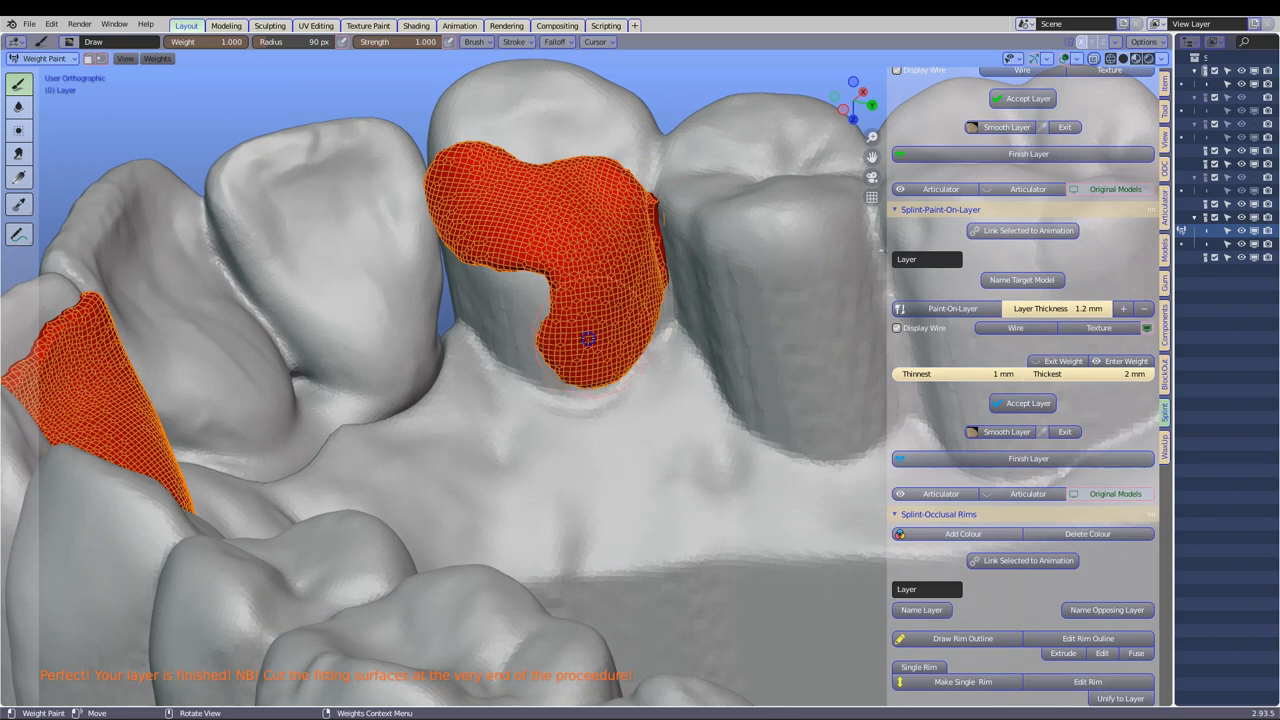
pyautogui.moveTo(588, 338); pyautogui.dragTo(483, 264)
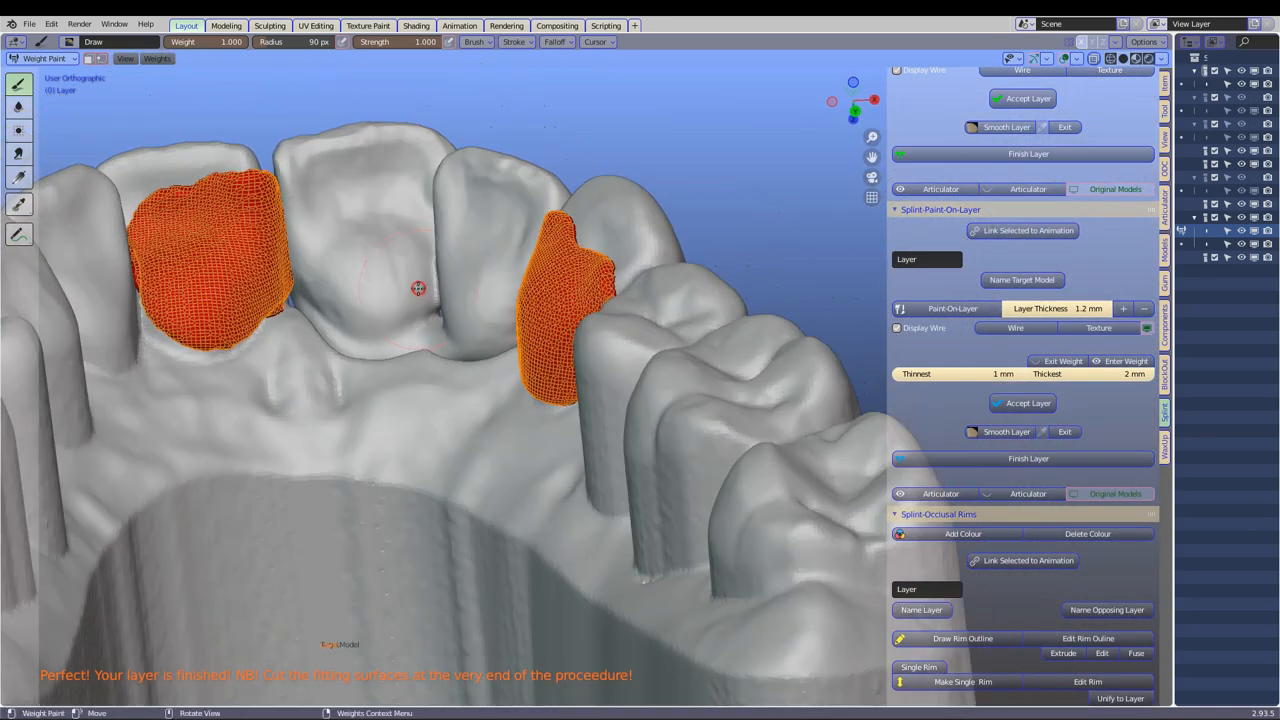
pyautogui.moveTo(238, 221)
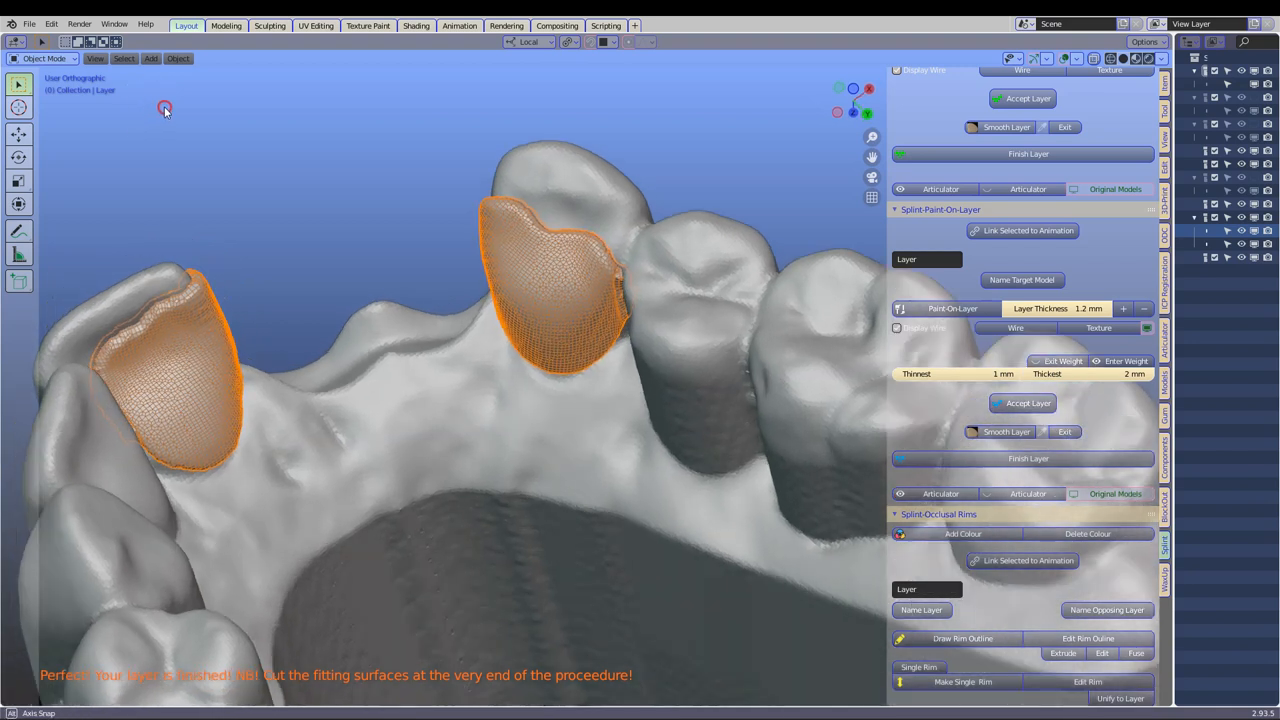
# Step: Toggle Sculpt and back to Weight Paint, then erase paint spilling past the wing edges
pyautogui.click(45, 58)
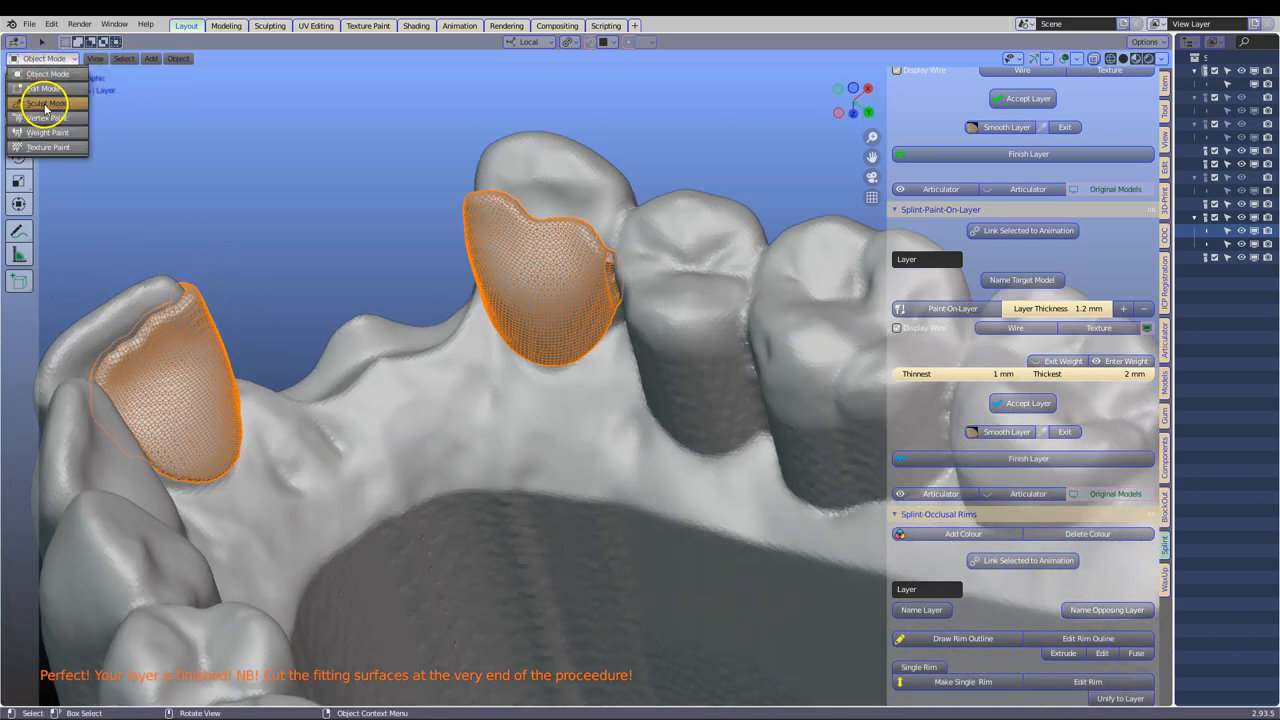
pyautogui.click(46, 103)
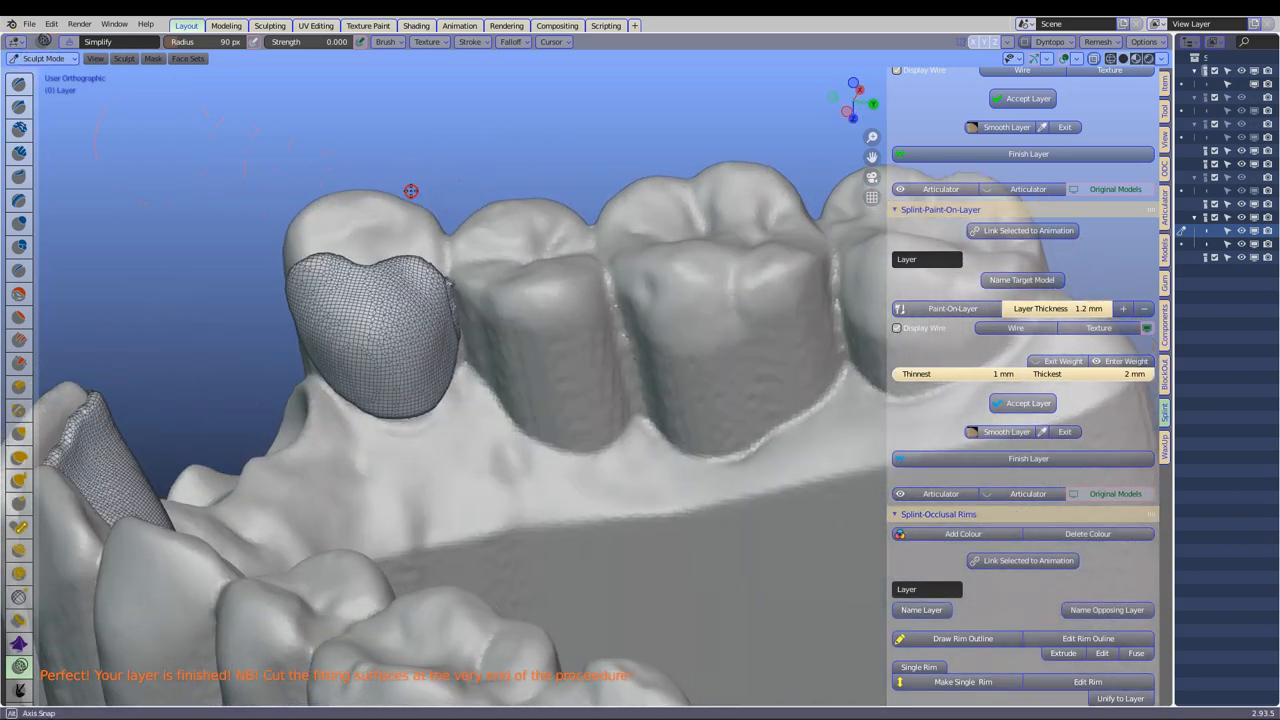
pyautogui.click(42, 58)
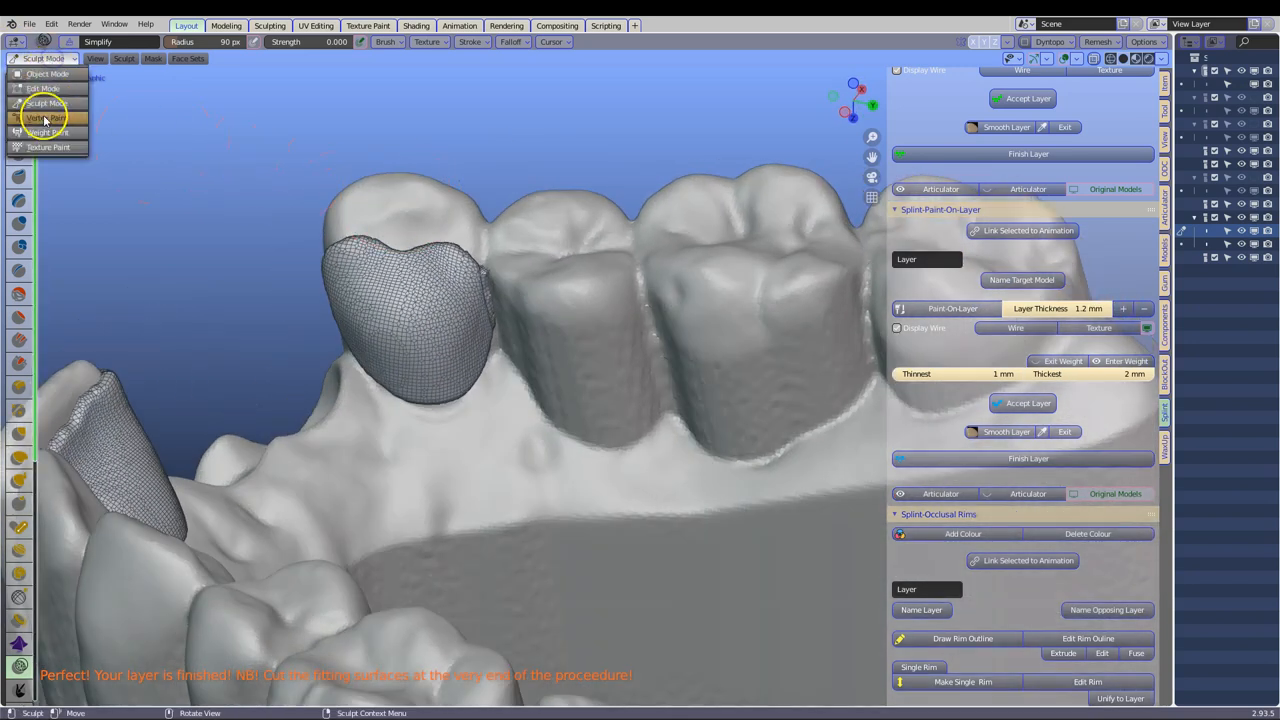
pyautogui.click(44, 131)
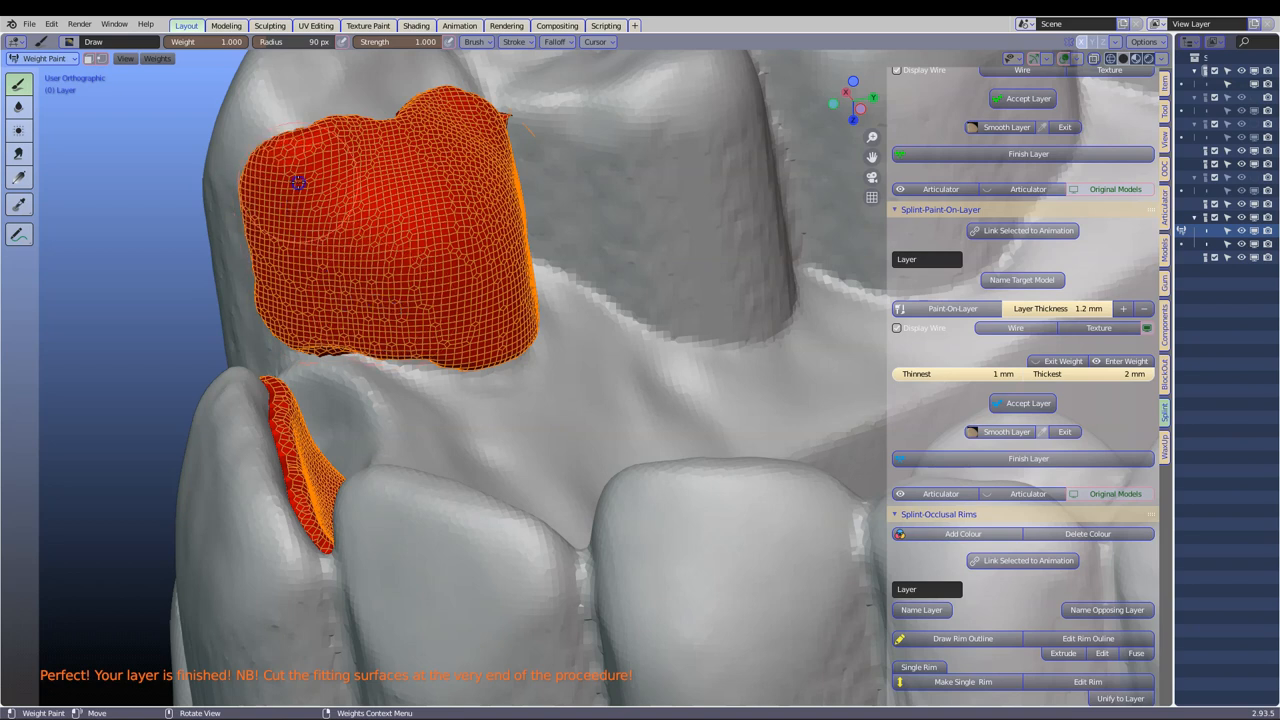
pyautogui.moveTo(700, 230)
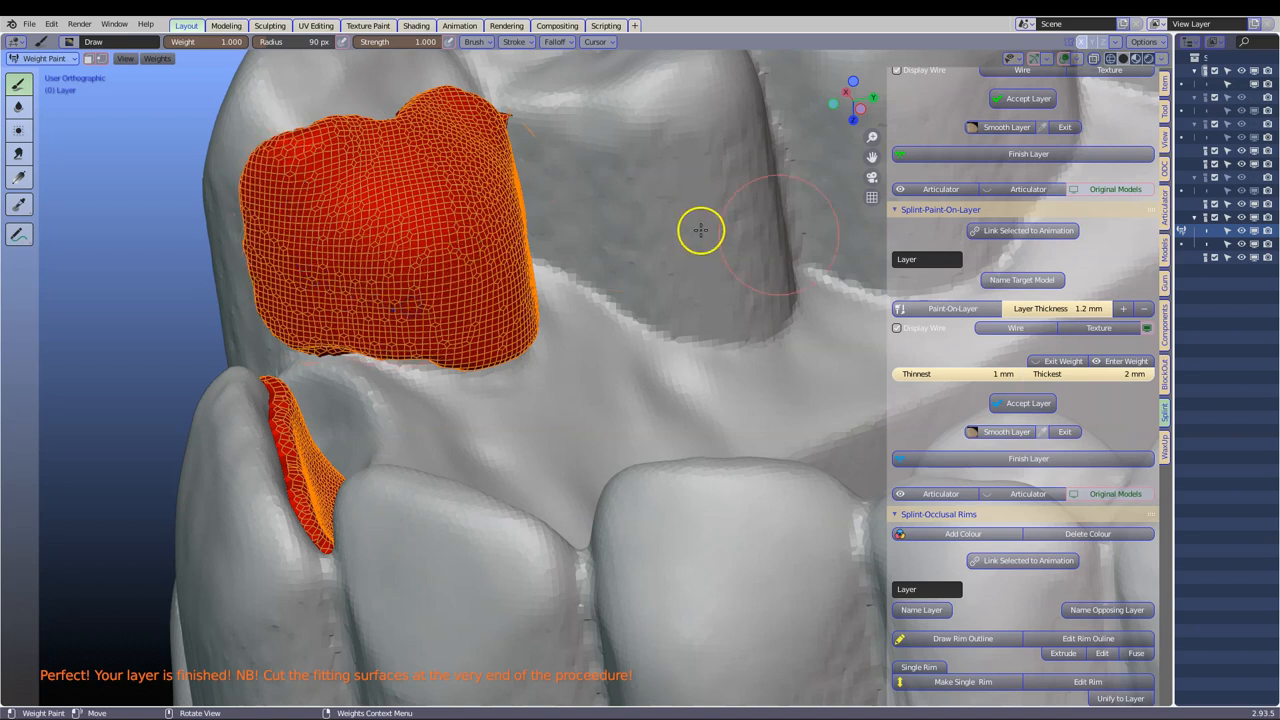
pyautogui.moveTo(700, 230); pyautogui.dragTo(558, 248)
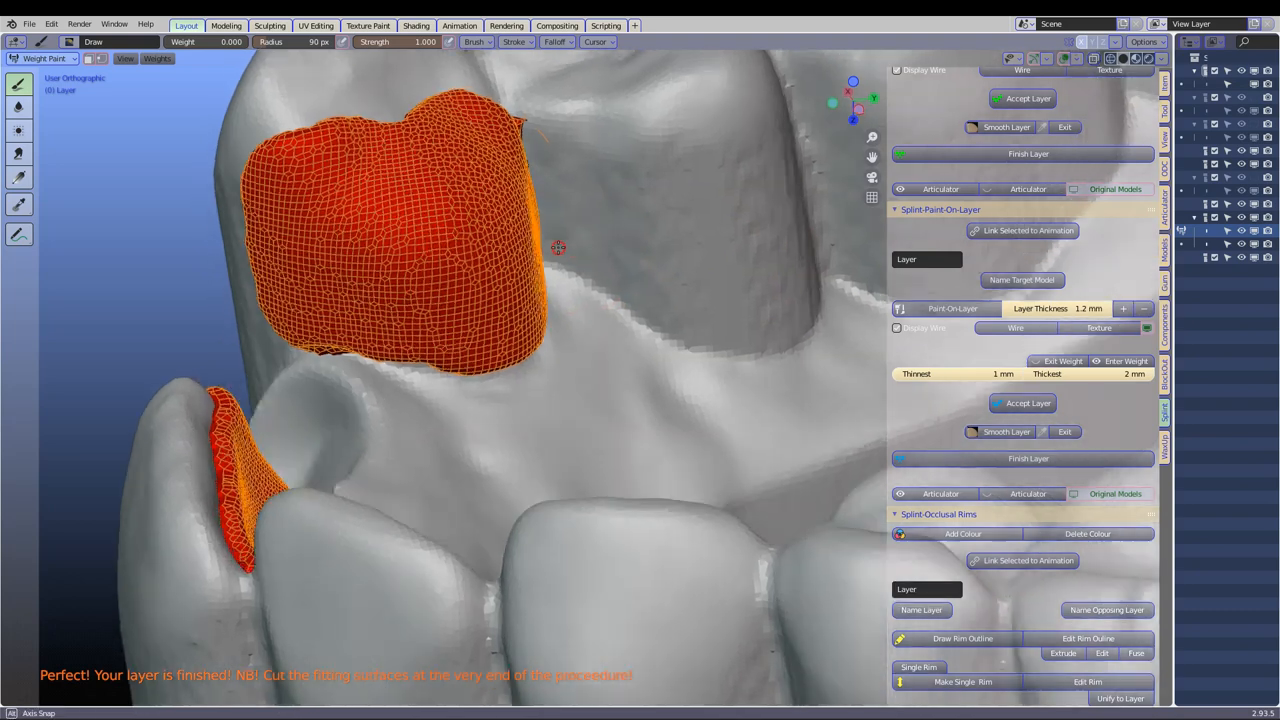
pyautogui.moveTo(560, 250); pyautogui.dragTo(600, 270)
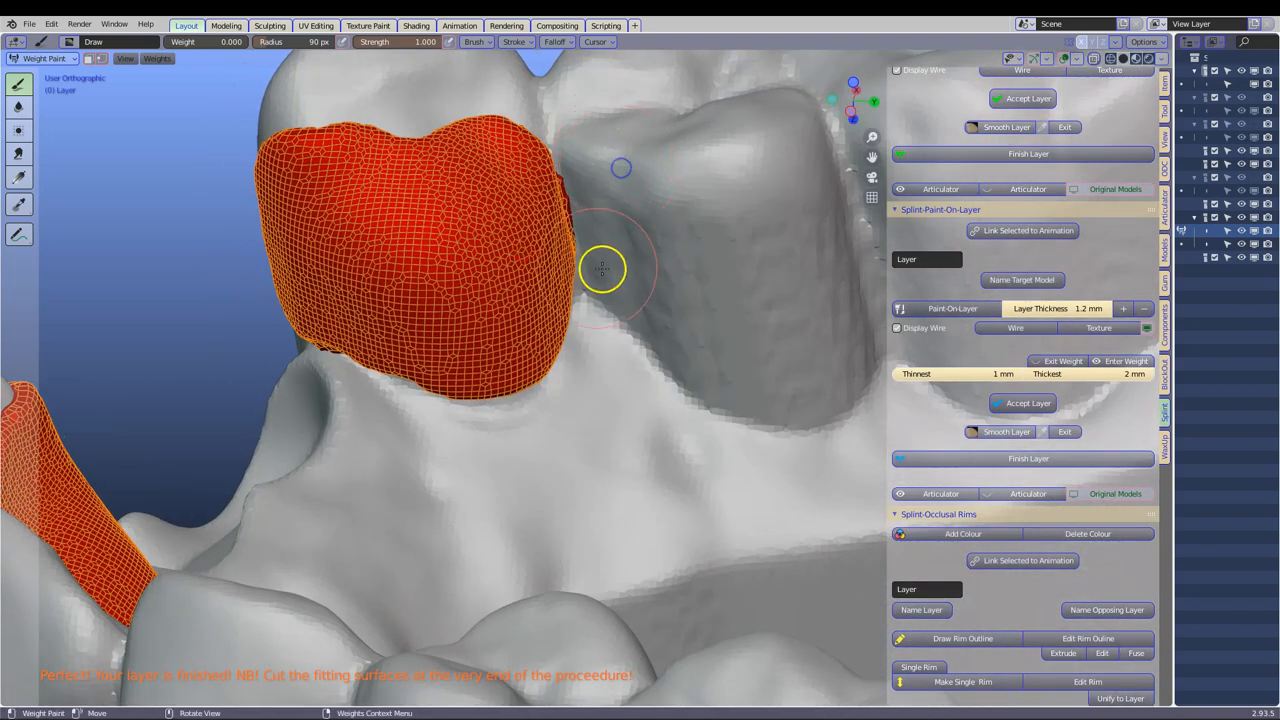
pyautogui.moveTo(620, 270); pyautogui.dragTo(377, 303)
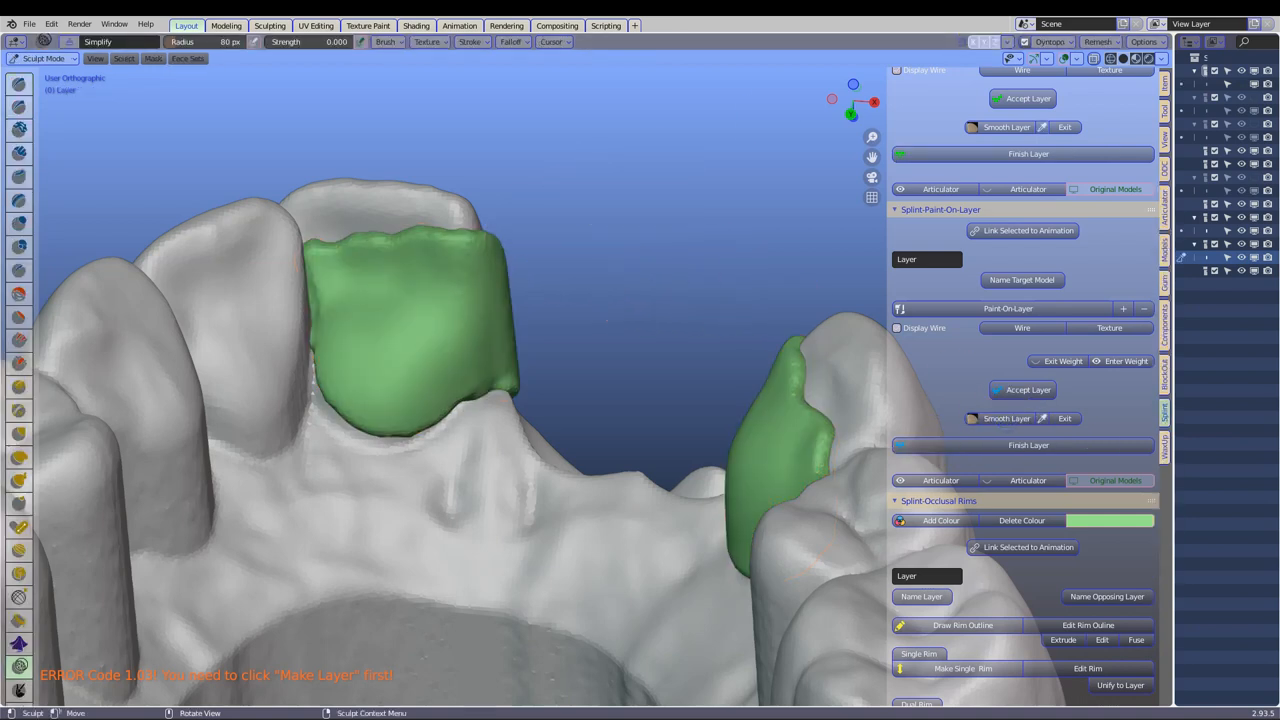
# Step: Finish the layer and smooth the larger and narrower wing shells with the sculpt brush
pyautogui.click(1050, 42)
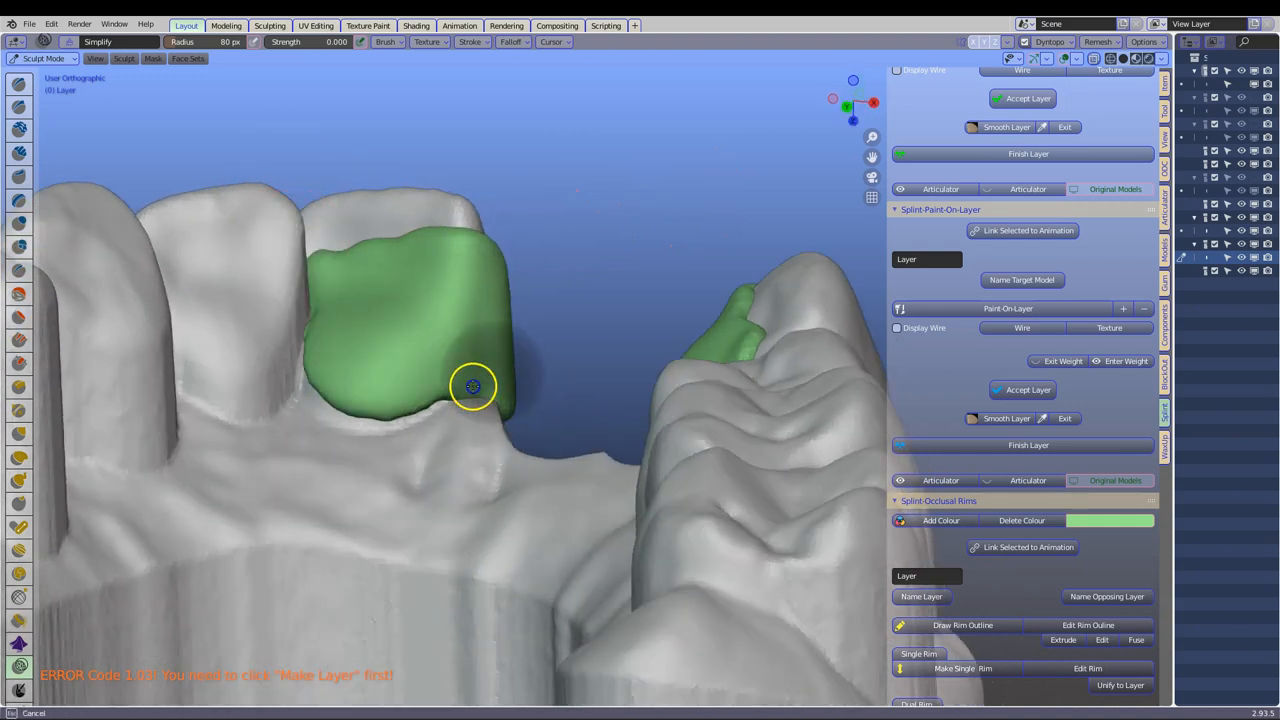
pyautogui.moveTo(472, 387); pyautogui.dragTo(472, 233)
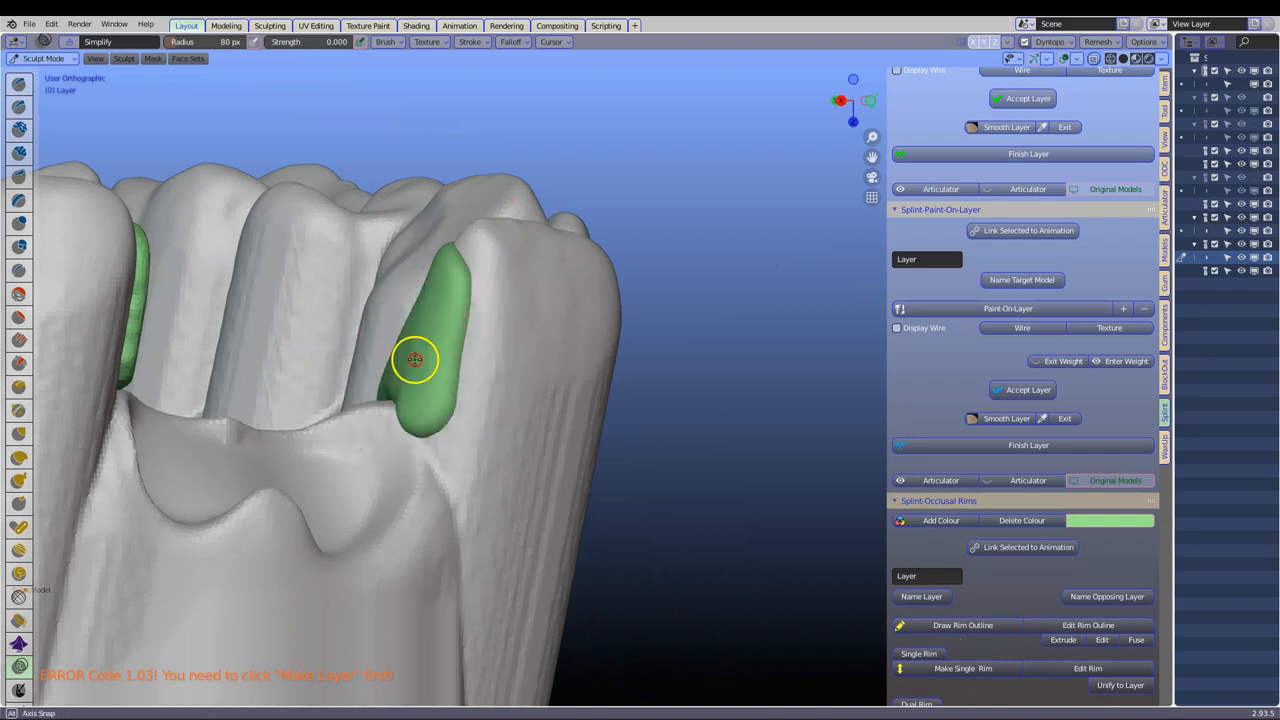
pyautogui.moveTo(415, 360); pyautogui.dragTo(540, 394)
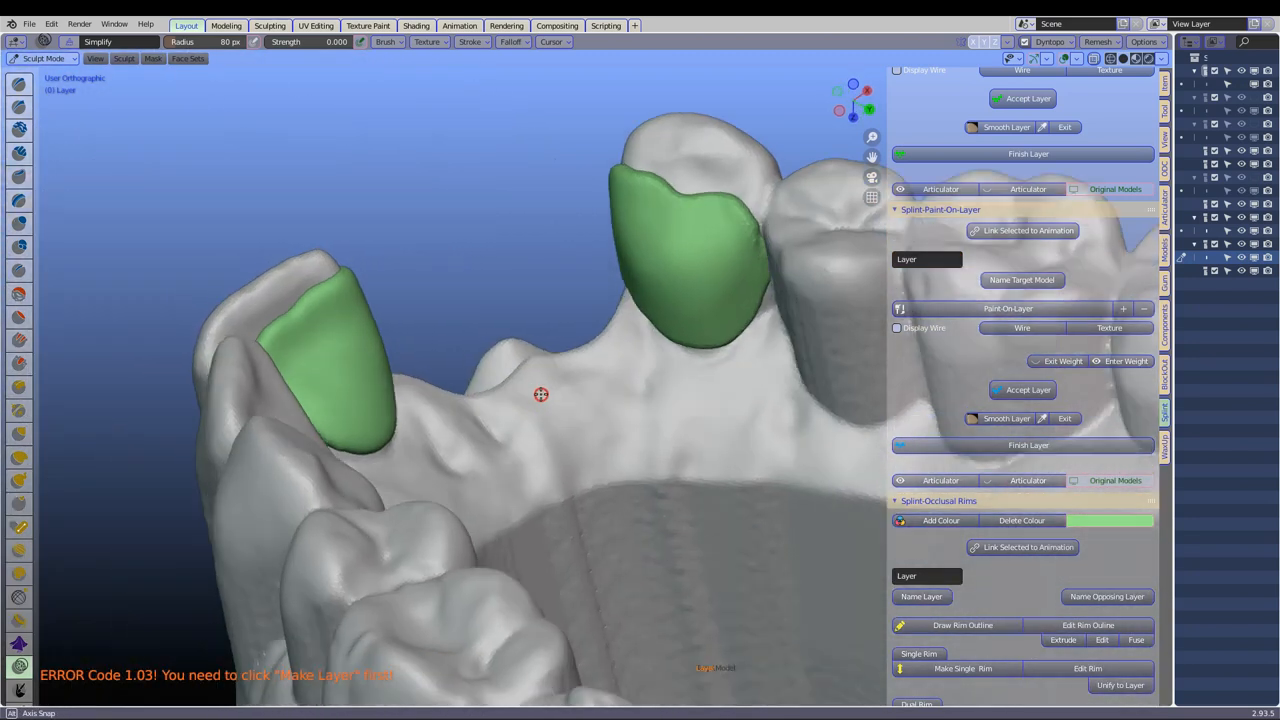
pyautogui.moveTo(540, 394); pyautogui.dragTo(692, 321)
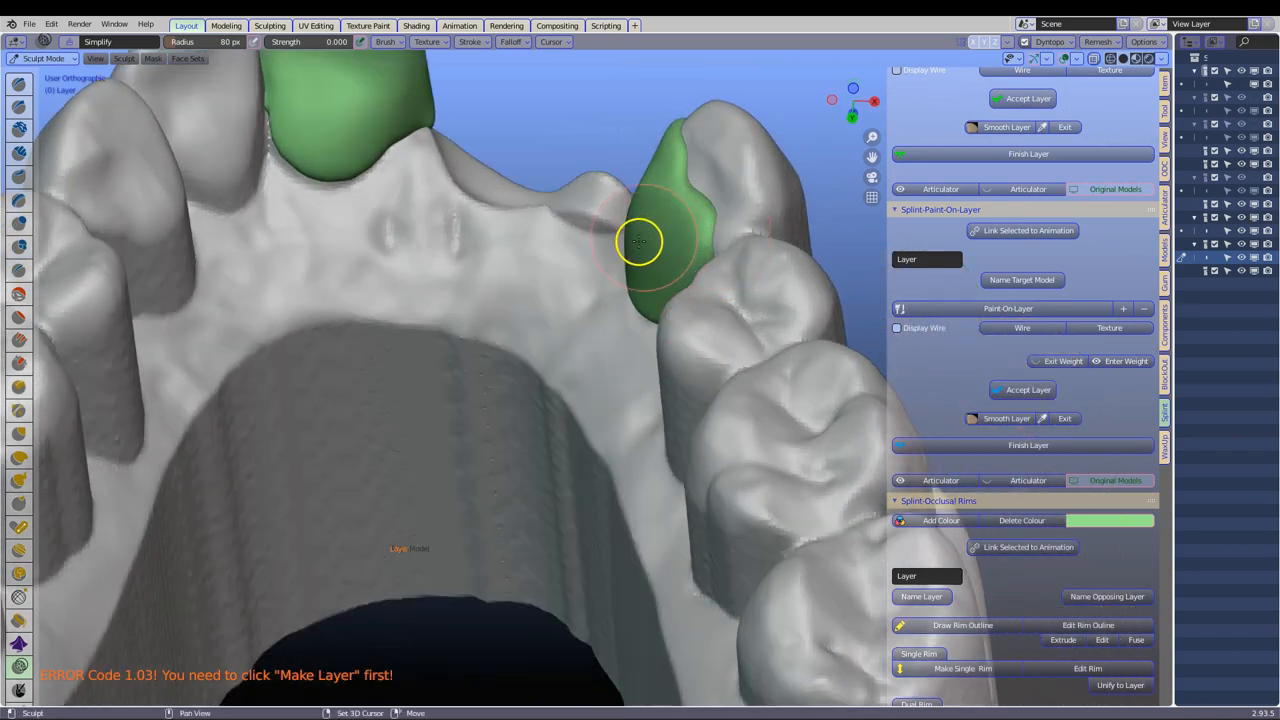
pyautogui.moveTo(640, 240); pyautogui.dragTo(467, 322)
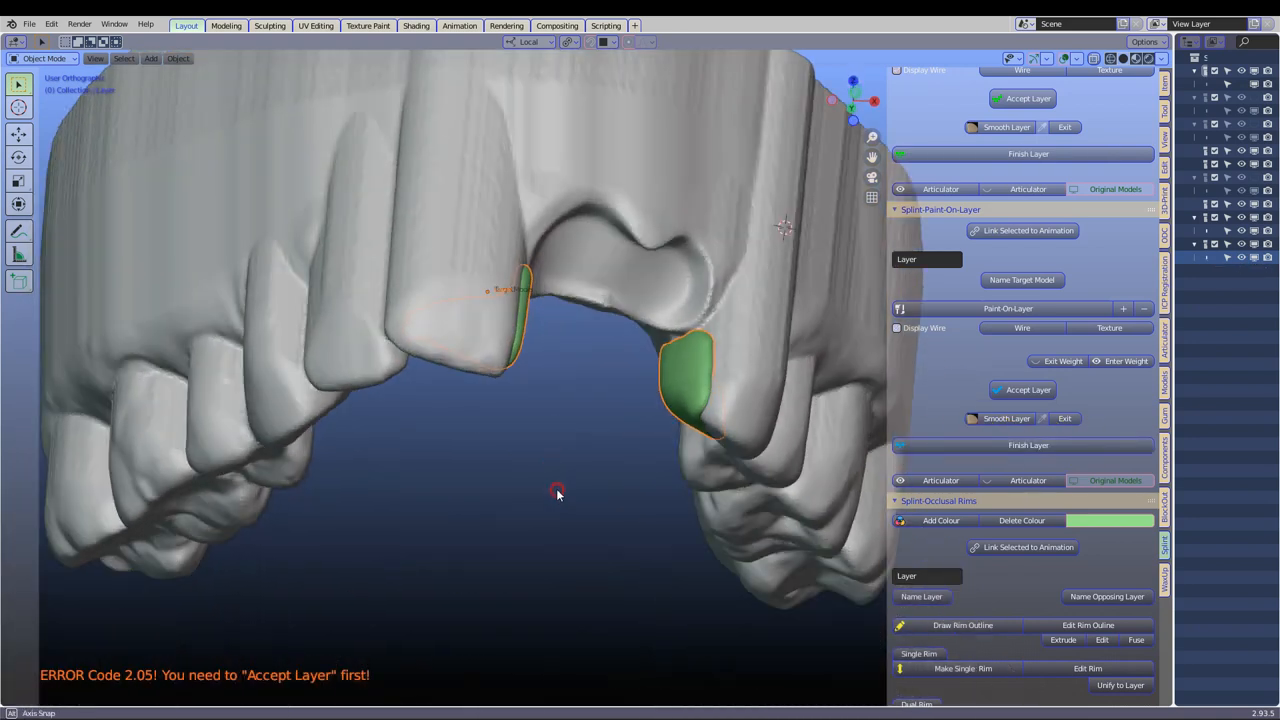
# Step: Inspect the wings from several angles, then select the wing layer plus the pontic tooth
pyautogui.moveTo(560, 490); pyautogui.dragTo(570, 330)
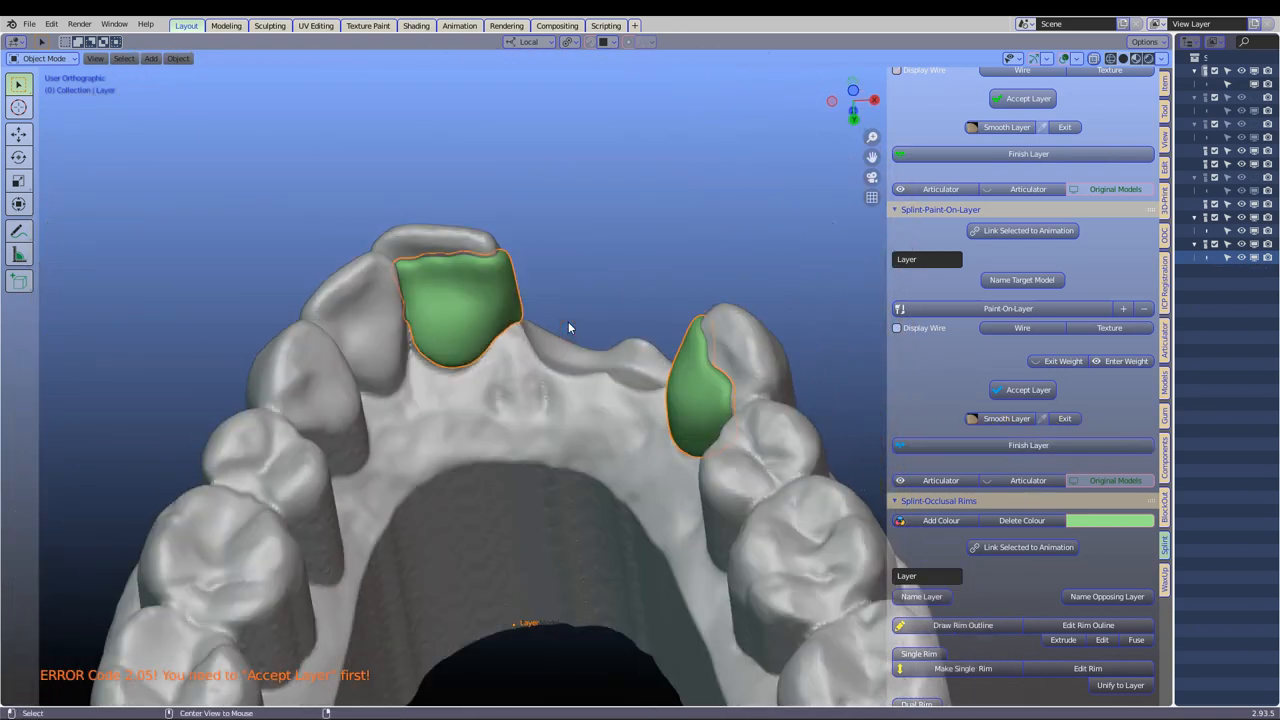
pyautogui.moveTo(570, 328); pyautogui.dragTo(644, 280)
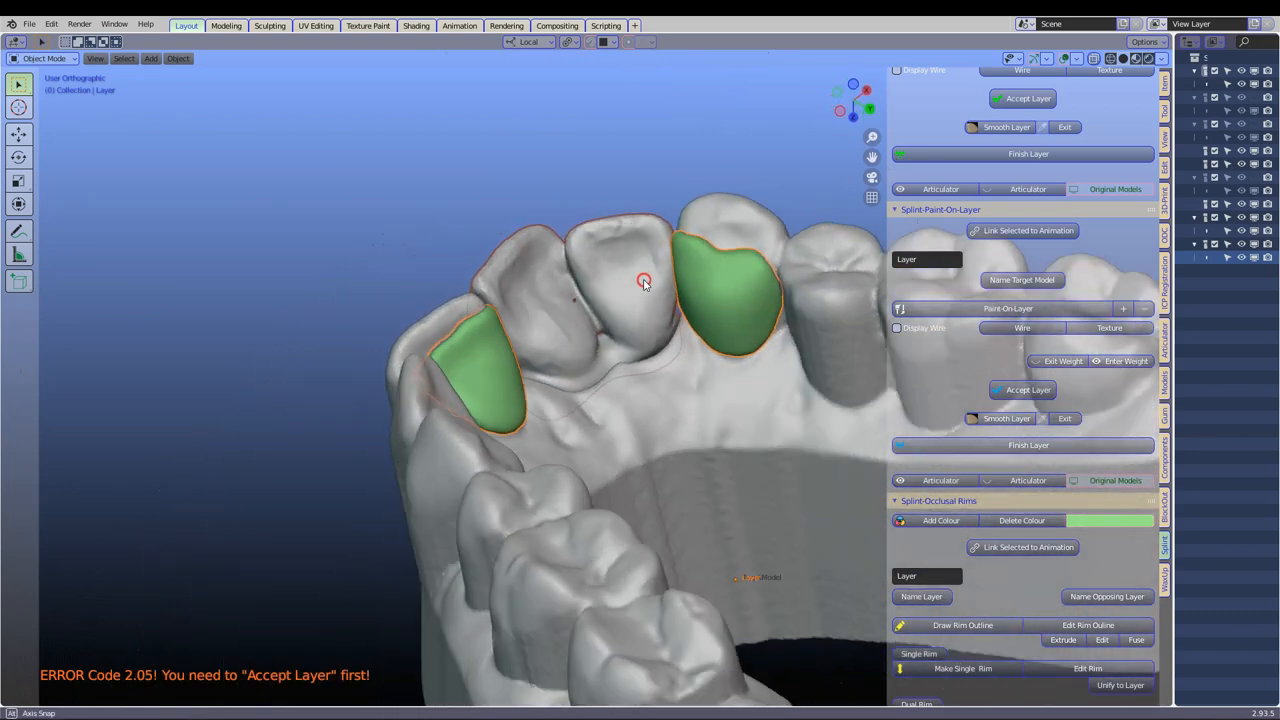
pyautogui.moveTo(645, 280); pyautogui.dragTo(565, 525)
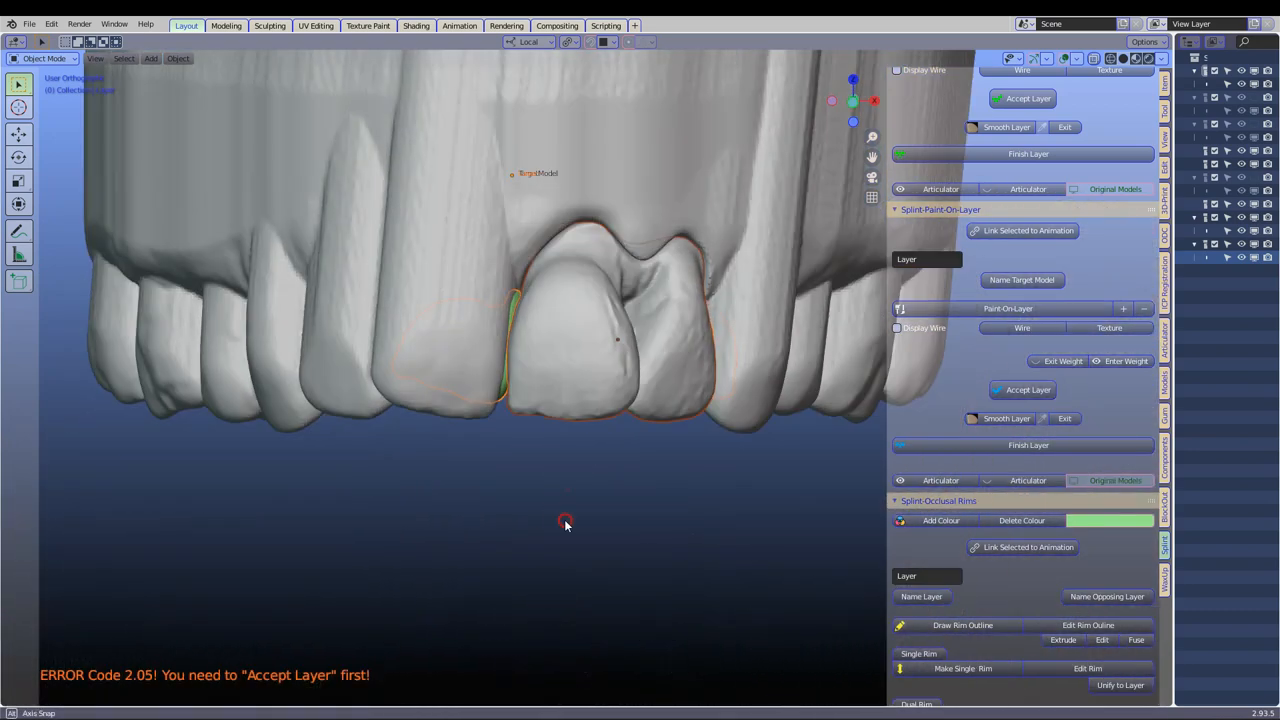
pyautogui.moveTo(566, 525); pyautogui.dragTo(557, 270)
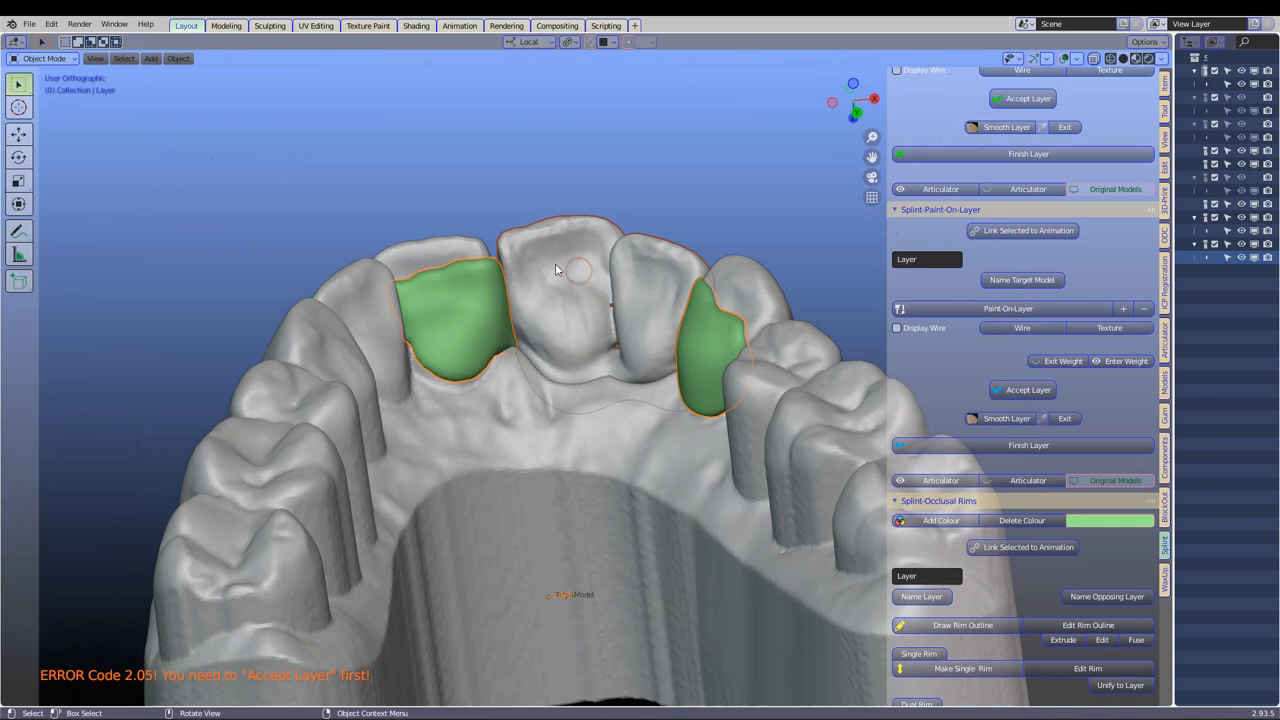
pyautogui.click(540, 240)
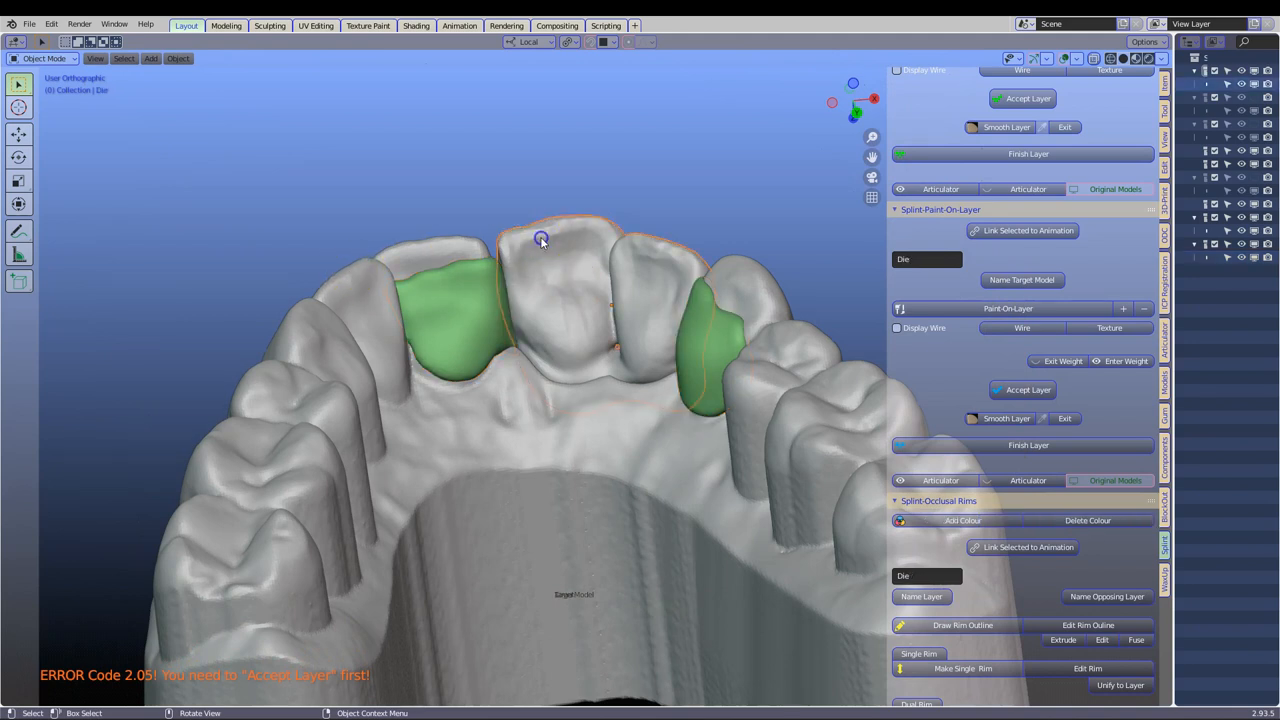
pyautogui.moveTo(555, 237)
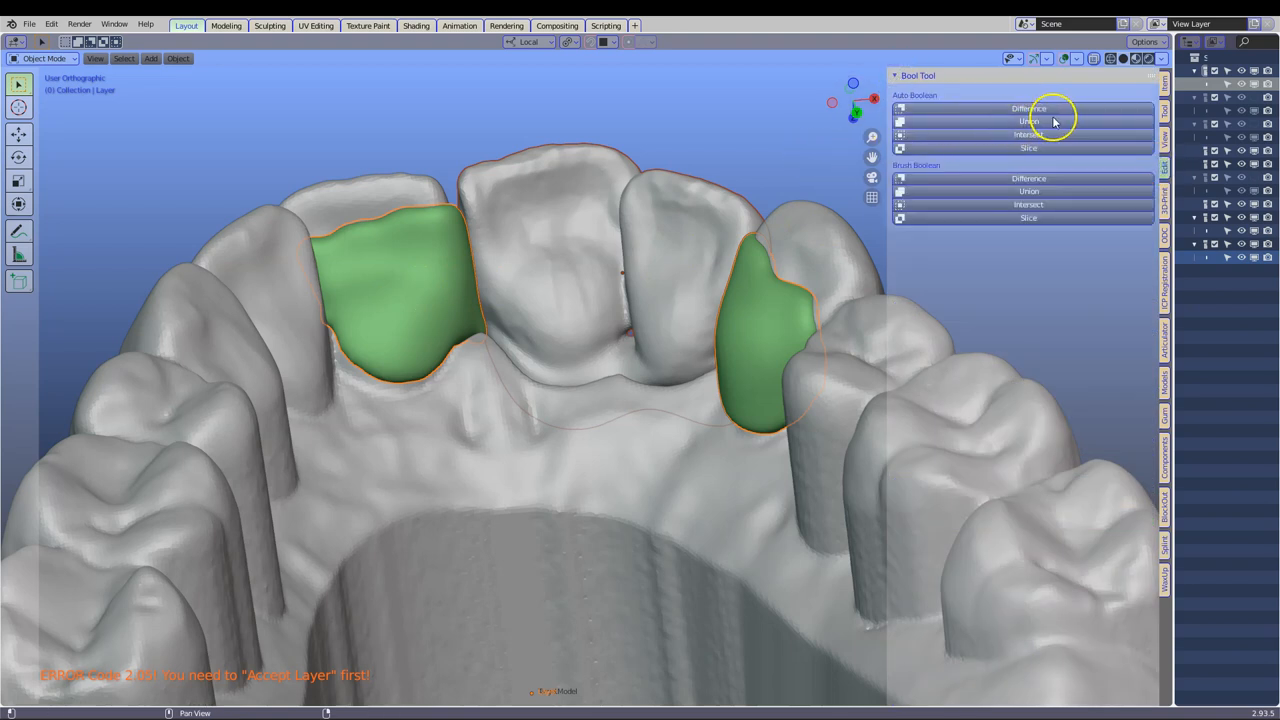
# Step: Union the wings and pontic tooth with Auto Boolean
pyautogui.click(1028, 121)
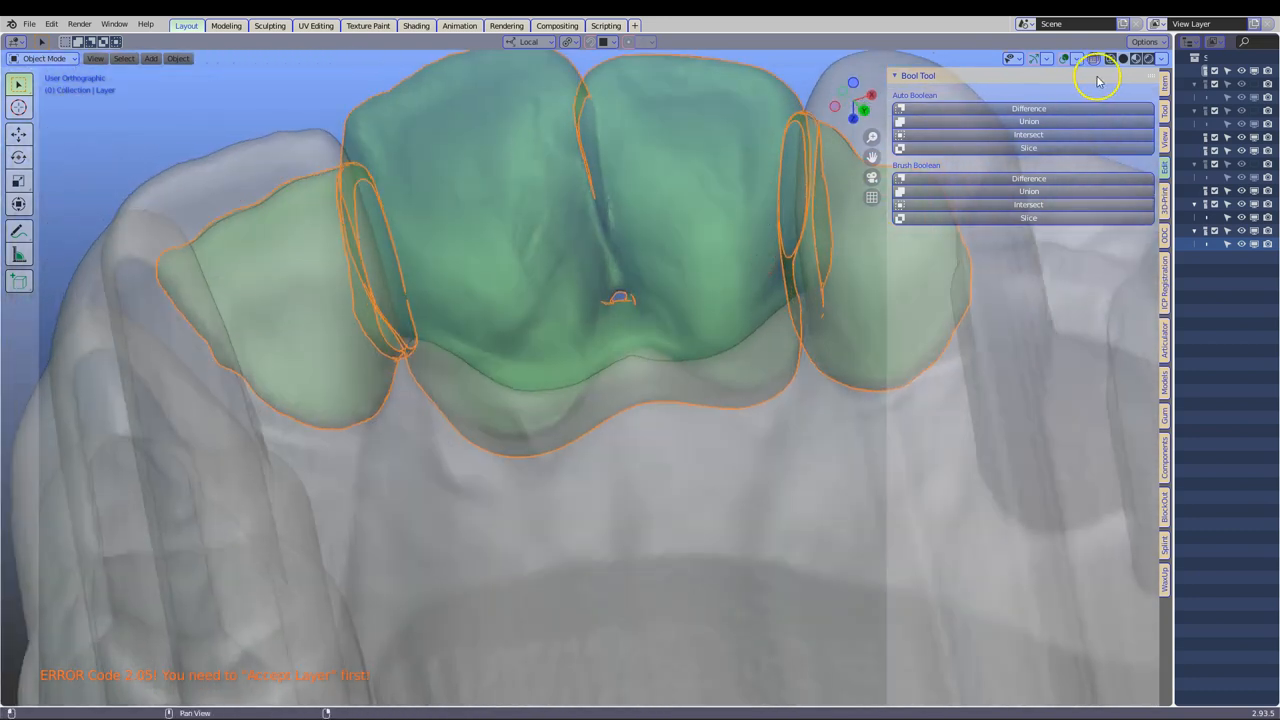
pyautogui.moveTo(1167, 378)
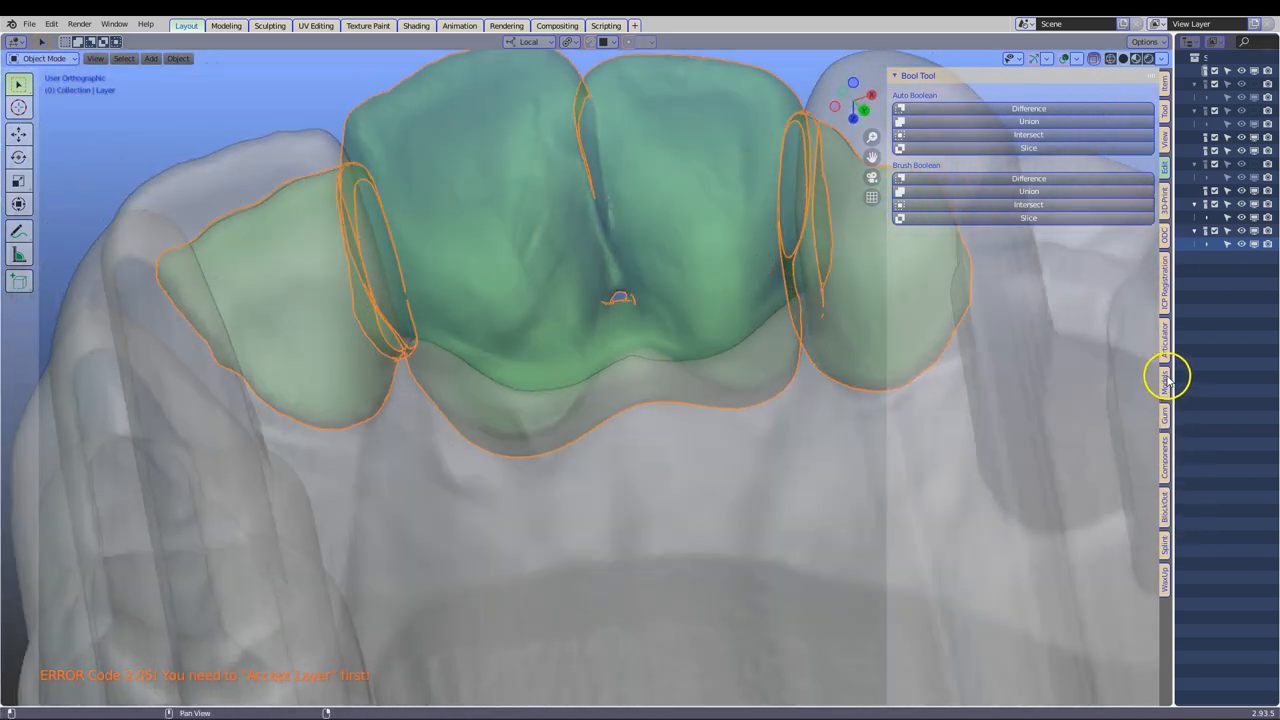
pyautogui.click(1164, 378)
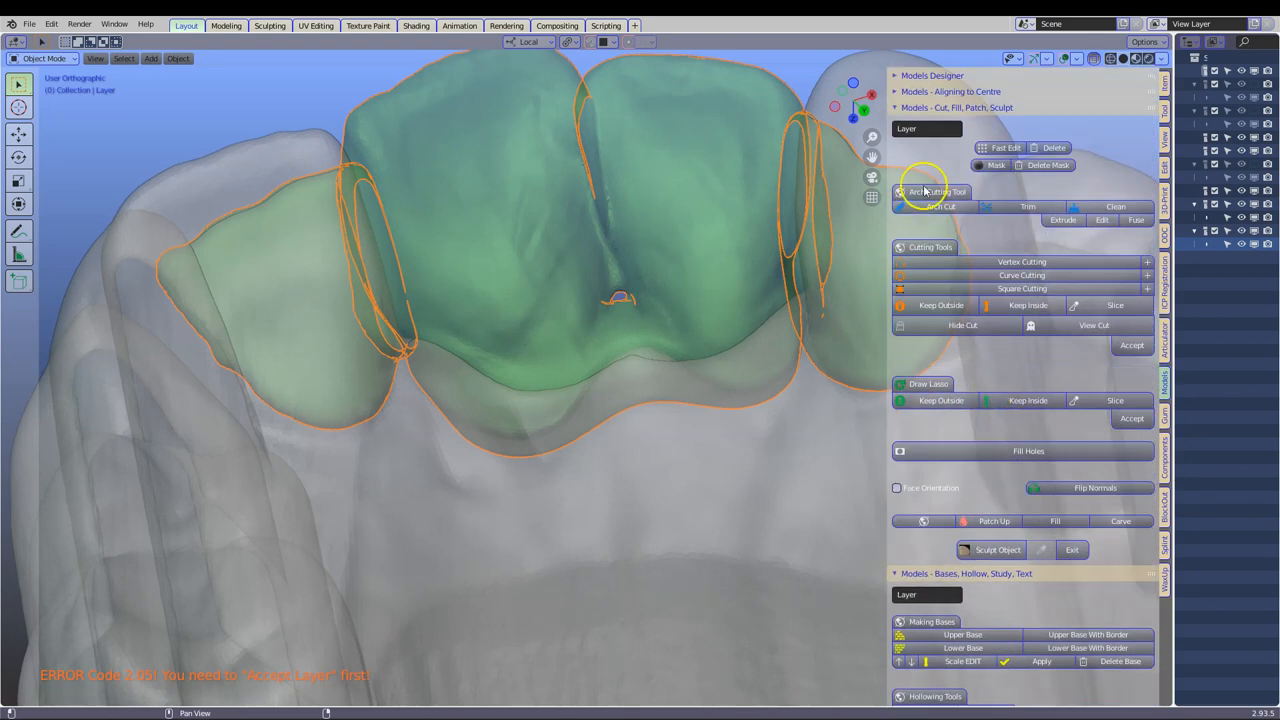
# Step: Delete the bridge's colour in Models Designer and inspect its contacts up close
pyautogui.click(931, 75)
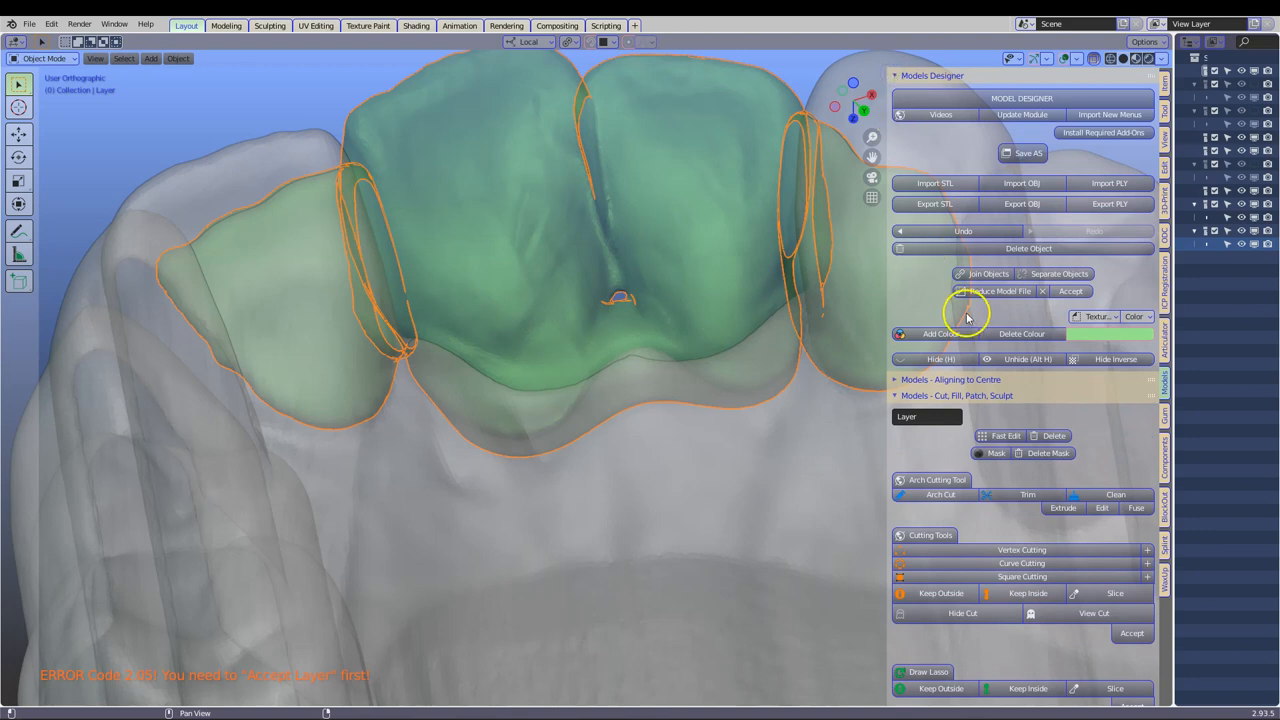
pyautogui.click(1021, 333)
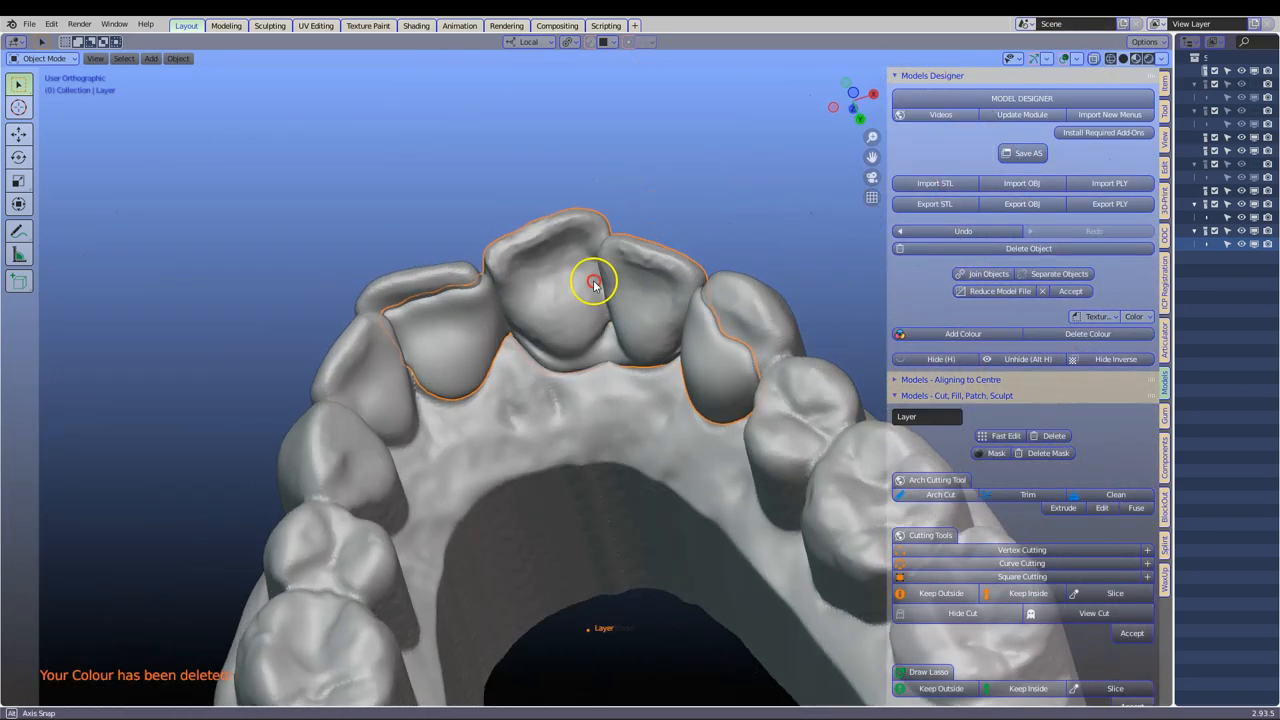
pyautogui.moveTo(595, 280); pyautogui.dragTo(610, 385)
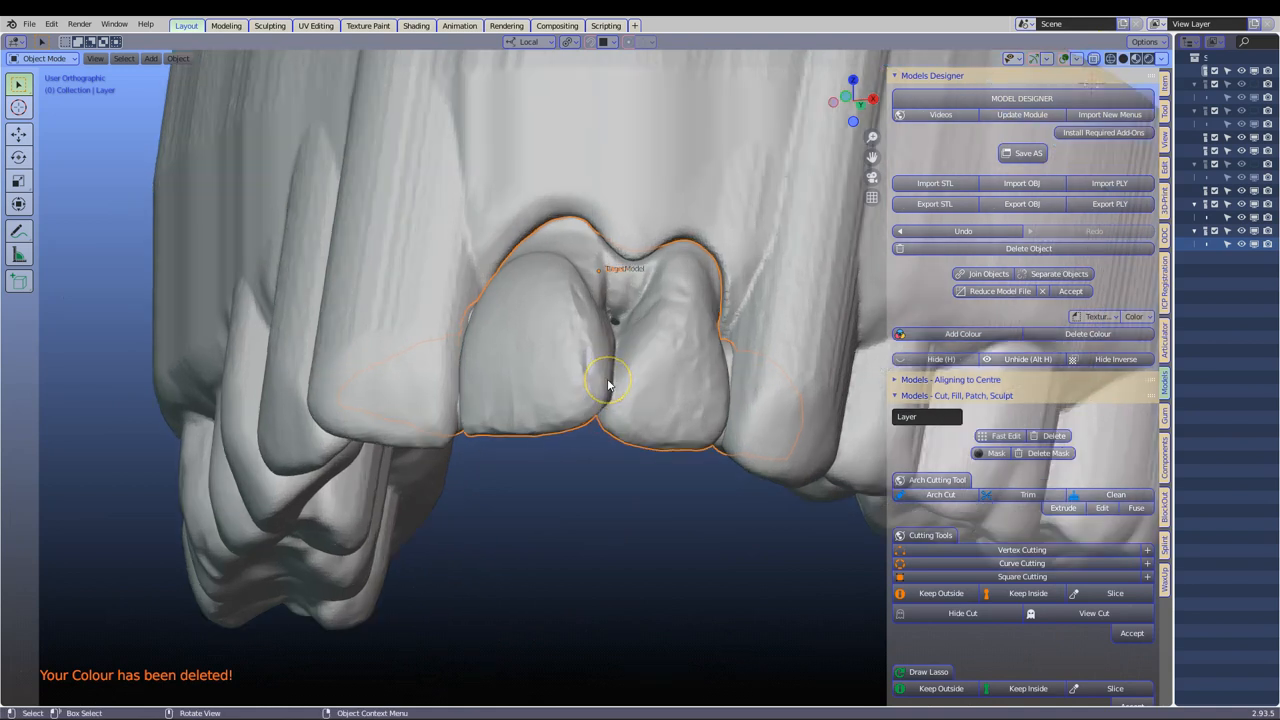
pyautogui.moveTo(610, 380); pyautogui.dragTo(610, 175)
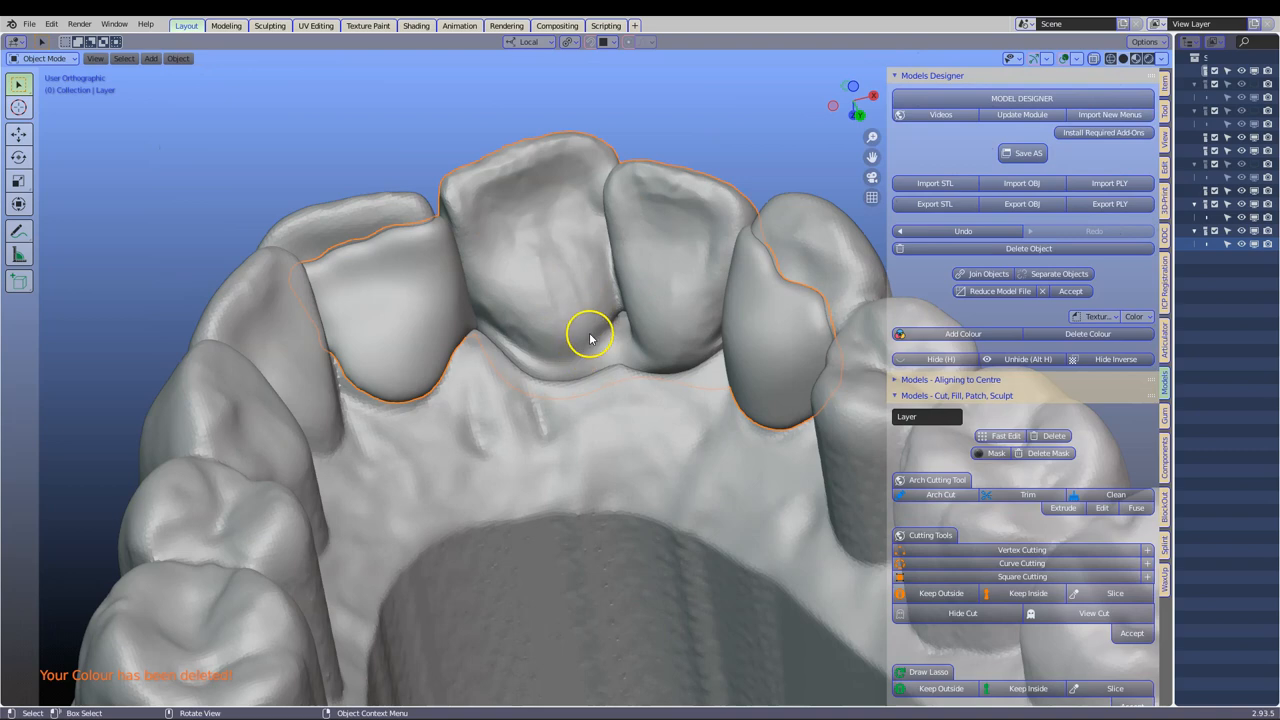
pyautogui.moveTo(590, 337); pyautogui.dragTo(558, 345)
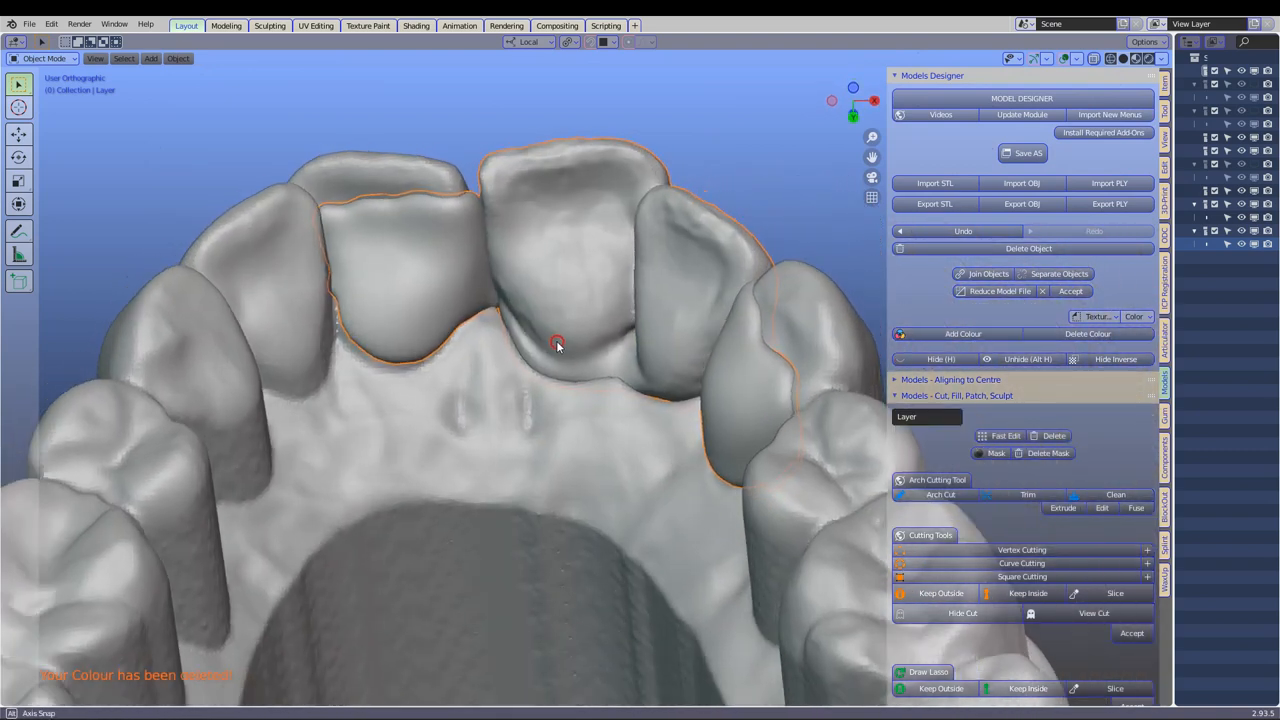
pyautogui.moveTo(557, 343); pyautogui.dragTo(541, 307)
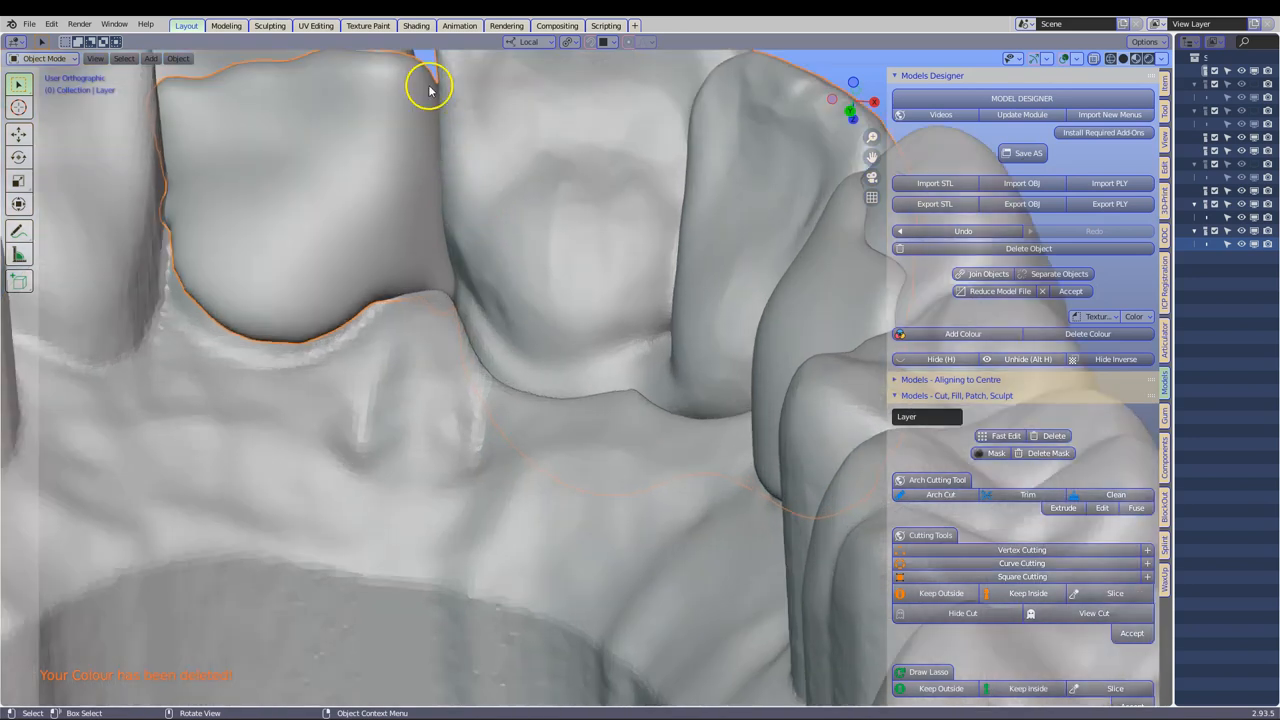
pyautogui.moveTo(424, 138)
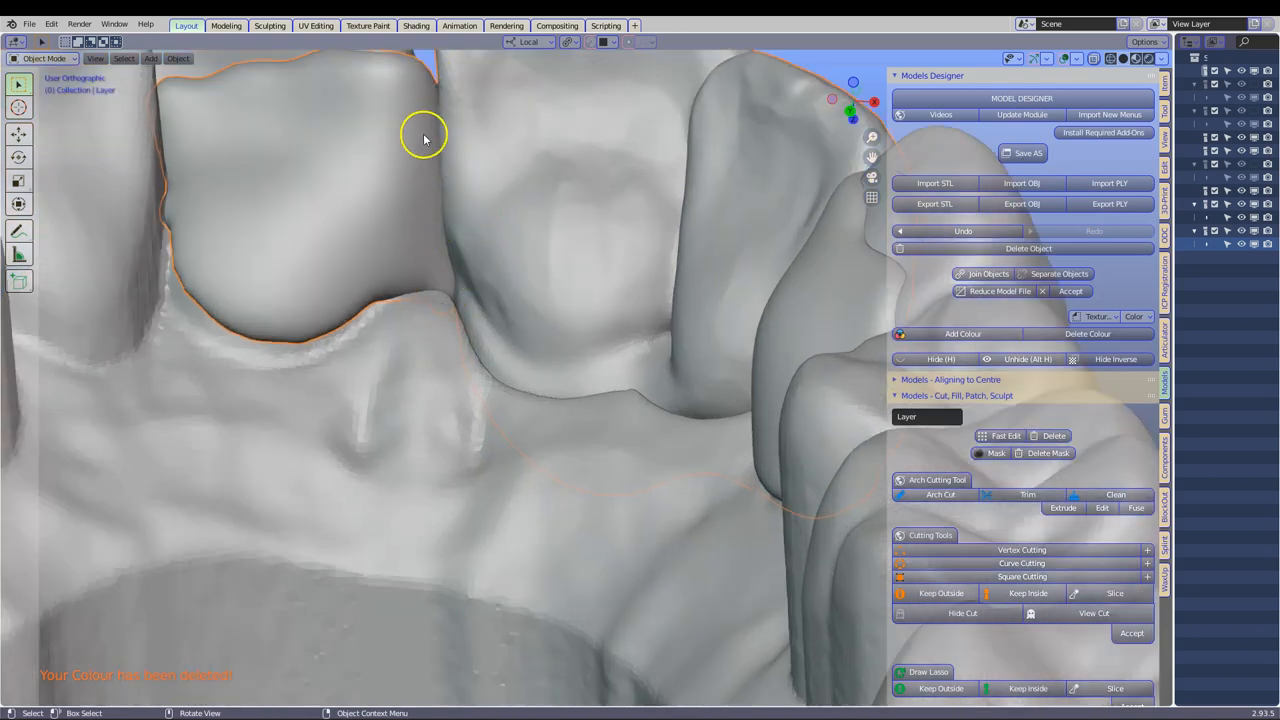
pyautogui.moveTo(547, 288)
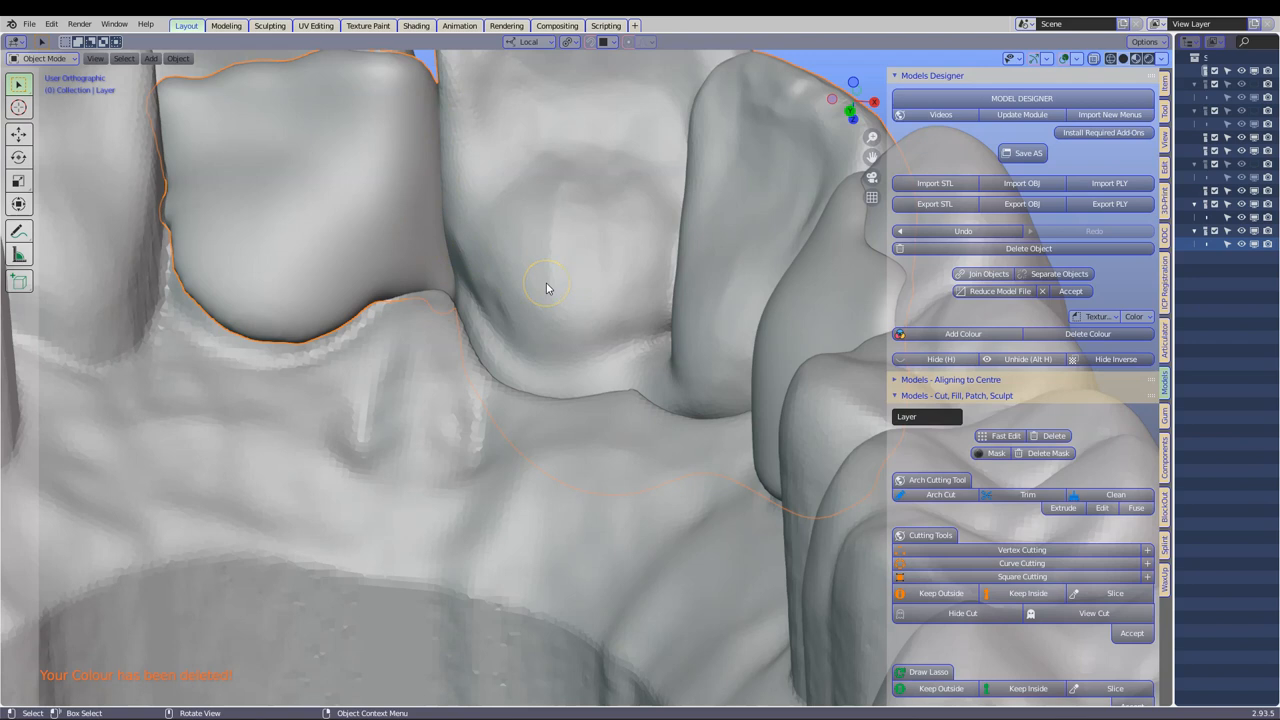
pyautogui.moveTo(547, 289); pyautogui.dragTo(615, 268)
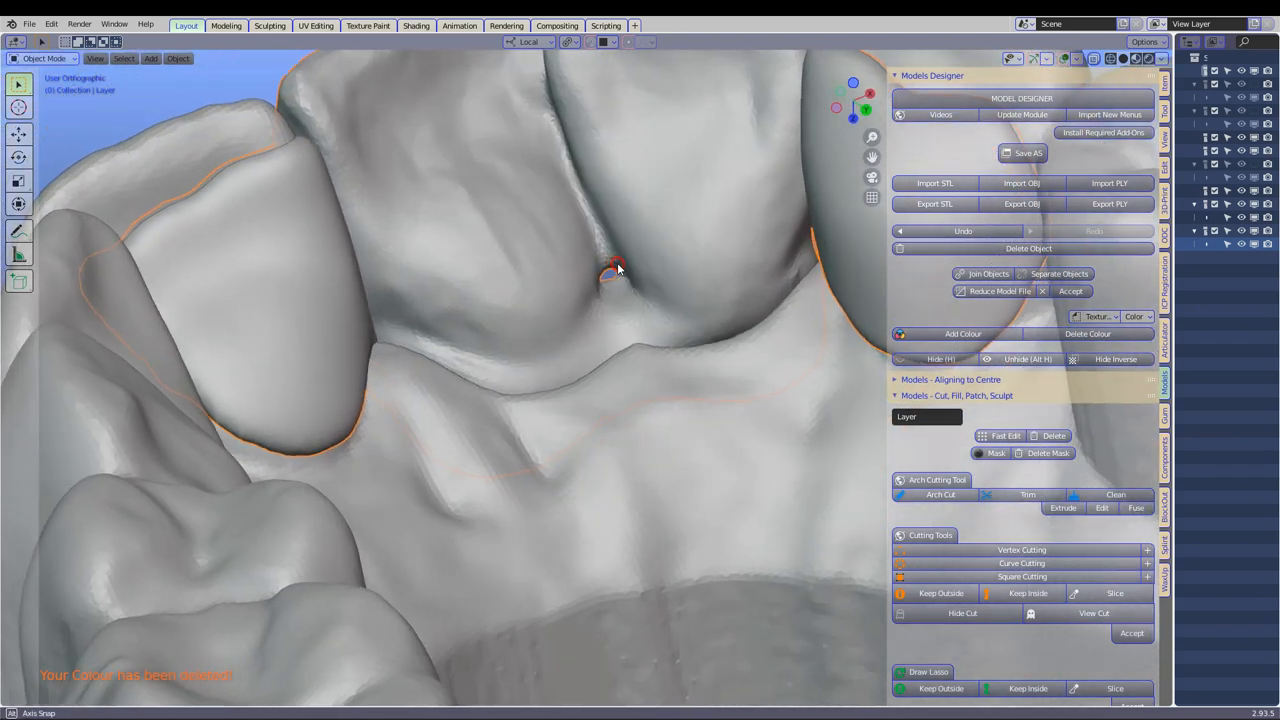
pyautogui.moveTo(620, 265); pyautogui.dragTo(585, 295)
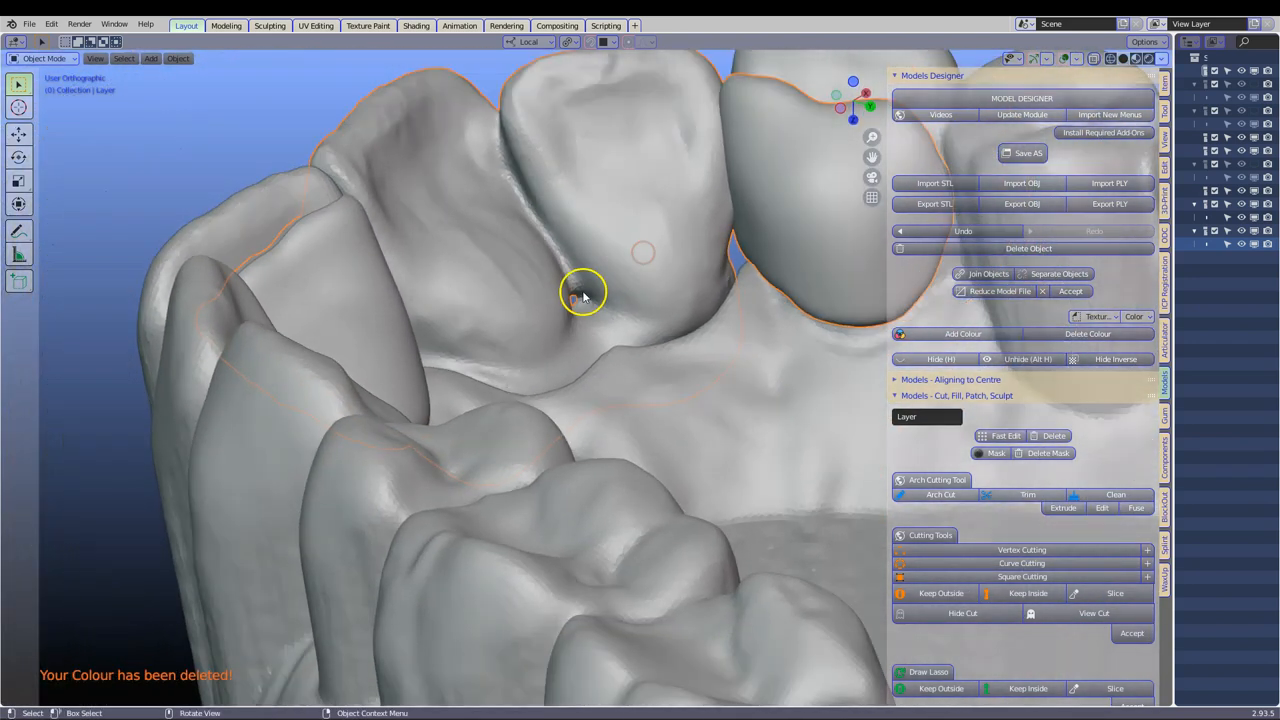
pyautogui.moveTo(585, 295); pyautogui.dragTo(495, 300)
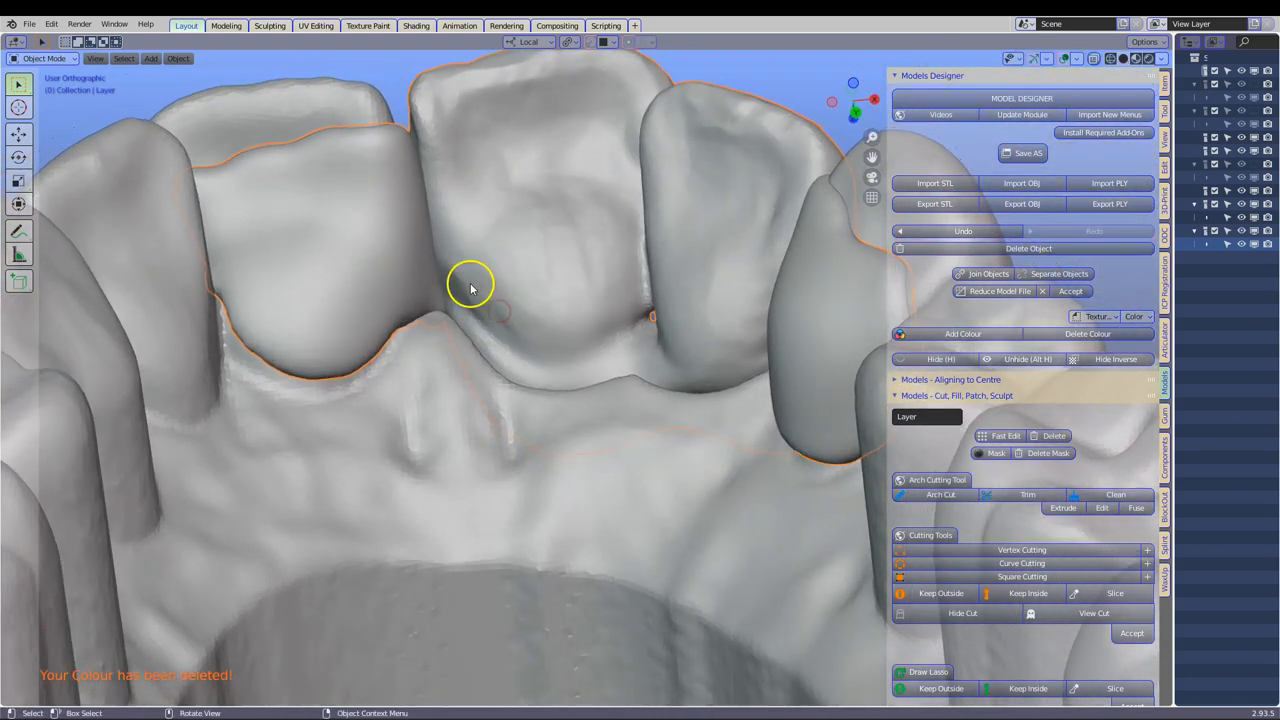
pyautogui.moveTo(430, 210)
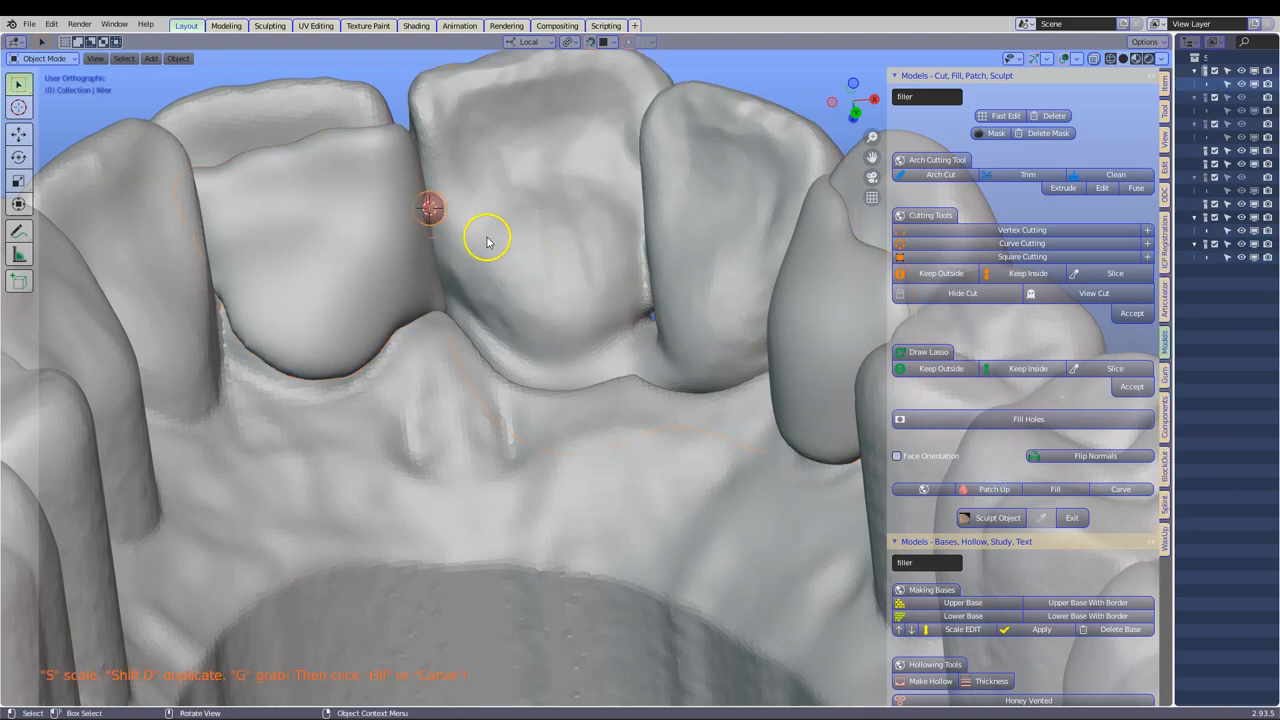
# Step: Scale a filler blob, duplicate it and move copies into the contact gaps
pyautogui.press('s')
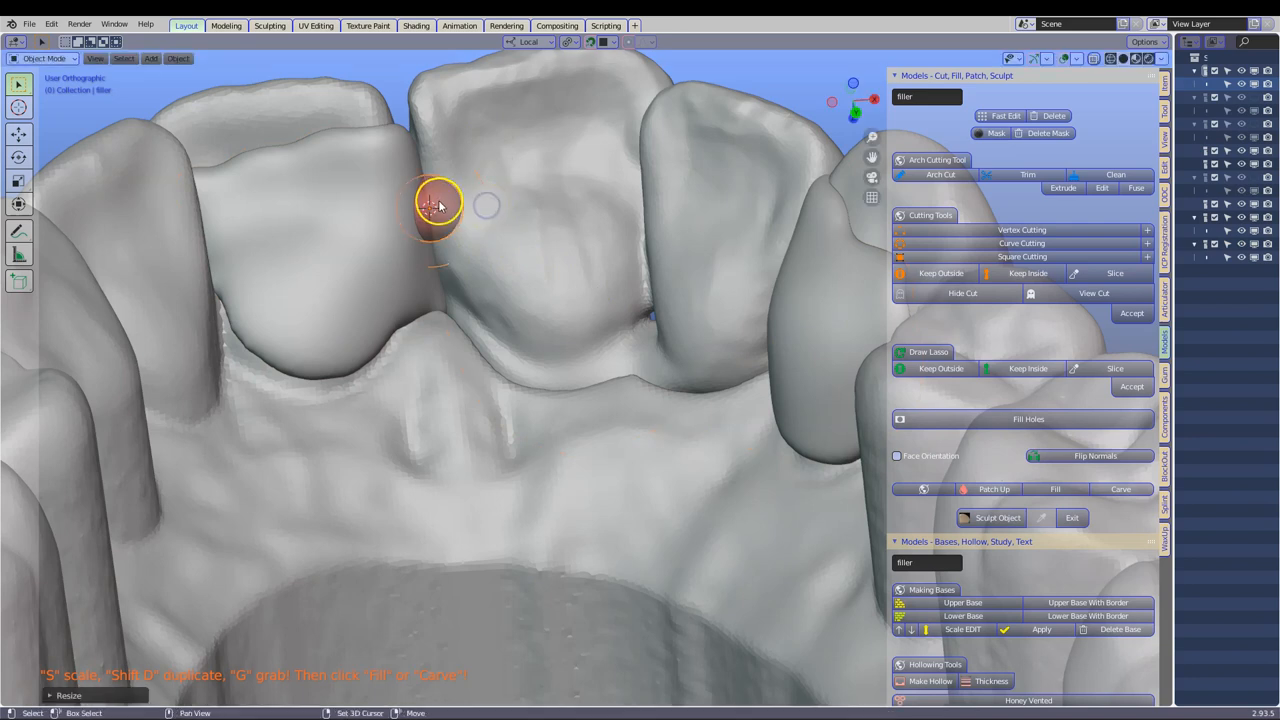
pyautogui.press('shift+d')
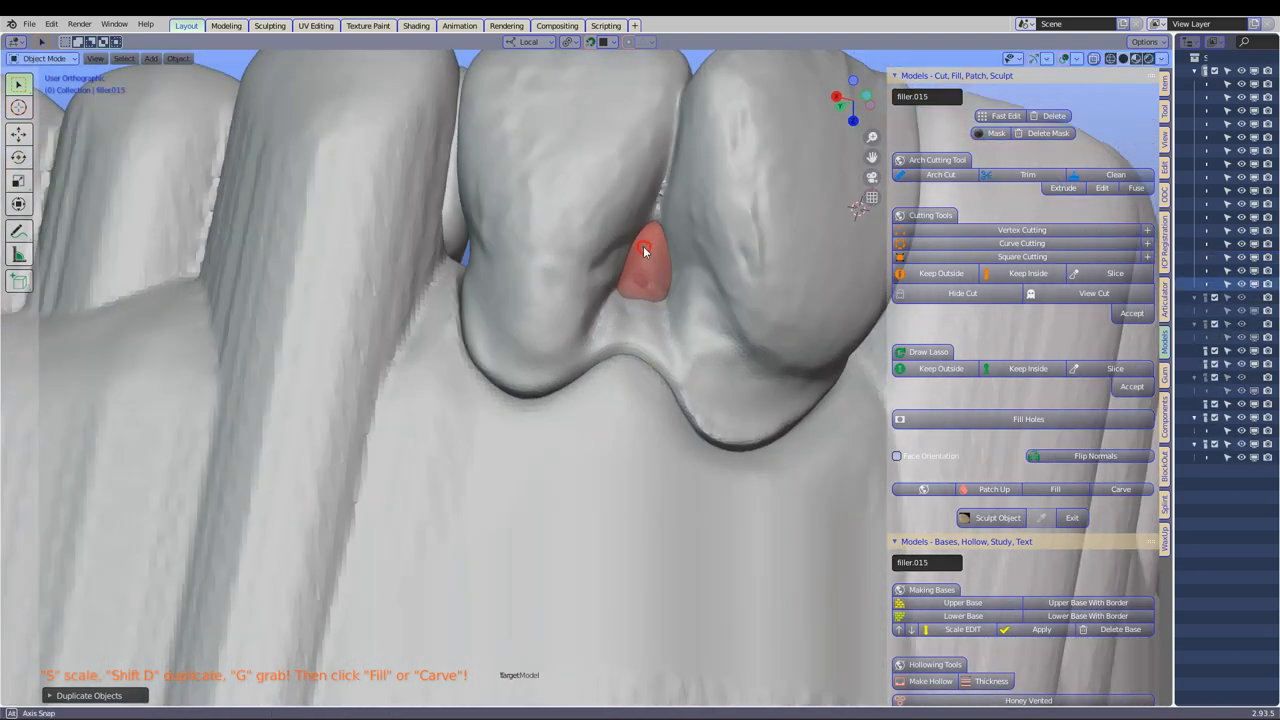
pyautogui.moveTo(645, 250); pyautogui.dragTo(360, 335)
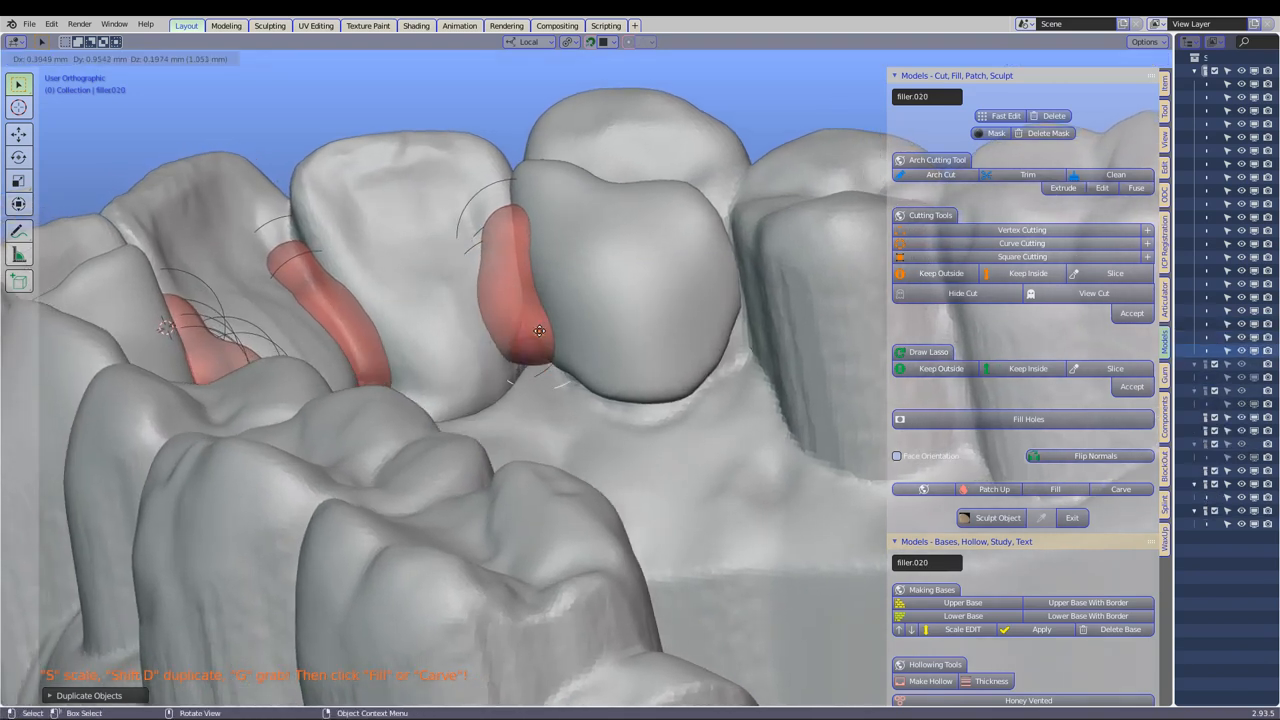
pyautogui.click(539, 315)
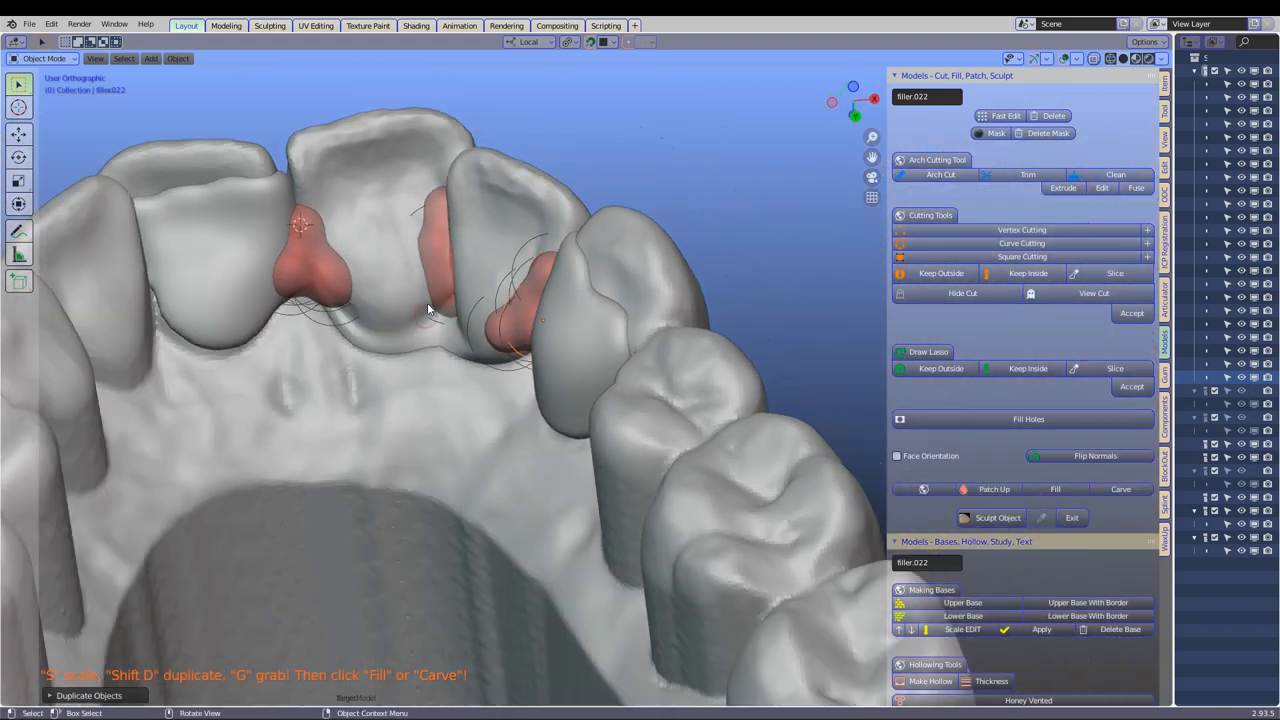
pyautogui.moveTo(430, 300); pyautogui.dragTo(445, 290)
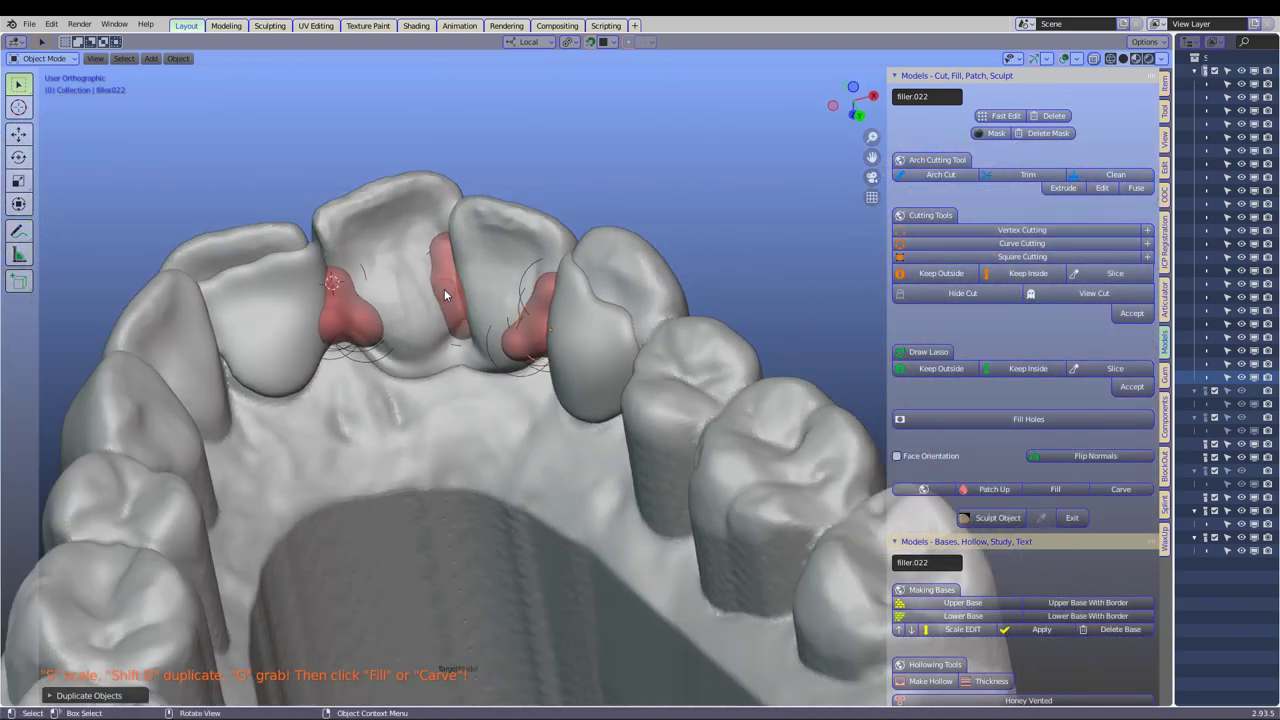
pyautogui.moveTo(445, 295); pyautogui.dragTo(600, 300)
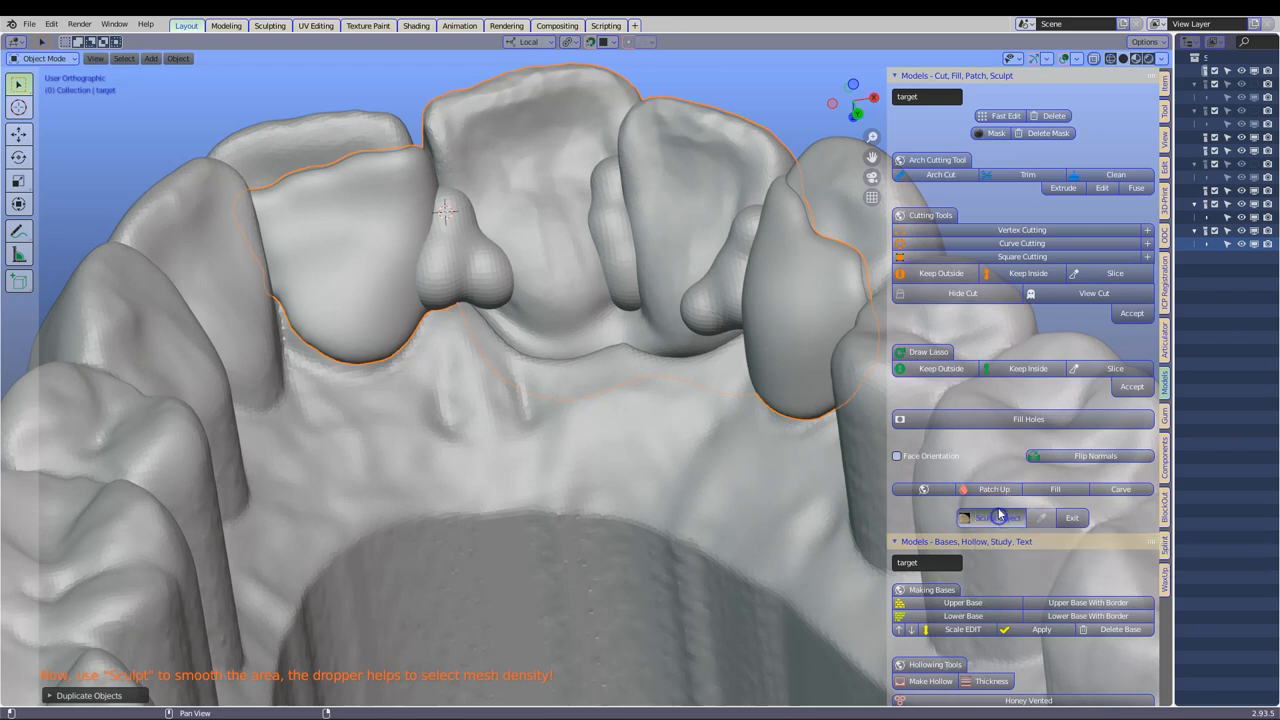
# Step: Enter Sculpt Object and smooth the merged blockout near the contact
pyautogui.click(990, 517)
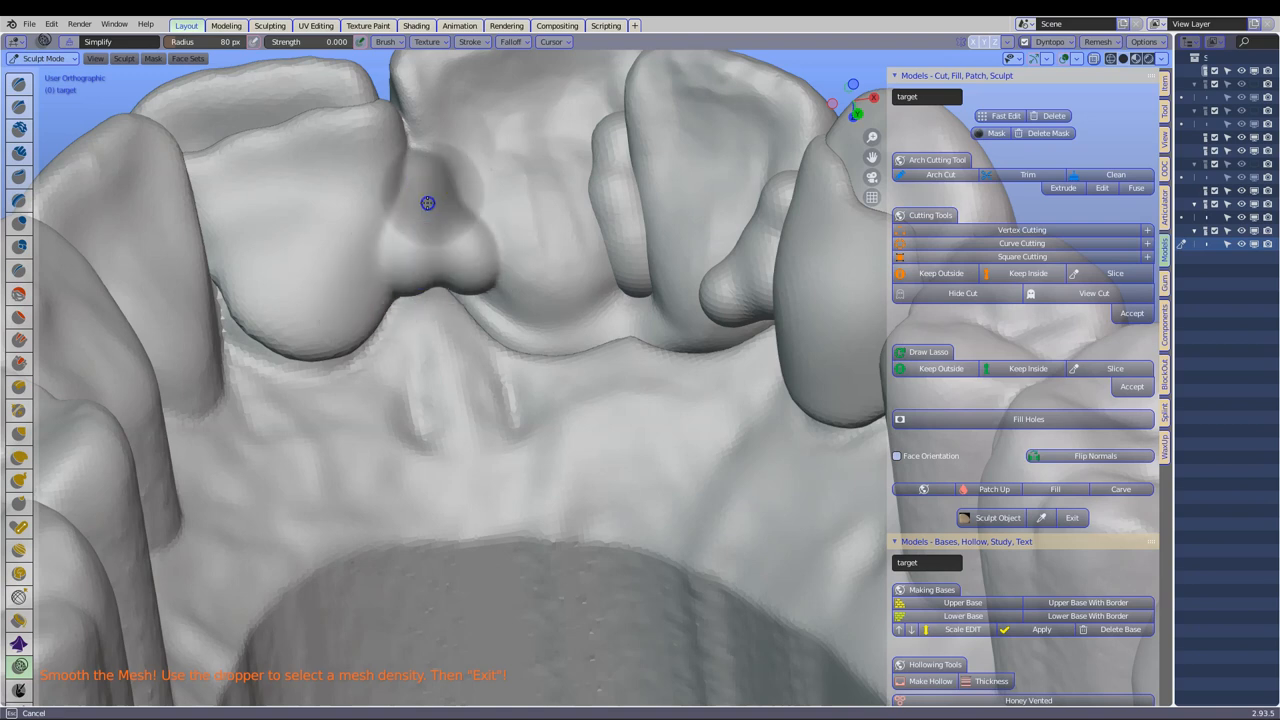
pyautogui.moveTo(427, 203); pyautogui.dragTo(495, 317)
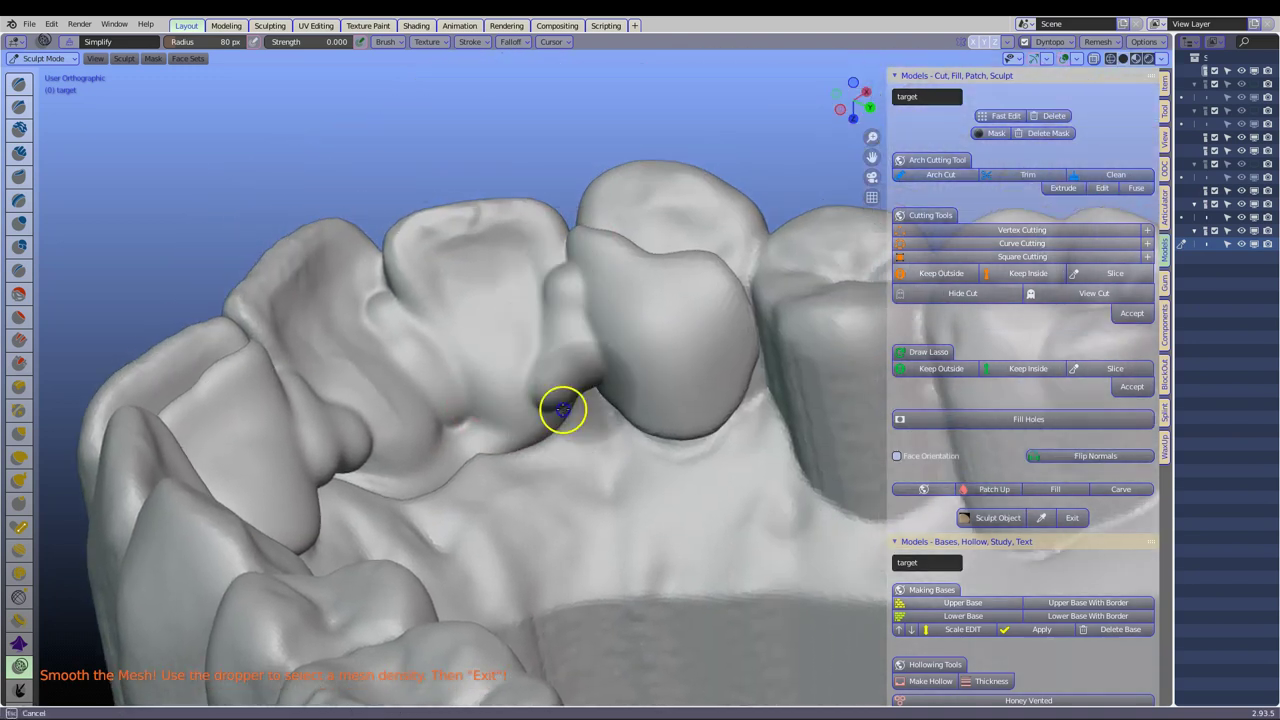
# Step: Smooth the blockout under the contact and the fitting surface, then exit sculpting
pyautogui.moveTo(560, 410); pyautogui.dragTo(510, 370)
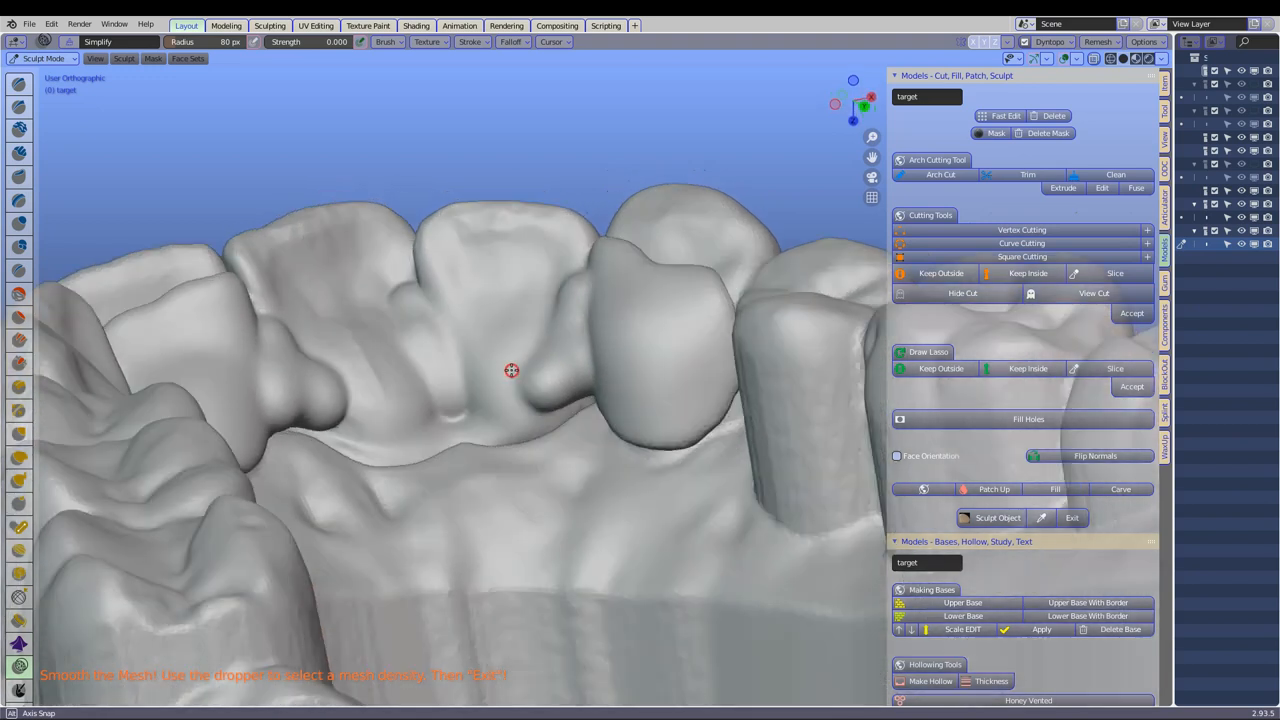
pyautogui.moveTo(511, 371); pyautogui.dragTo(485, 358)
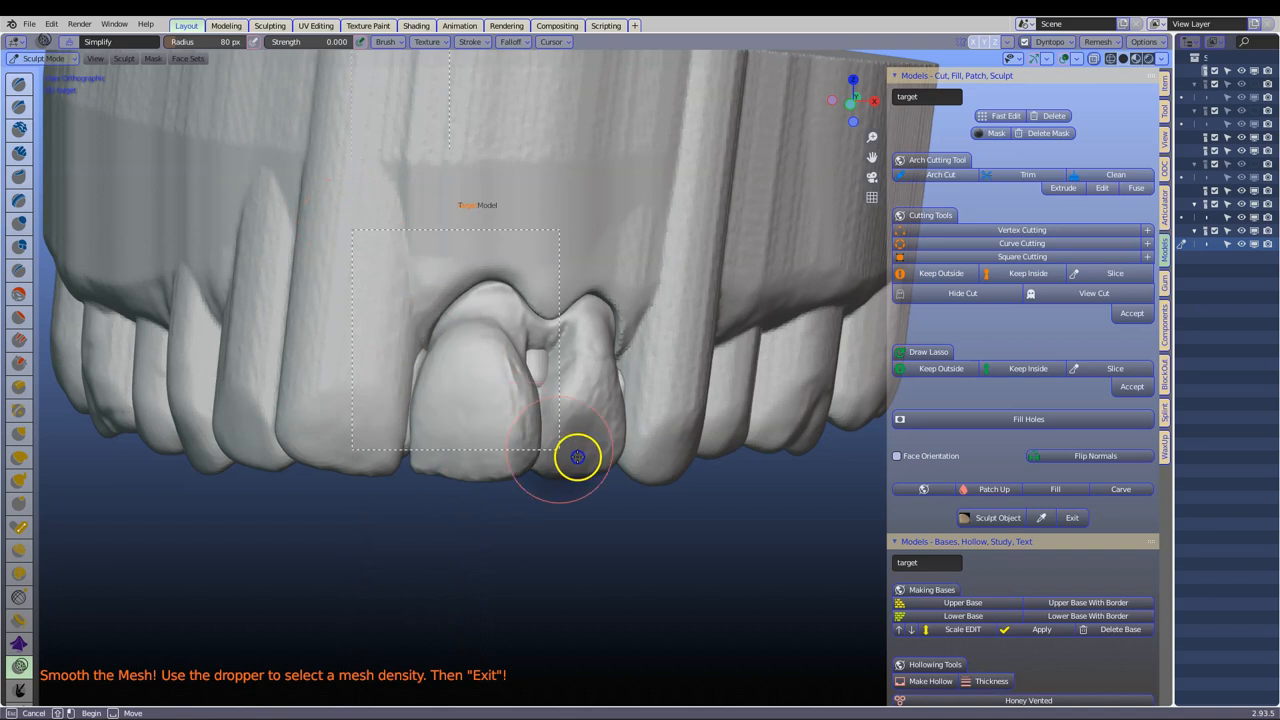
pyautogui.moveTo(575, 457); pyautogui.dragTo(463, 468)
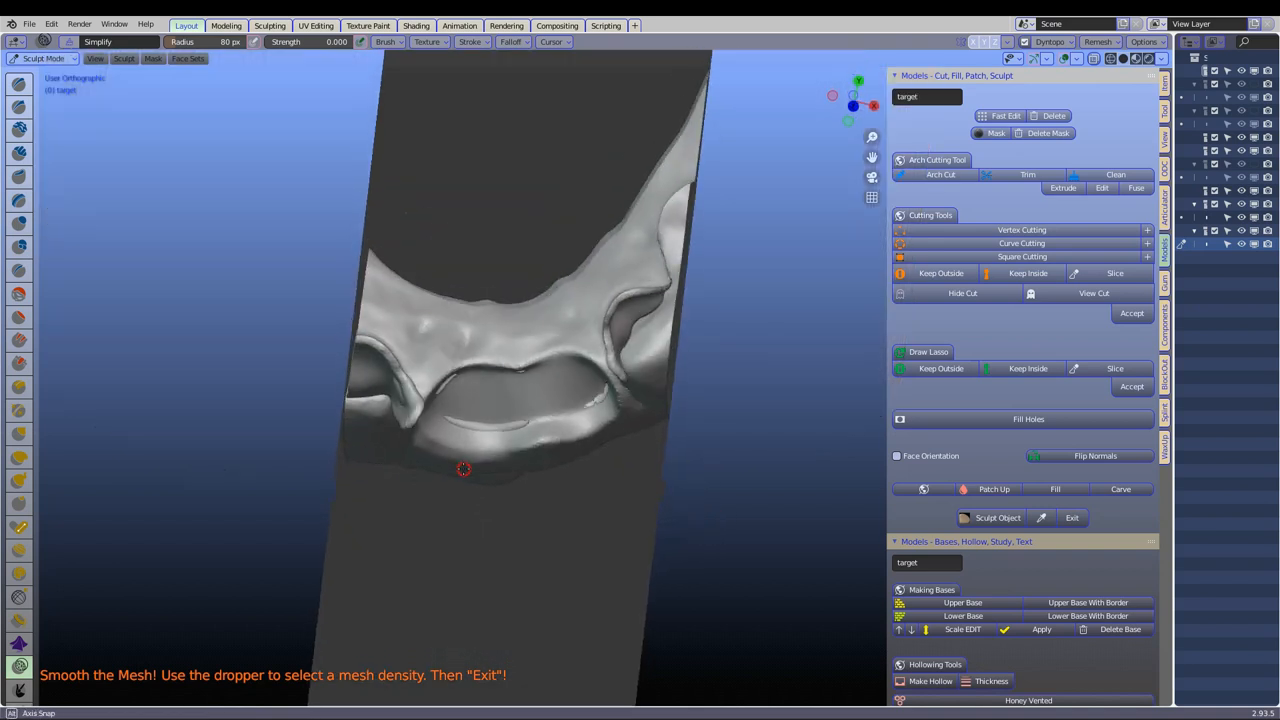
pyautogui.moveTo(463, 468); pyautogui.dragTo(456, 484)
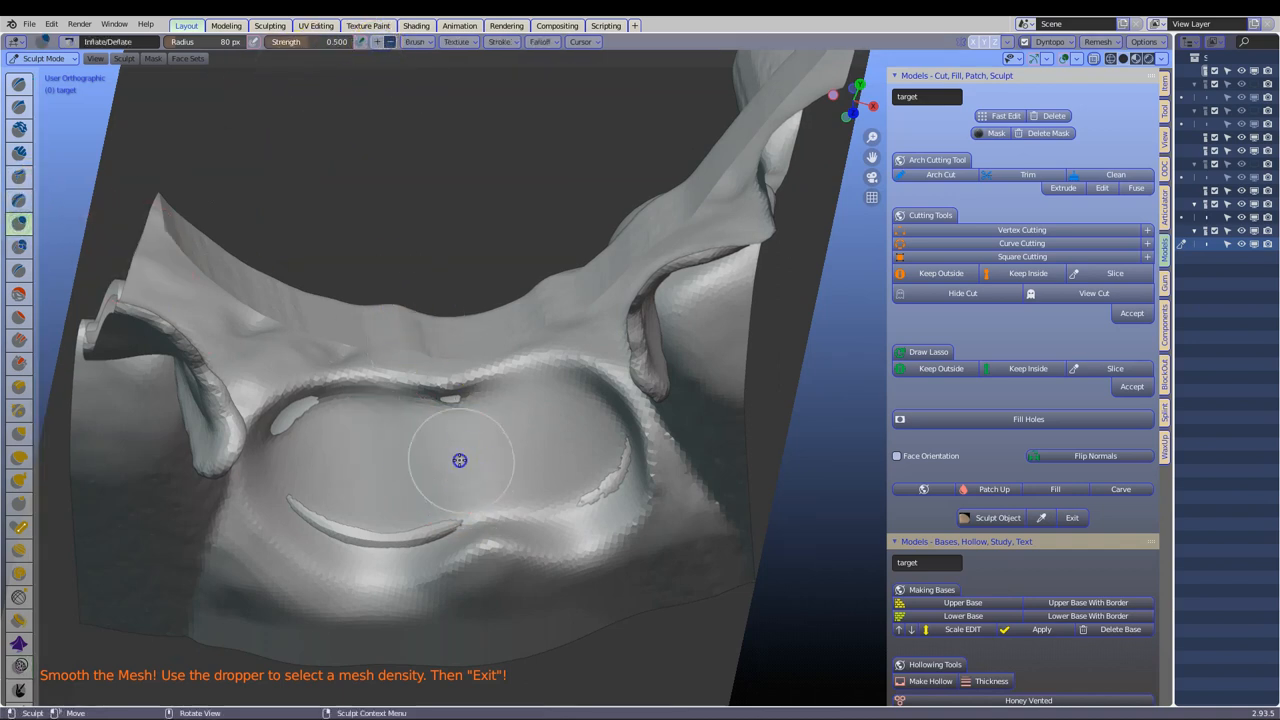
pyautogui.moveTo(459, 460); pyautogui.dragTo(275, 472)
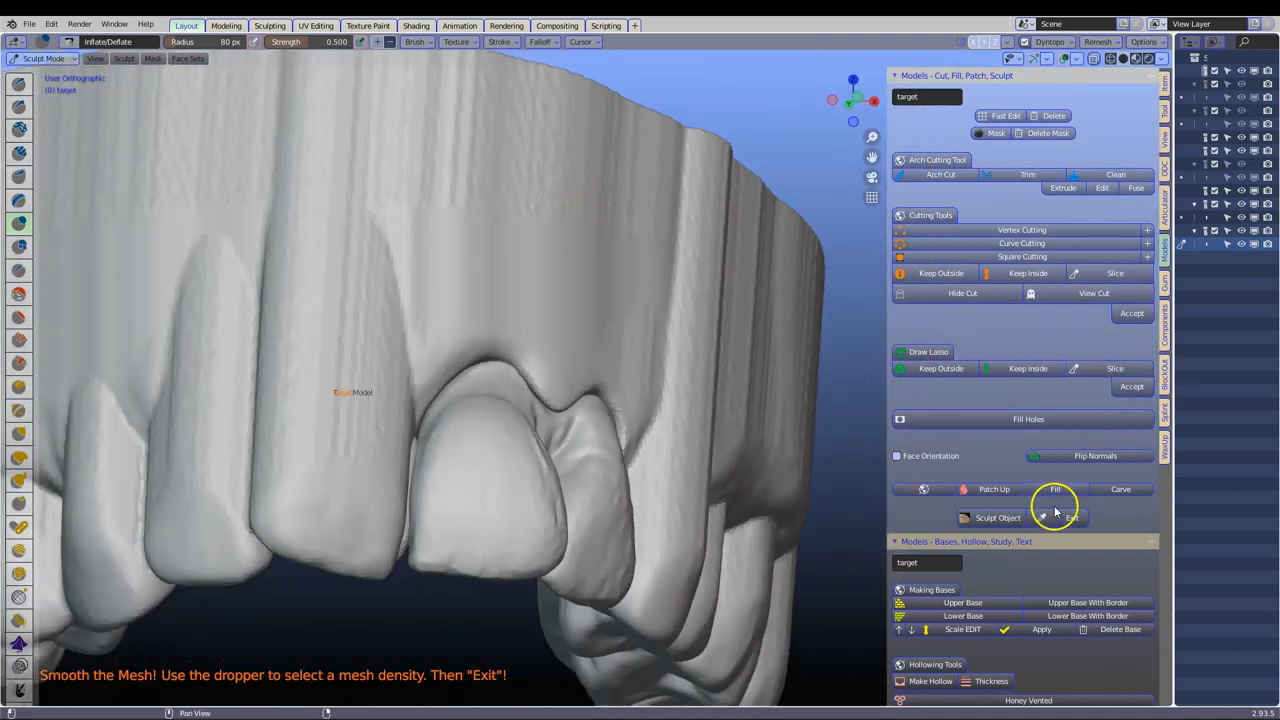
pyautogui.click(1072, 517)
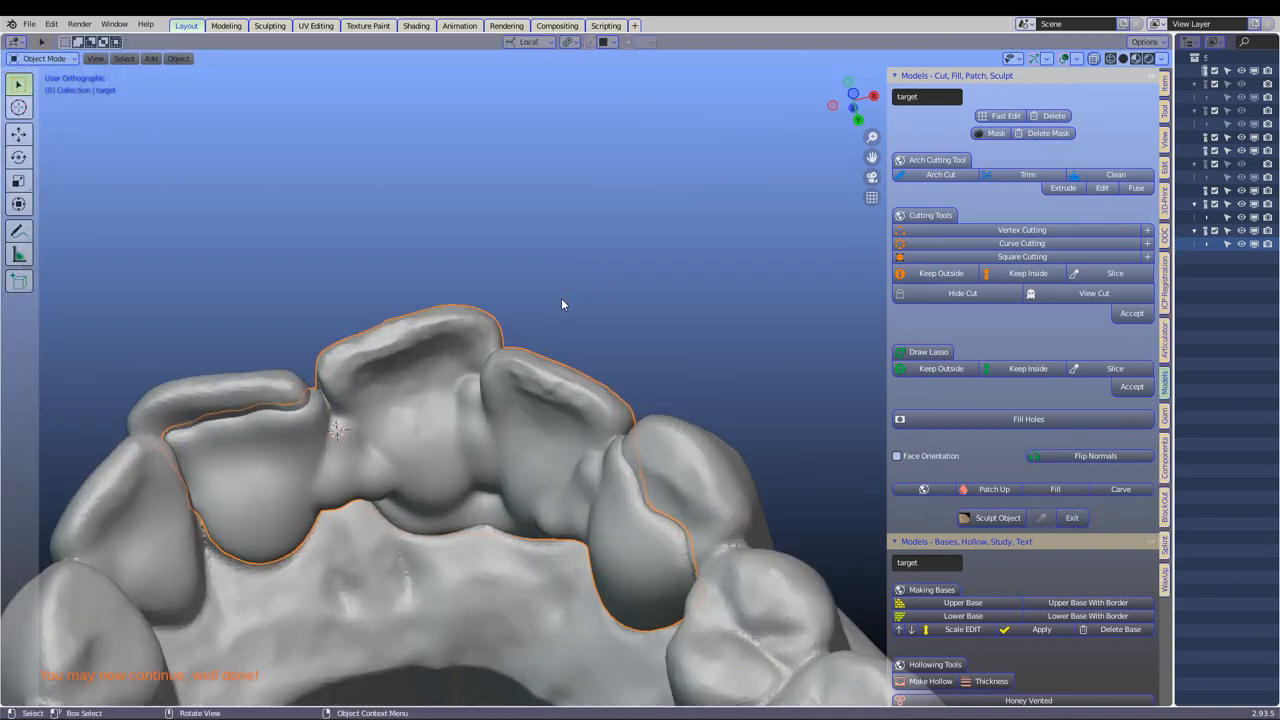
pyautogui.moveTo(560, 305); pyautogui.dragTo(500, 485)
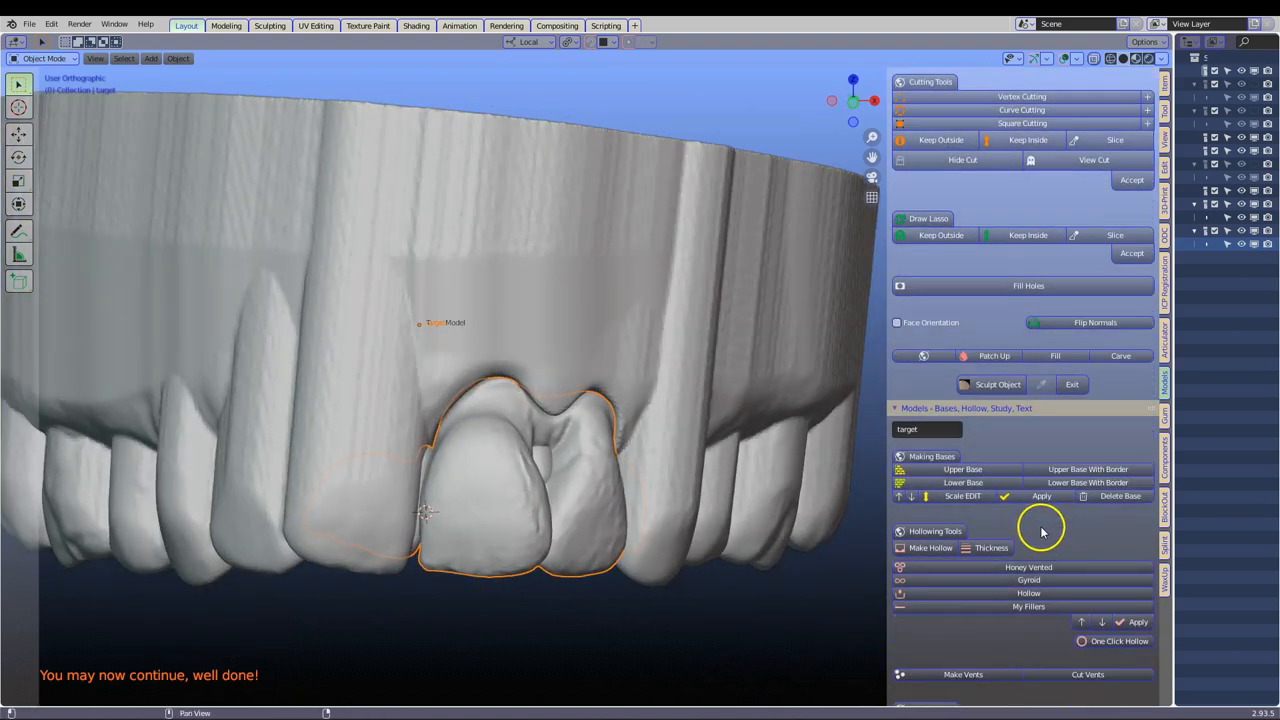
pyautogui.scroll(-3)
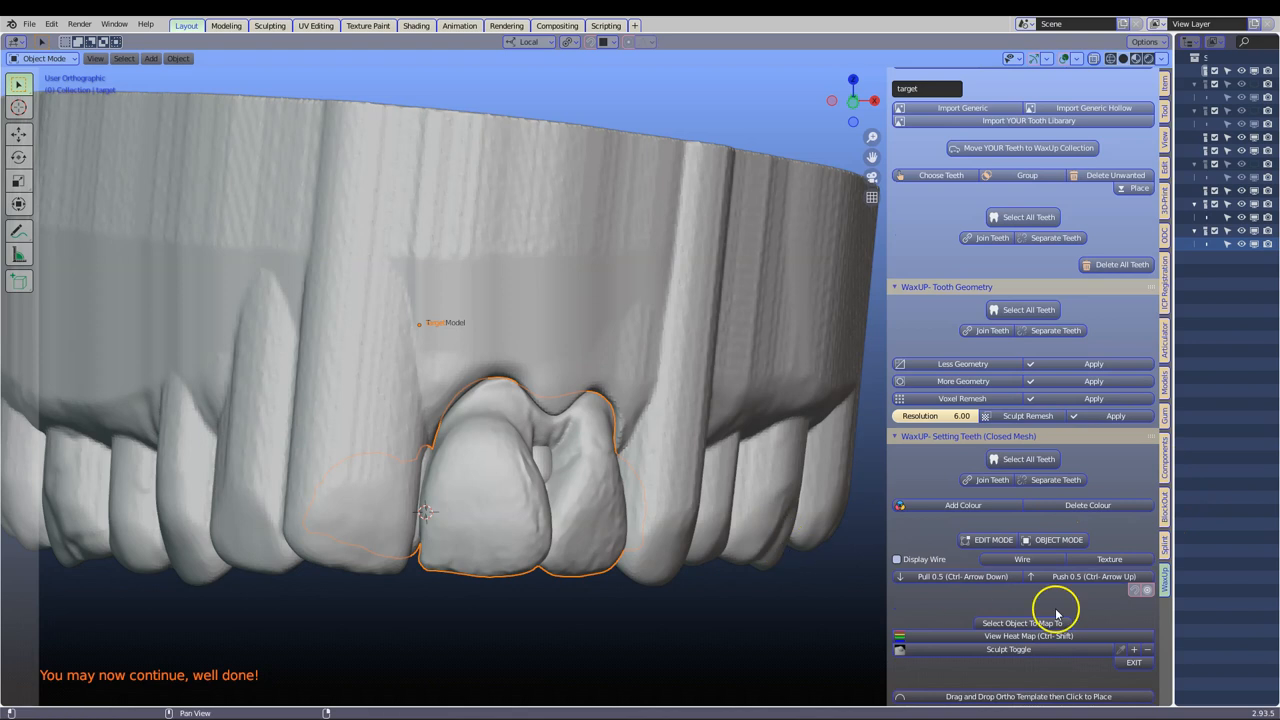
pyautogui.moveTo(939, 537)
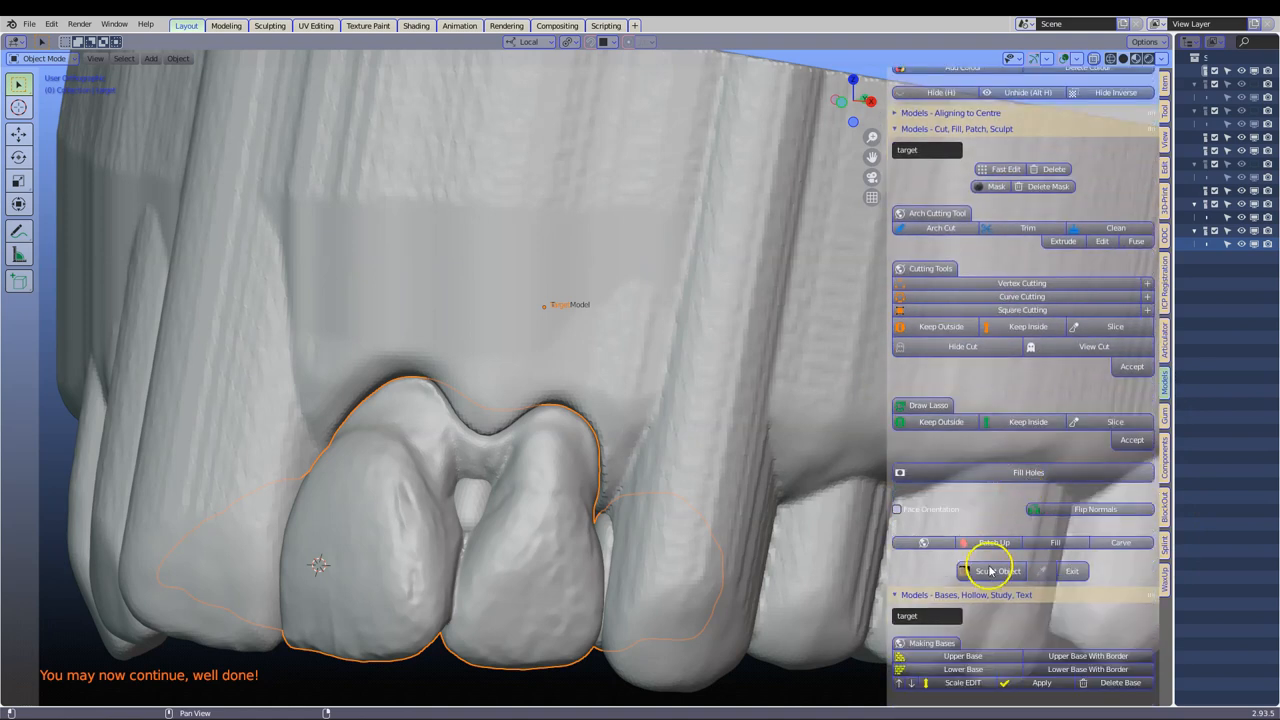
pyautogui.click(997, 570)
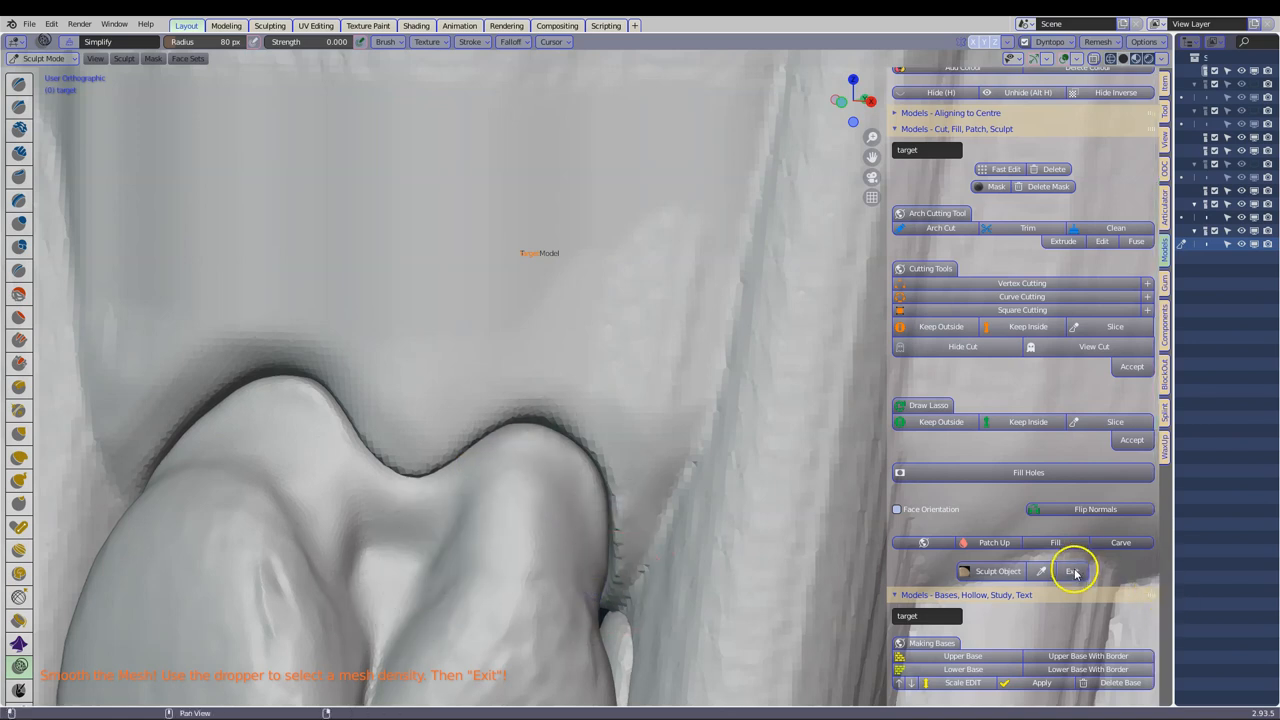
pyautogui.click(1070, 571)
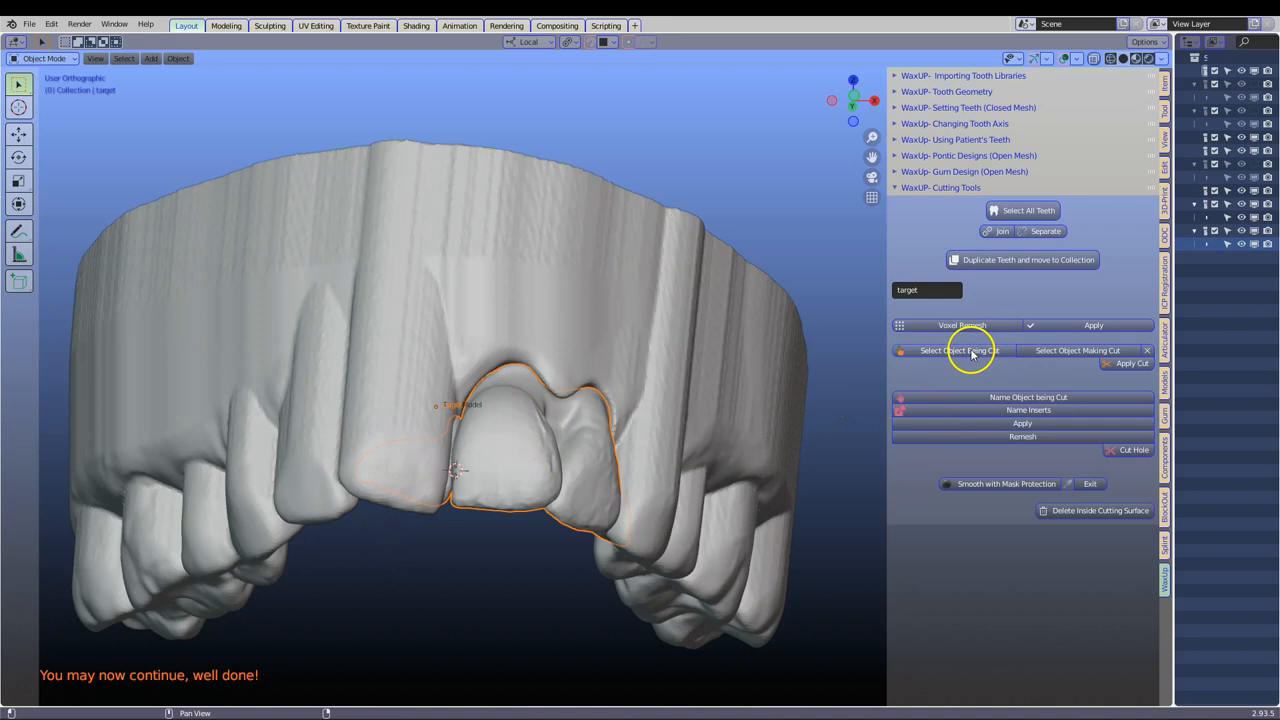
# Step: Set the bridge as the object being cut and inspect its cut underside
pyautogui.click(958, 350)
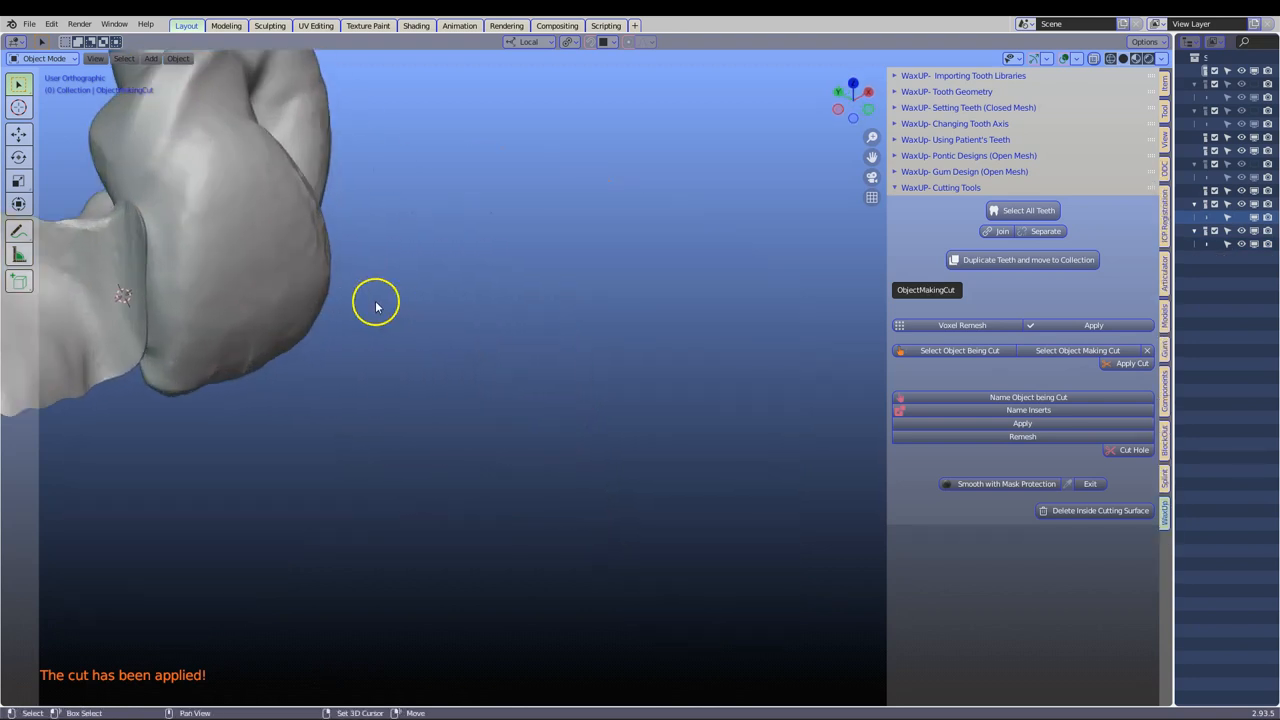
pyautogui.moveTo(375, 305); pyautogui.dragTo(583, 330)
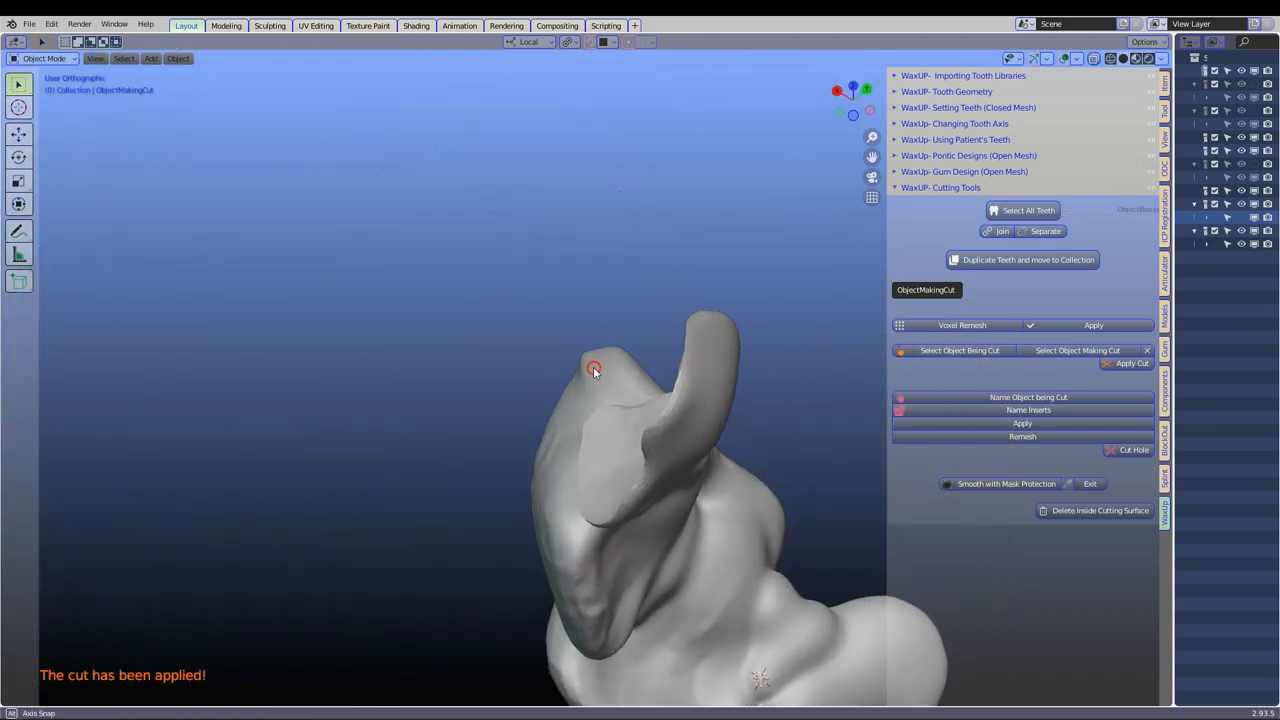
pyautogui.moveTo(595, 370); pyautogui.dragTo(600, 352)
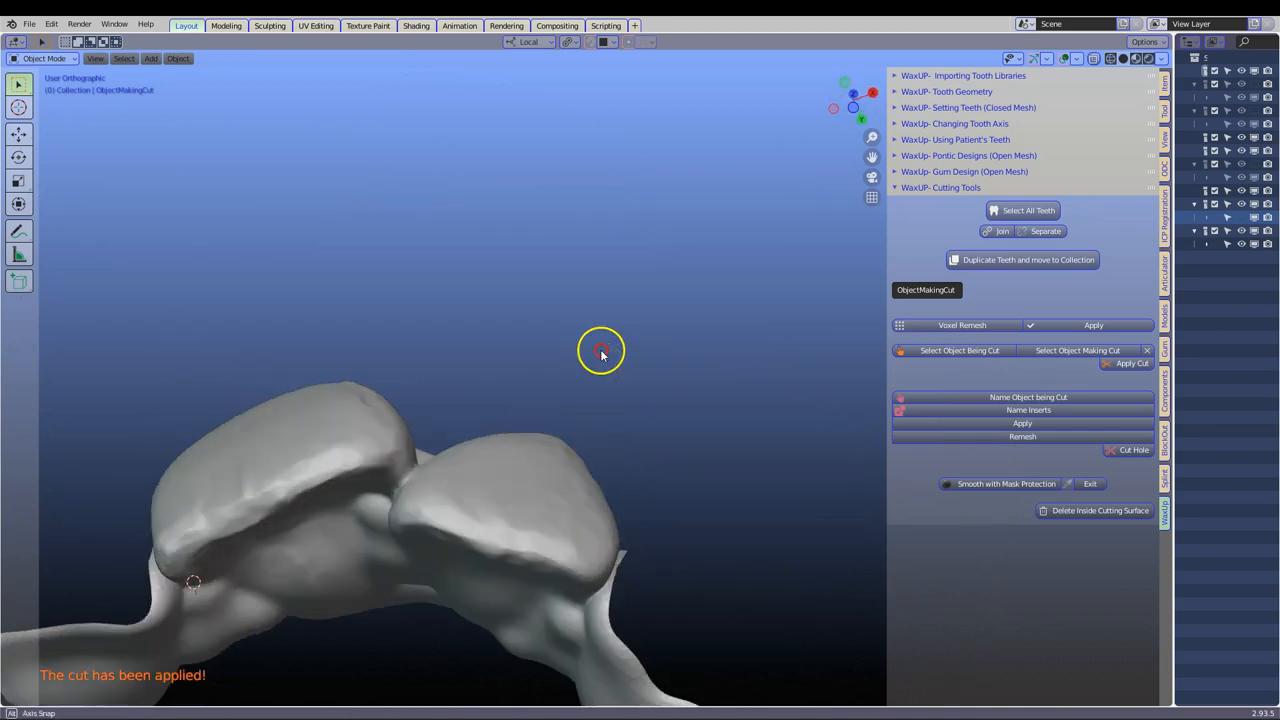
pyautogui.moveTo(600, 350); pyautogui.dragTo(640, 305)
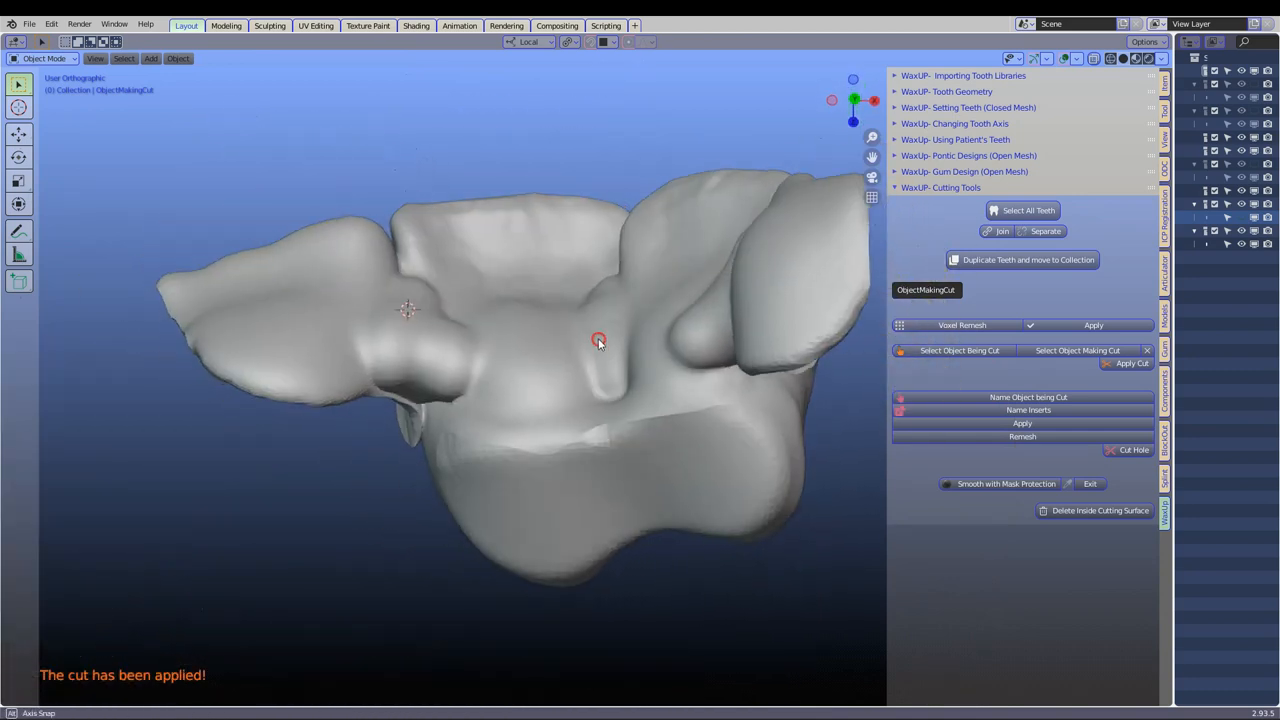
pyautogui.moveTo(598, 340); pyautogui.dragTo(550, 410)
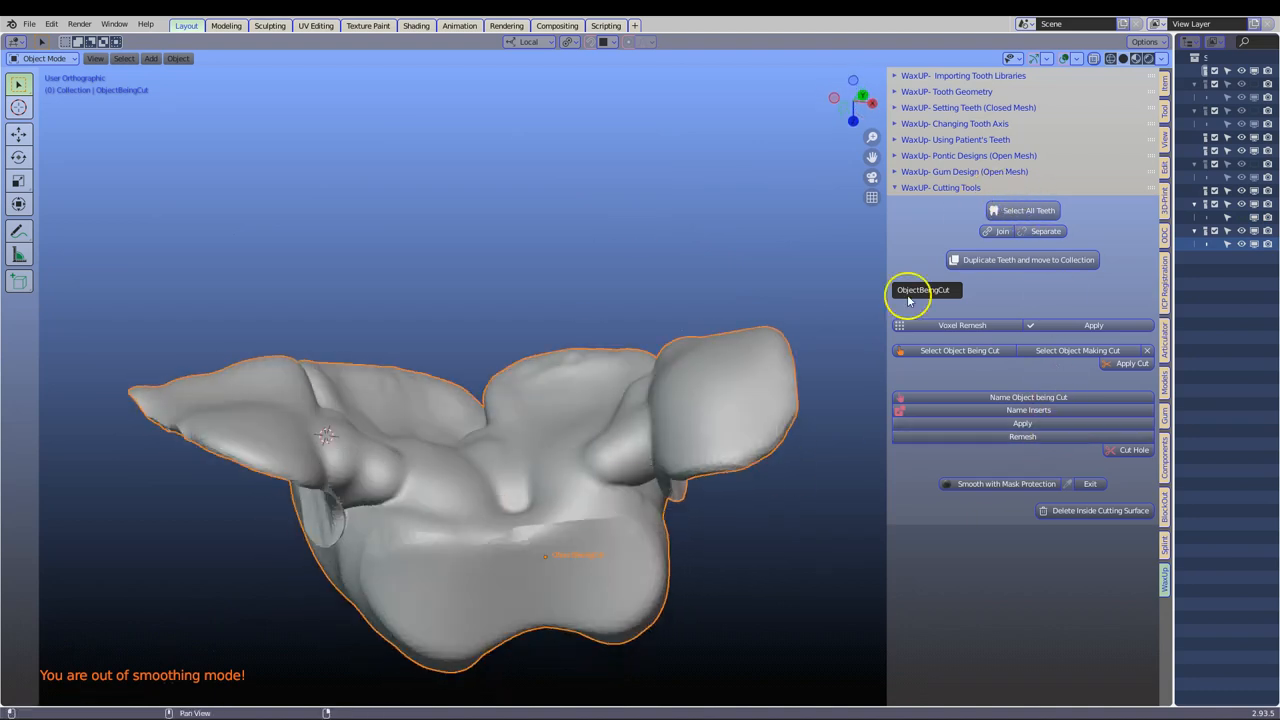
# Step: Smooth the bridge's connectors, pontic and wings with the fitting surface mask-protected, then exit sculpting
pyautogui.click(923, 290)
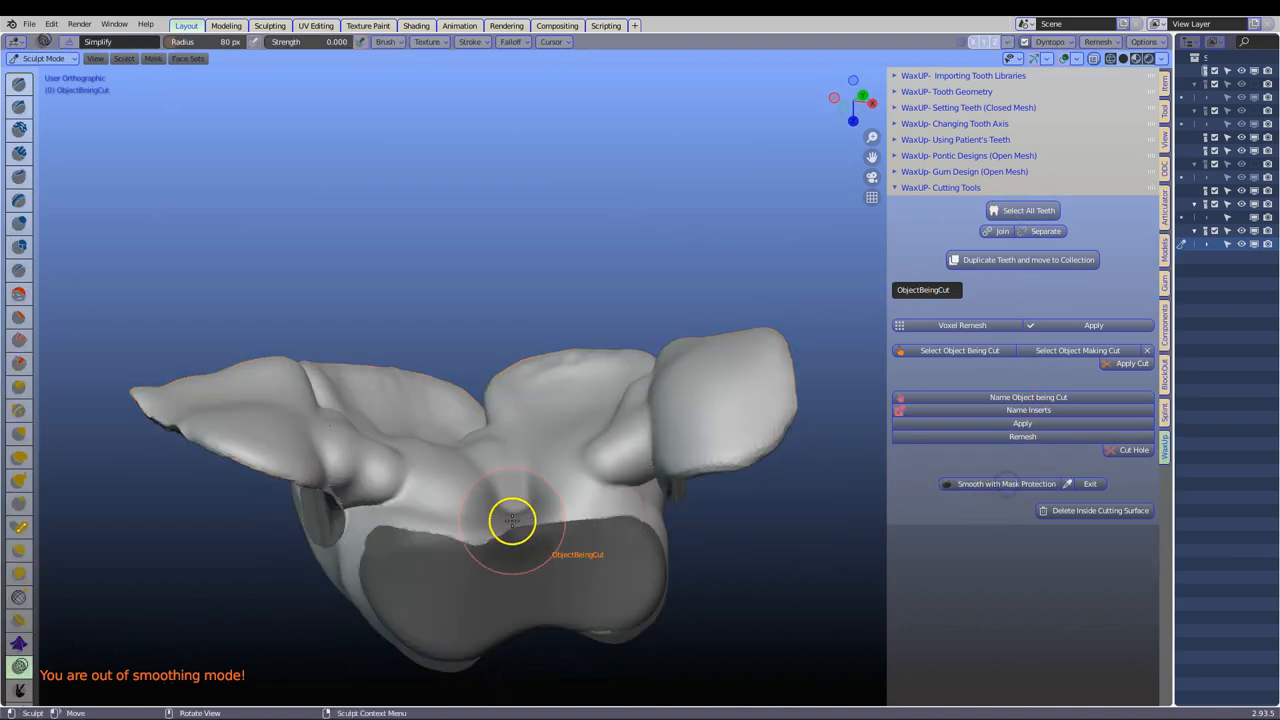
pyautogui.moveTo(512, 520); pyautogui.dragTo(553, 421)
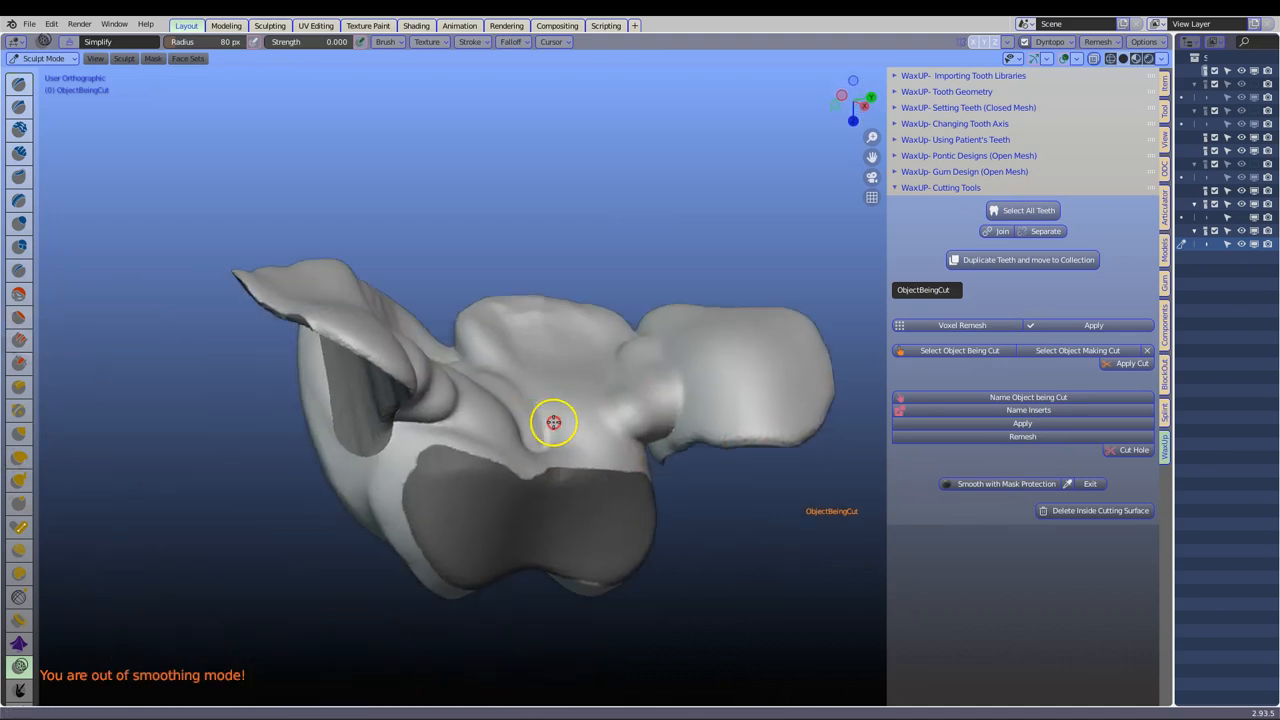
pyautogui.moveTo(555, 422); pyautogui.dragTo(610, 425)
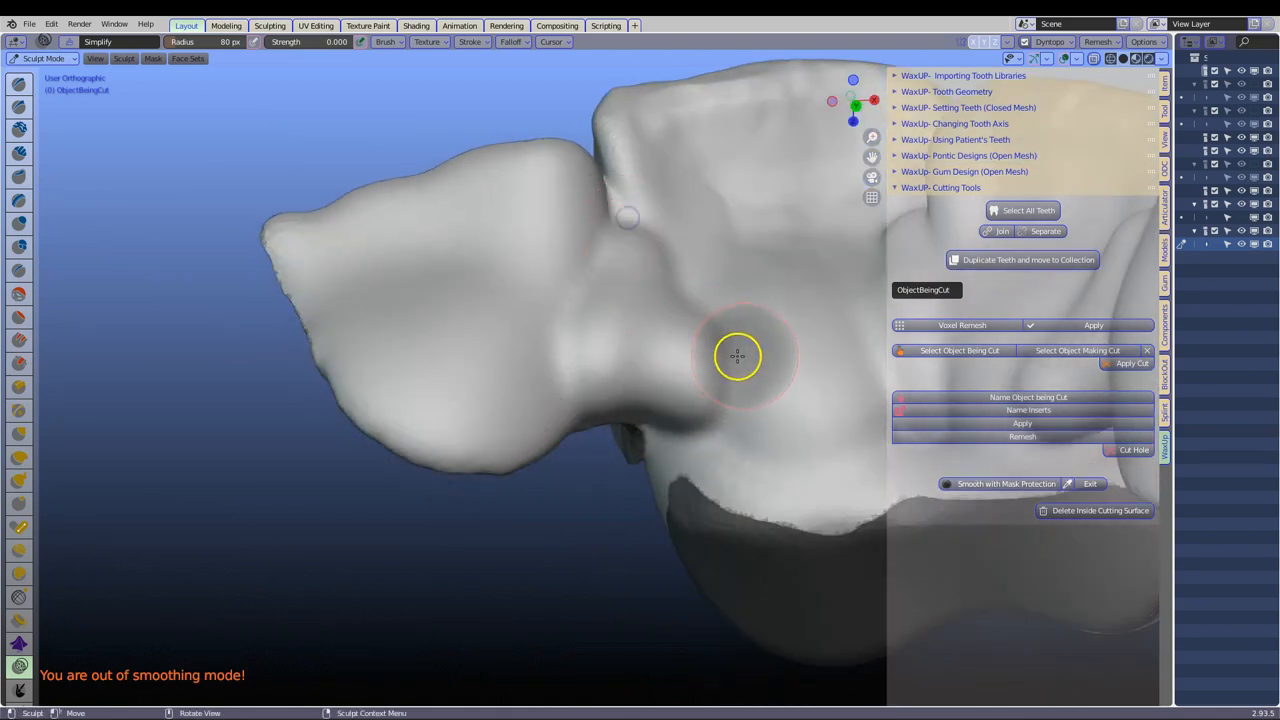
pyautogui.moveTo(738, 355); pyautogui.dragTo(590, 318)
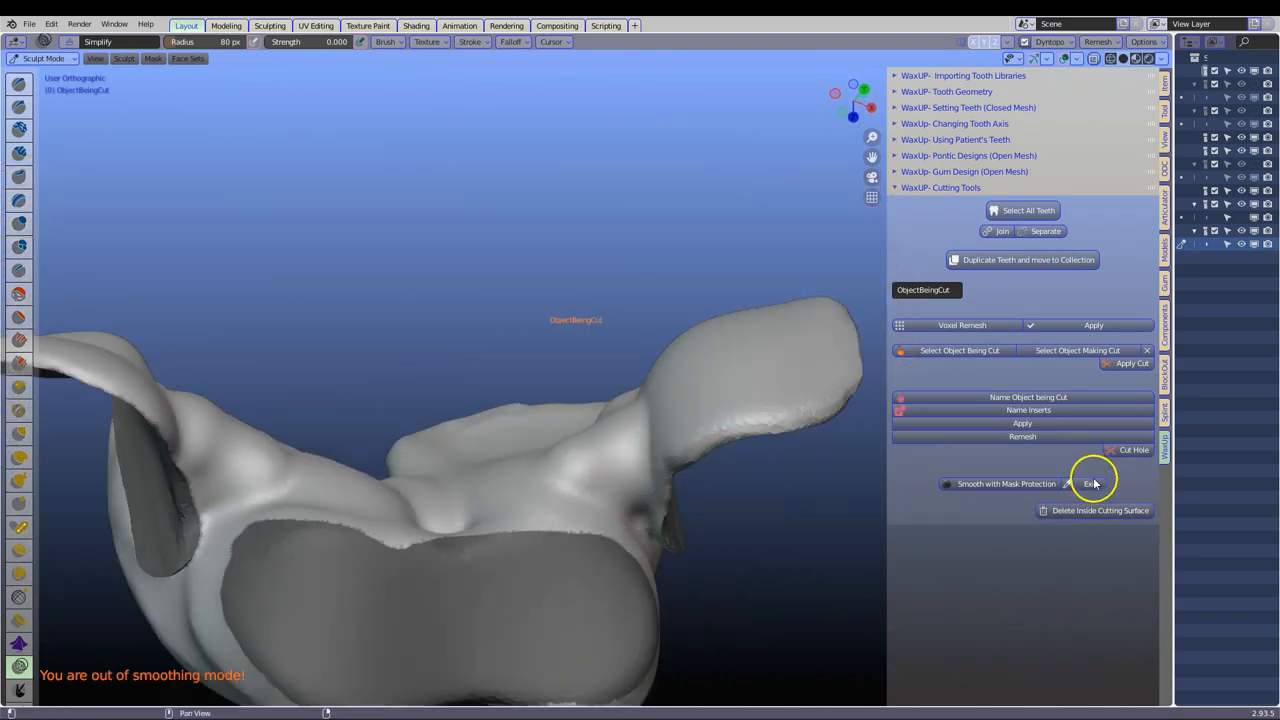
pyautogui.click(1090, 483)
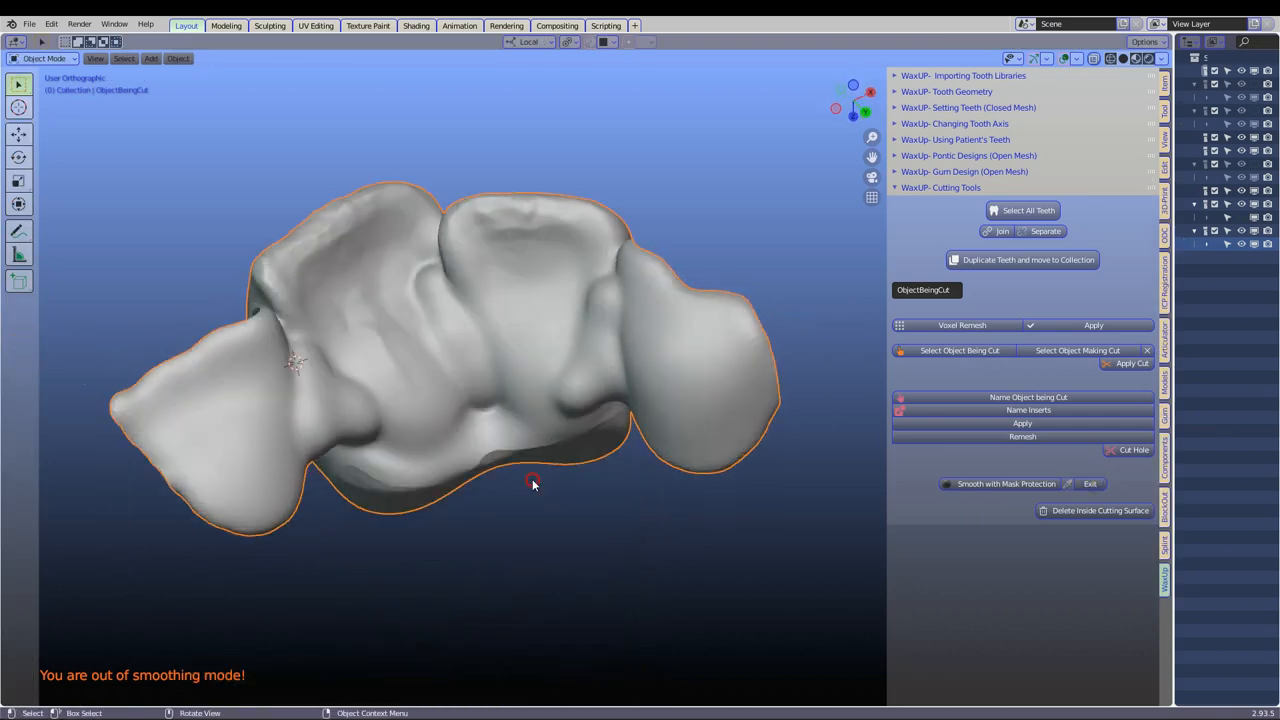
pyautogui.moveTo(533, 485); pyautogui.dragTo(547, 337)
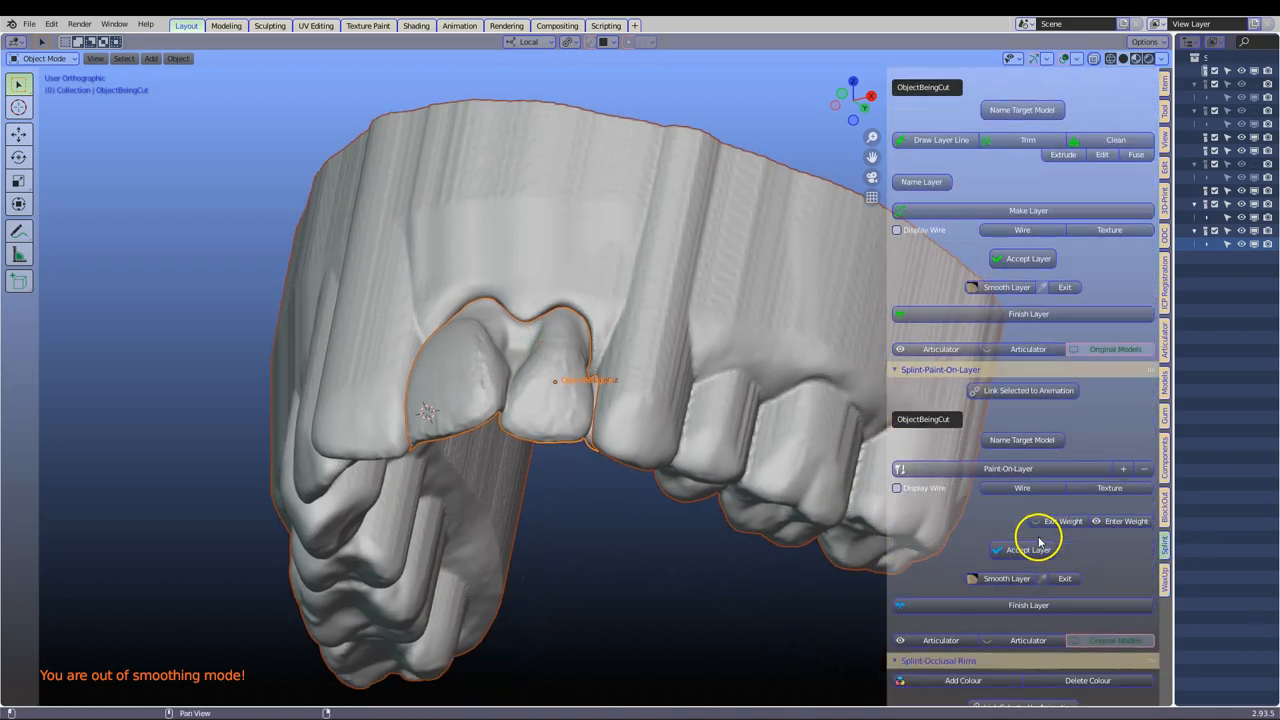
# Step: Zoom and orbit around the bridge on the upper model to check its fit against neighbouring teeth
pyautogui.scroll(-3)
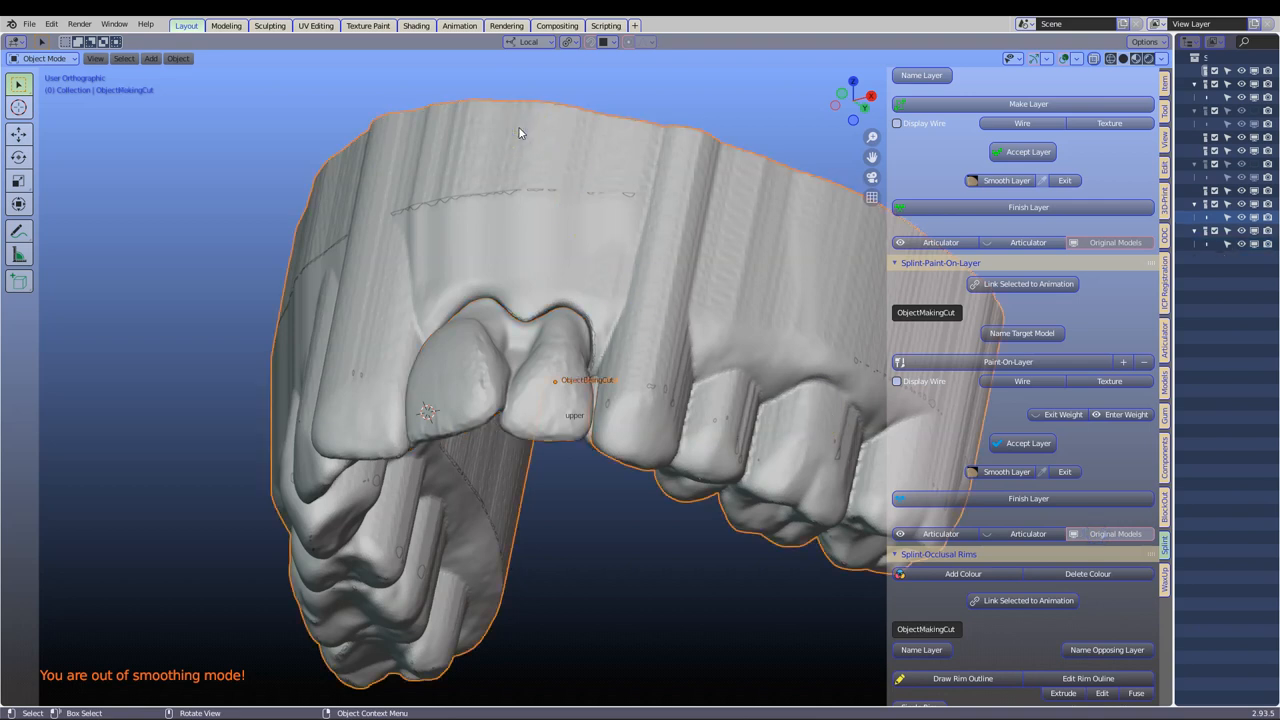
pyautogui.moveTo(519, 133); pyautogui.dragTo(565, 250)
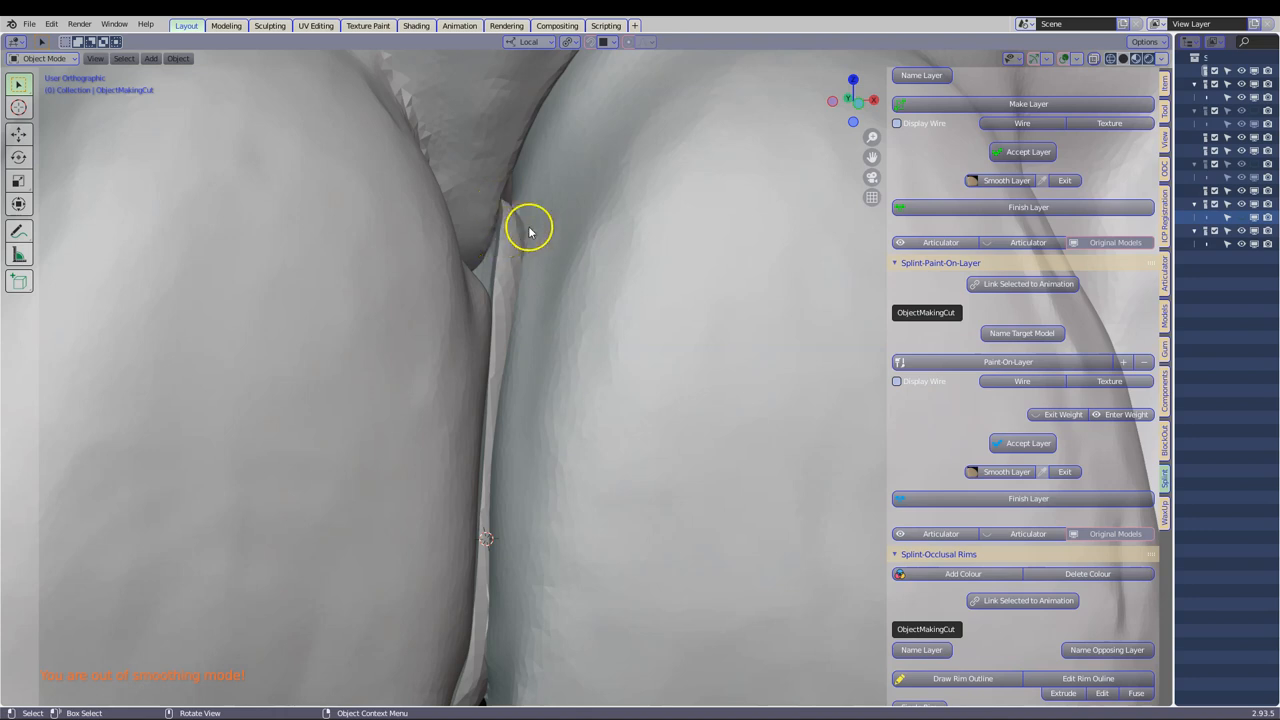
pyautogui.moveTo(521, 235)
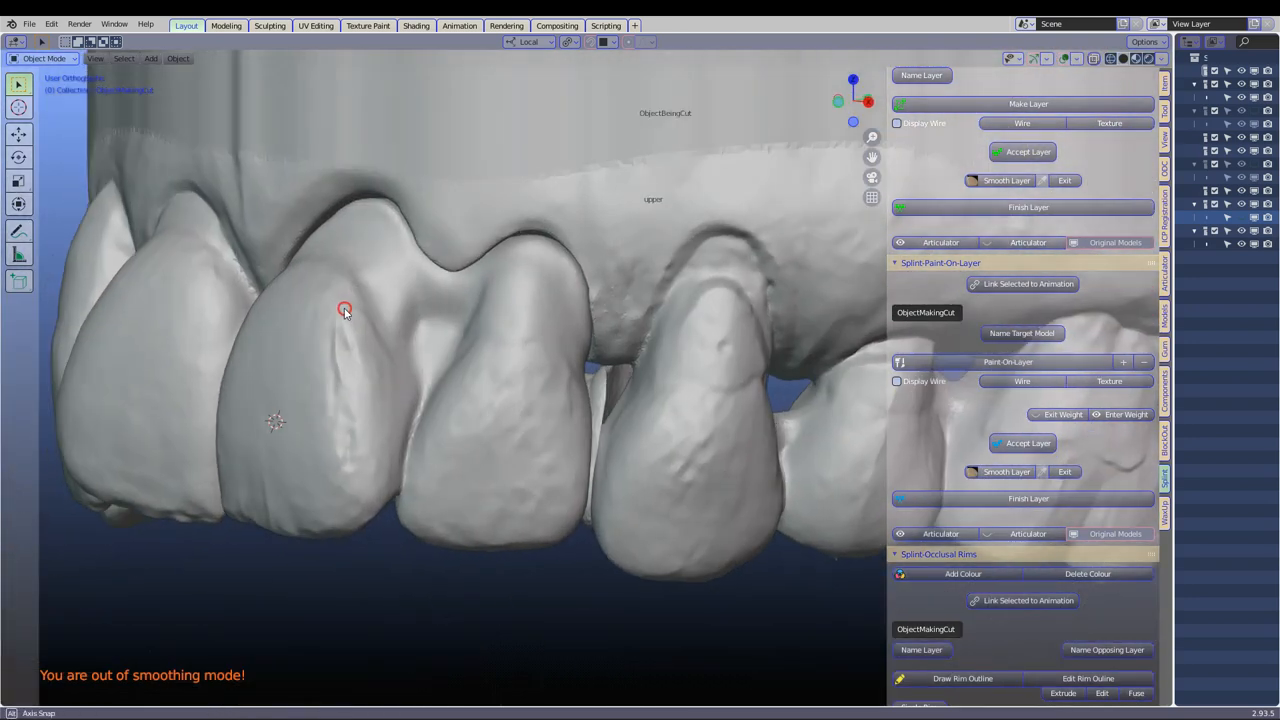
pyautogui.moveTo(344, 308); pyautogui.dragTo(618, 398)
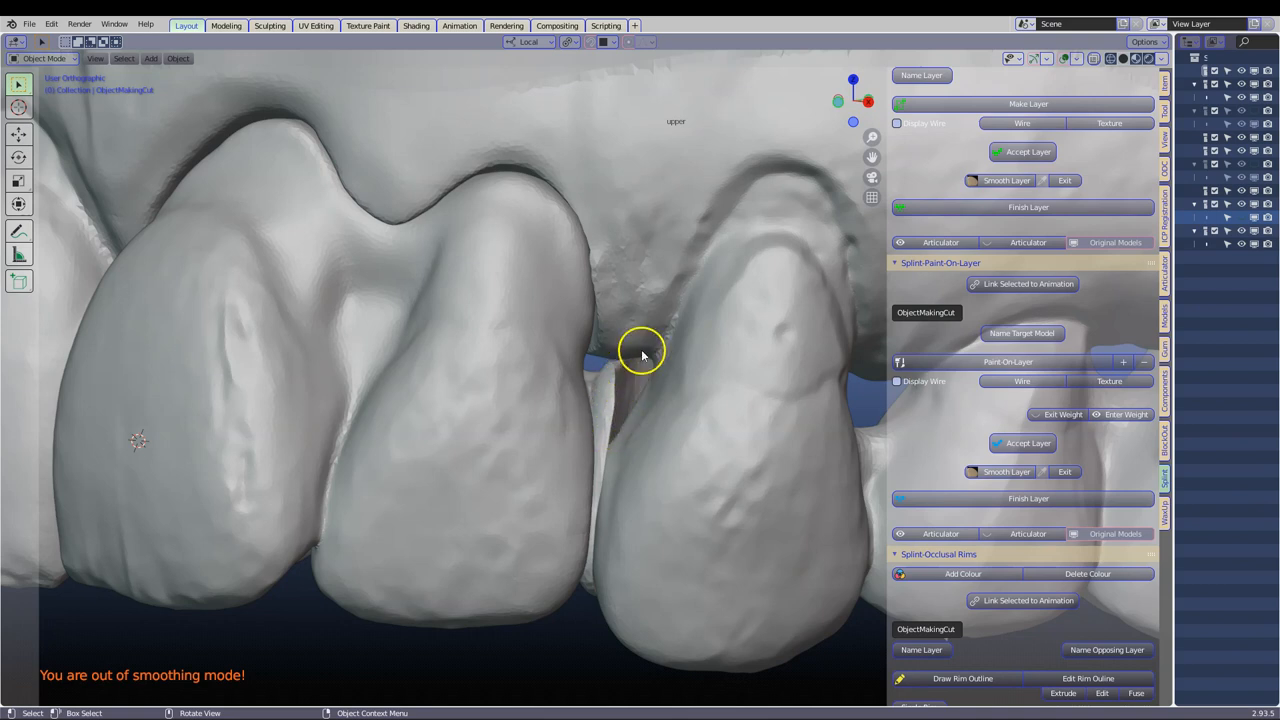
pyautogui.moveTo(640, 355); pyautogui.dragTo(628, 355)
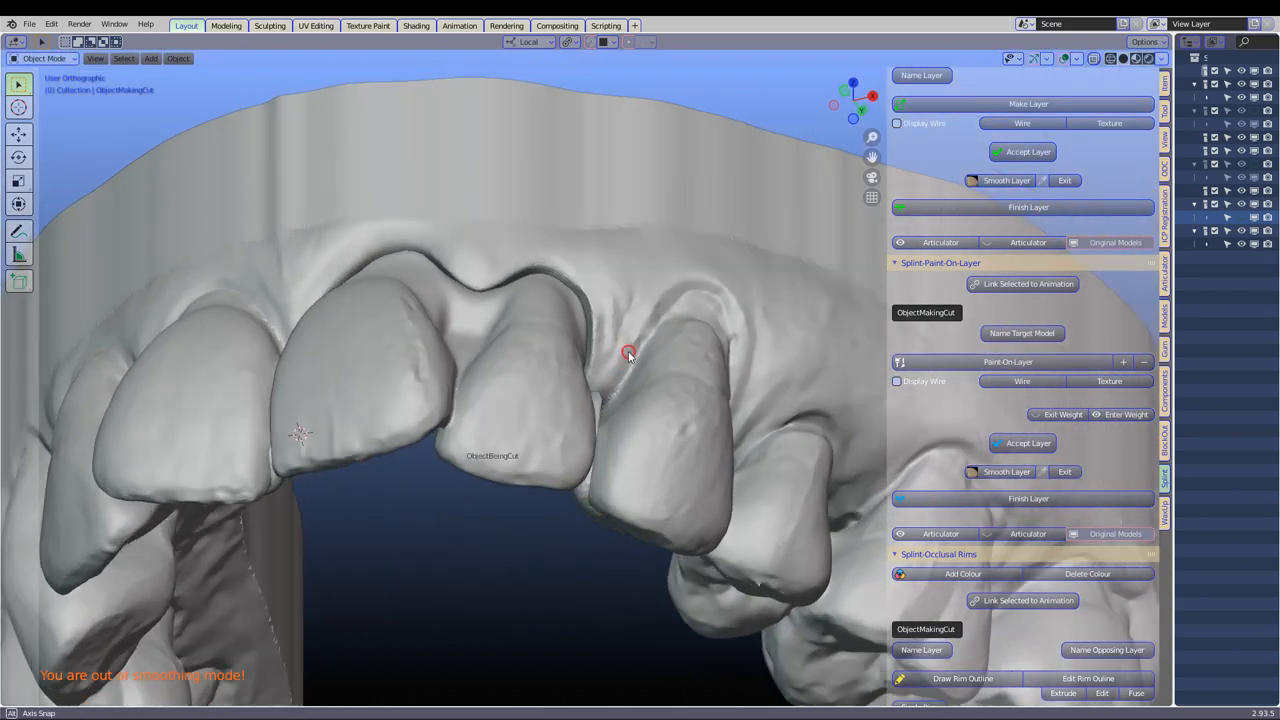